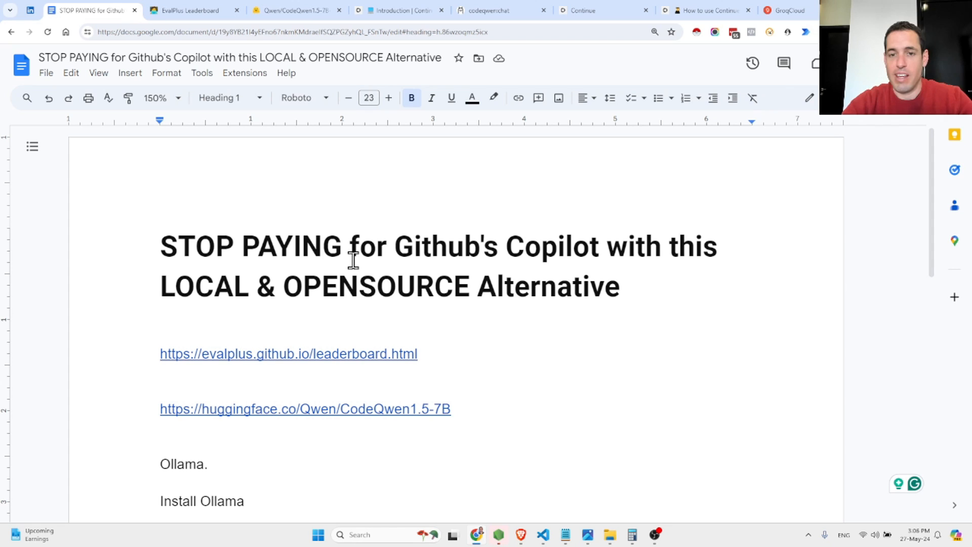
mouse_move(355, 172)
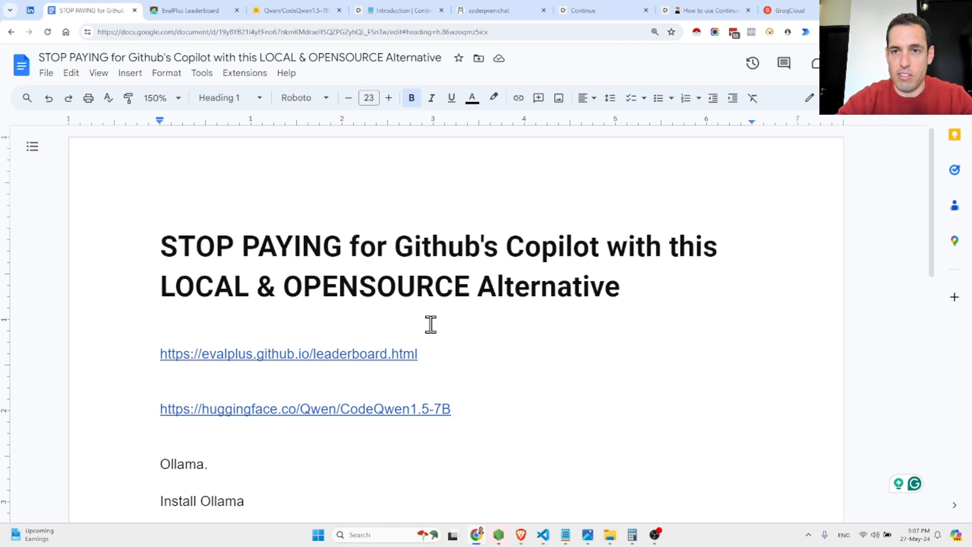
mouse_move(788, 12)
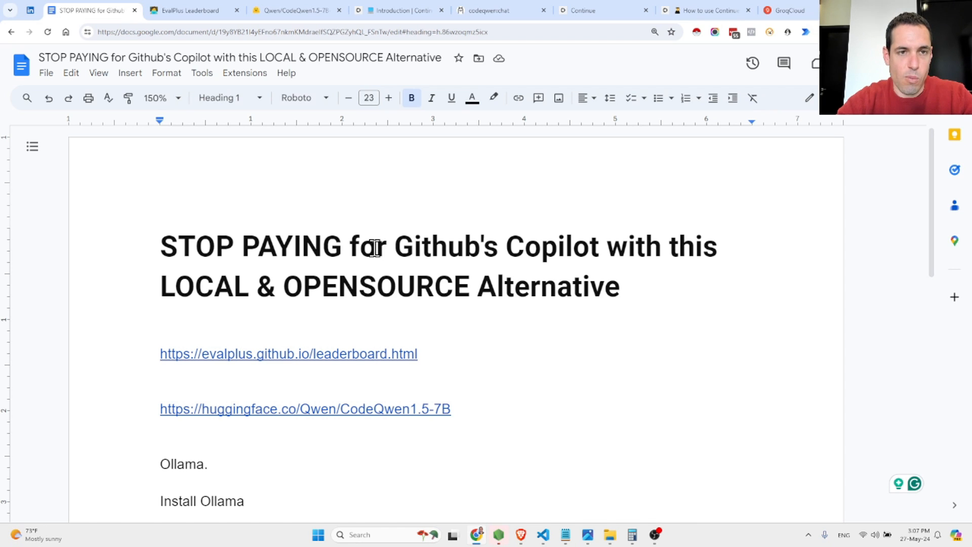
mouse_move(193, 11)
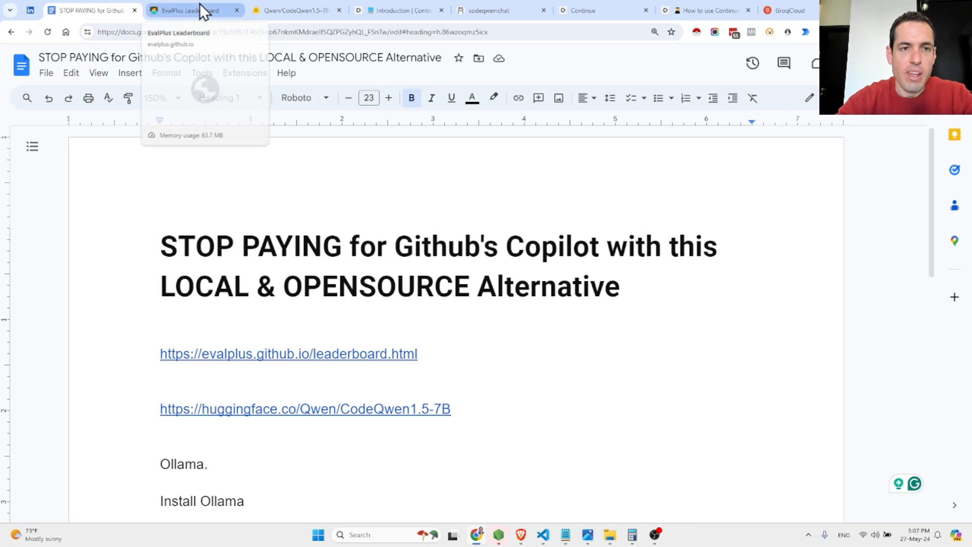
Scroll the EvalPlus Leaderboard down to the EvalPlus and Base Tests ranking tables
click(189, 11)
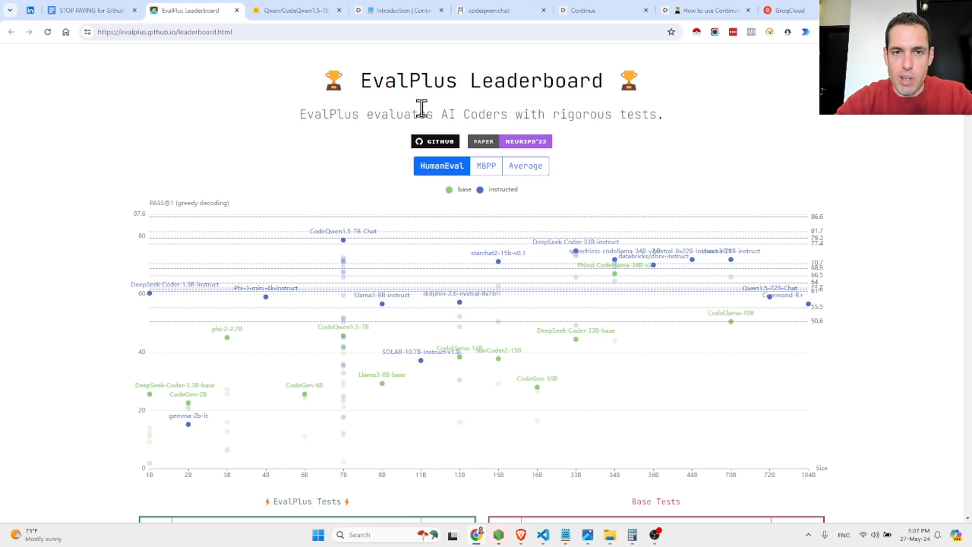
mouse_move(371, 86)
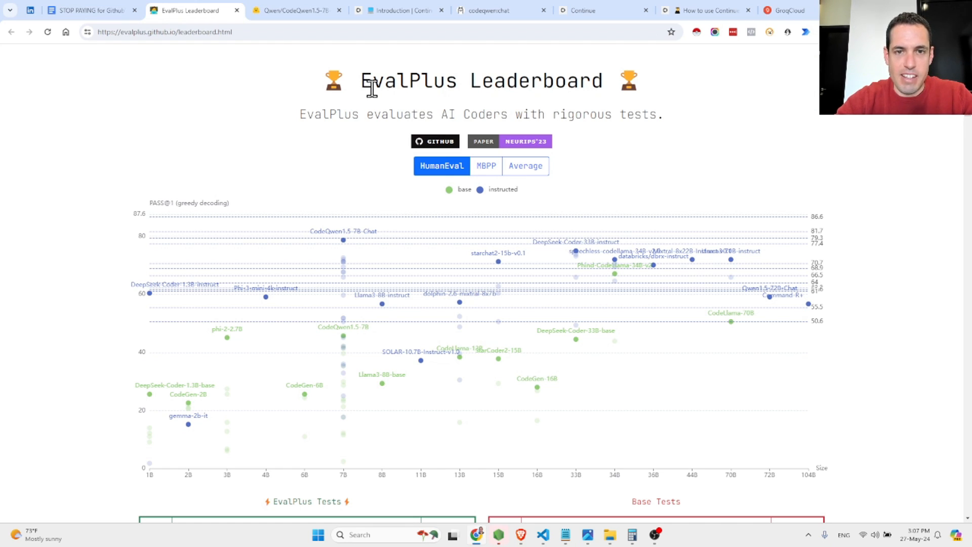
scroll(down, 3)
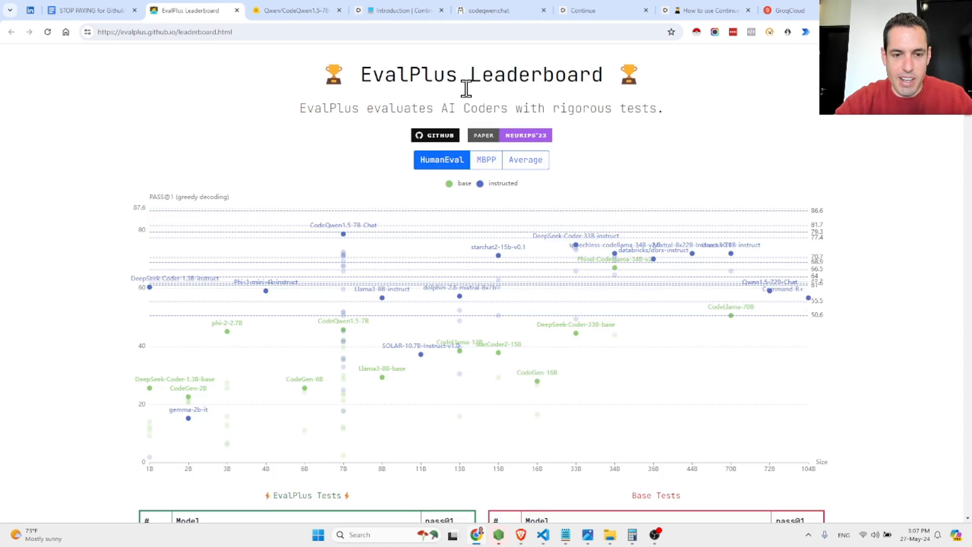
scroll(down, 3)
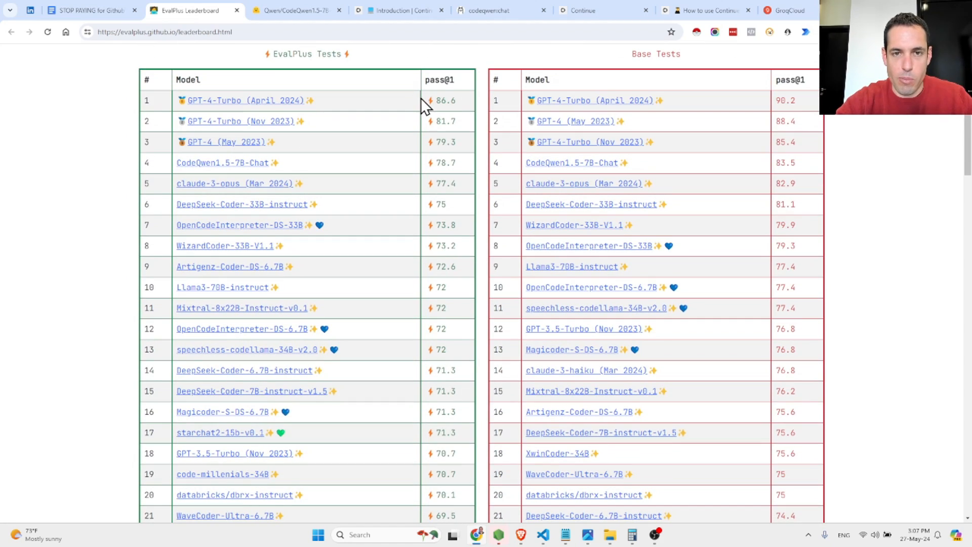
mouse_move(422, 118)
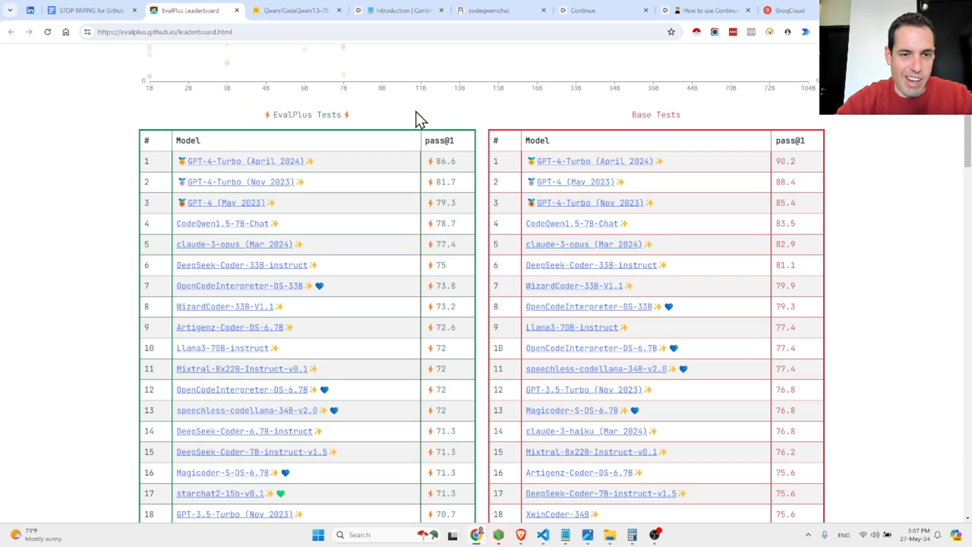
mouse_move(246, 160)
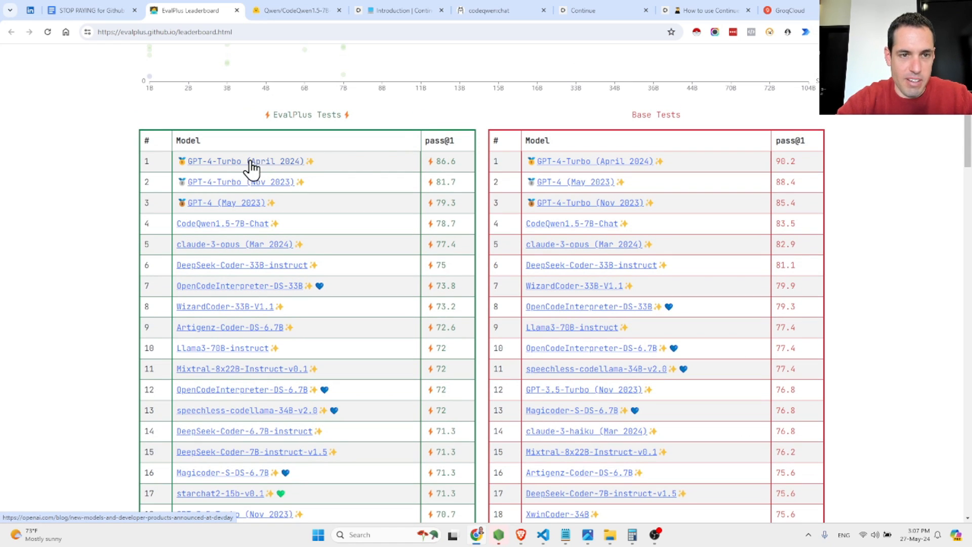
mouse_move(265, 184)
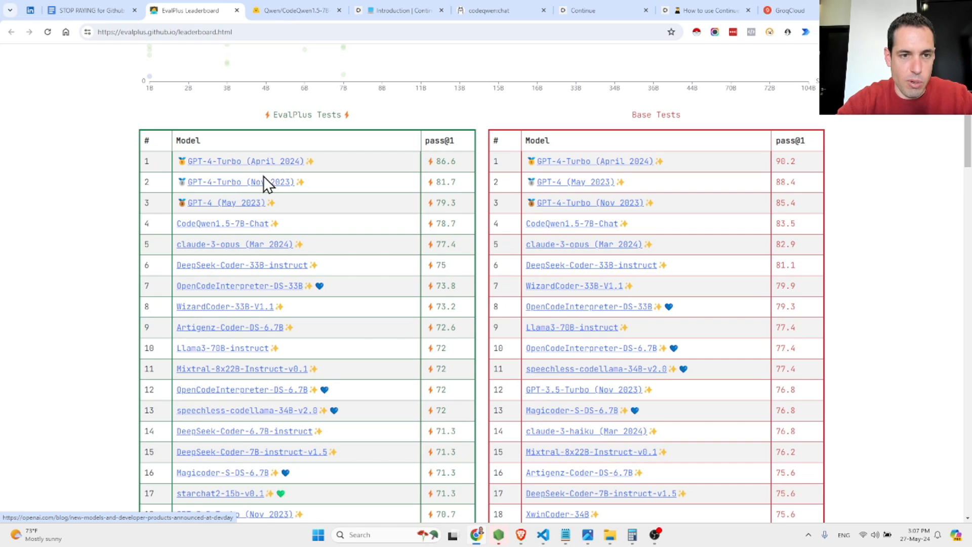
mouse_move(248, 208)
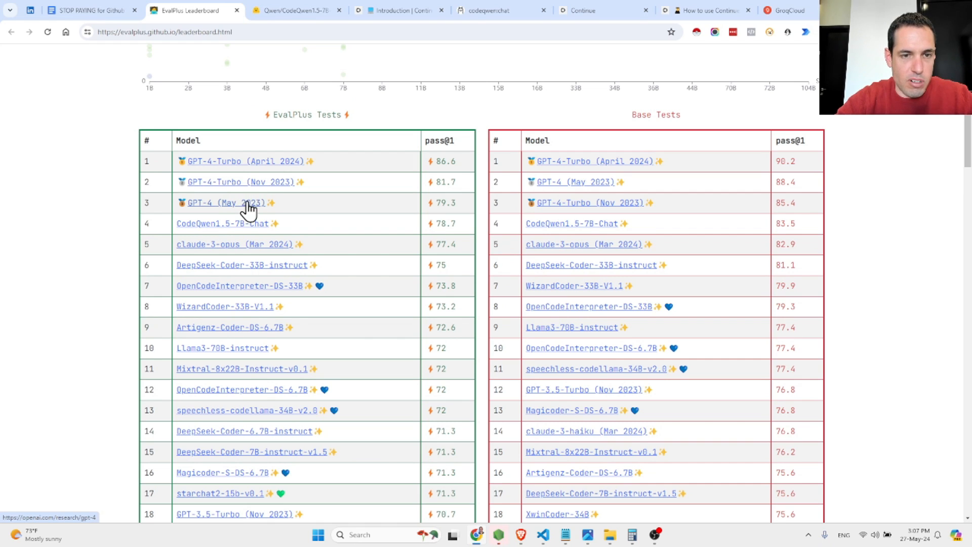
mouse_move(288, 269)
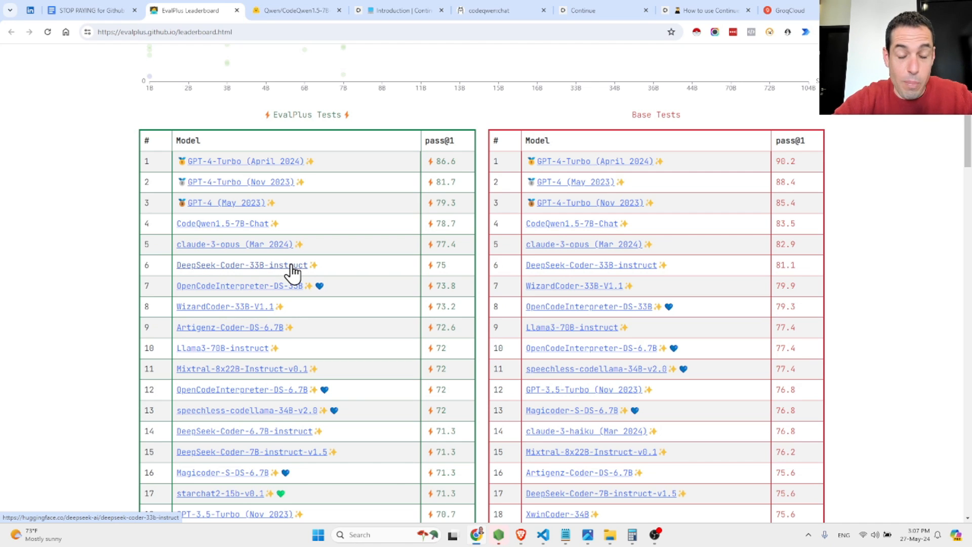
mouse_move(285, 273)
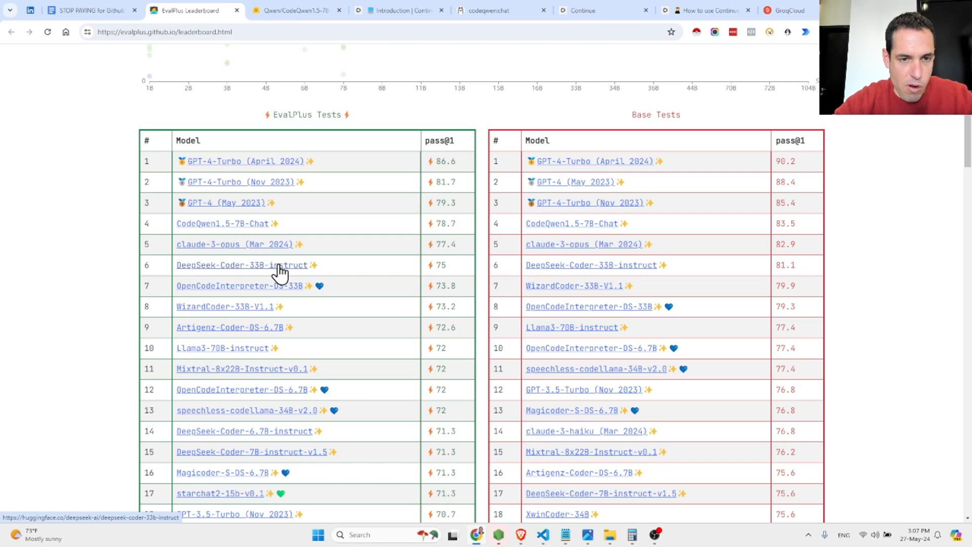
mouse_move(221, 223)
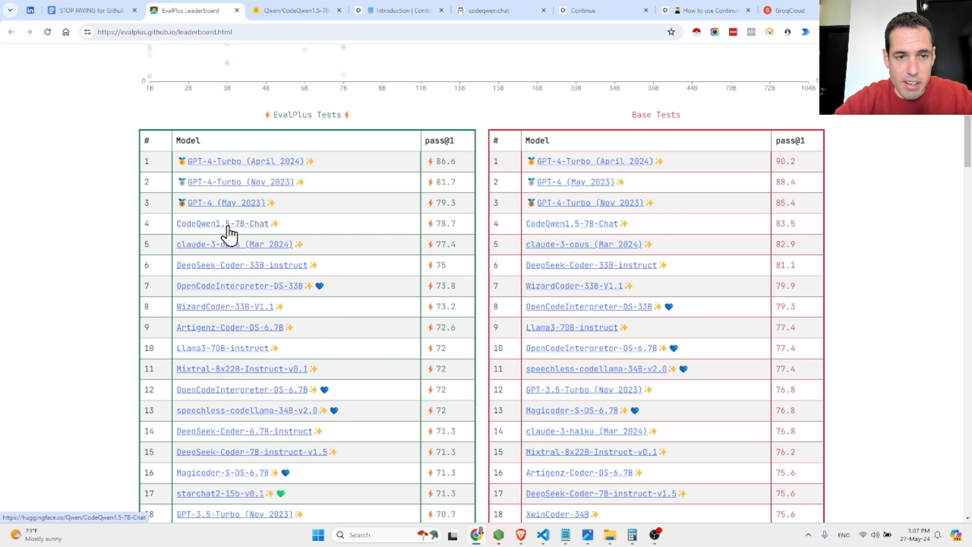
mouse_move(238, 237)
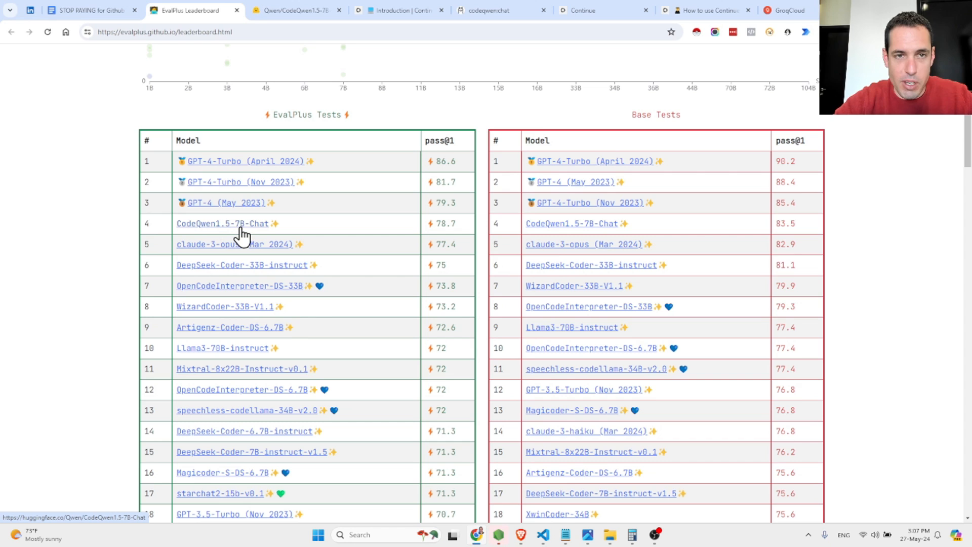
mouse_move(437, 240)
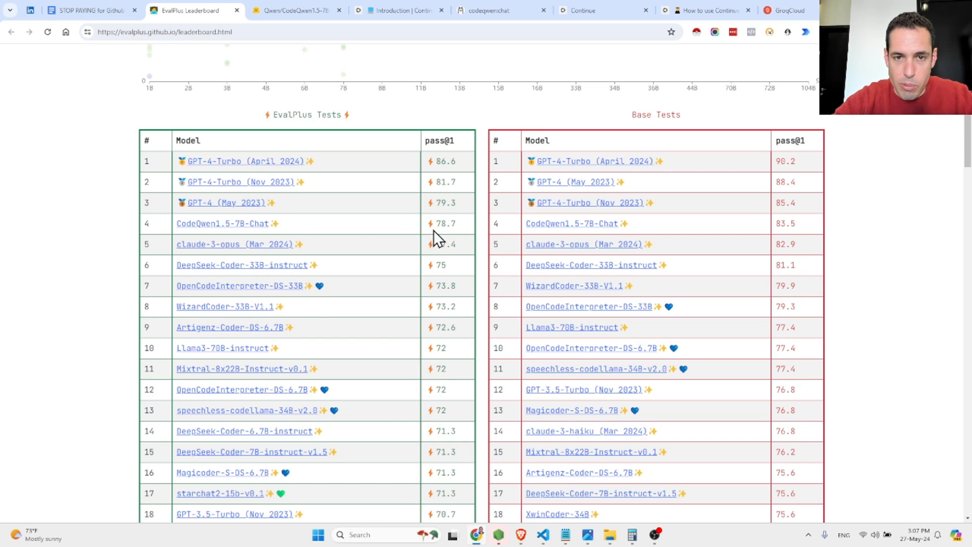
Zoom into the ranking tables to read CodeQwen1.5-7B-Chat's 78.7 and 83.5 scores
double_click(445, 223)
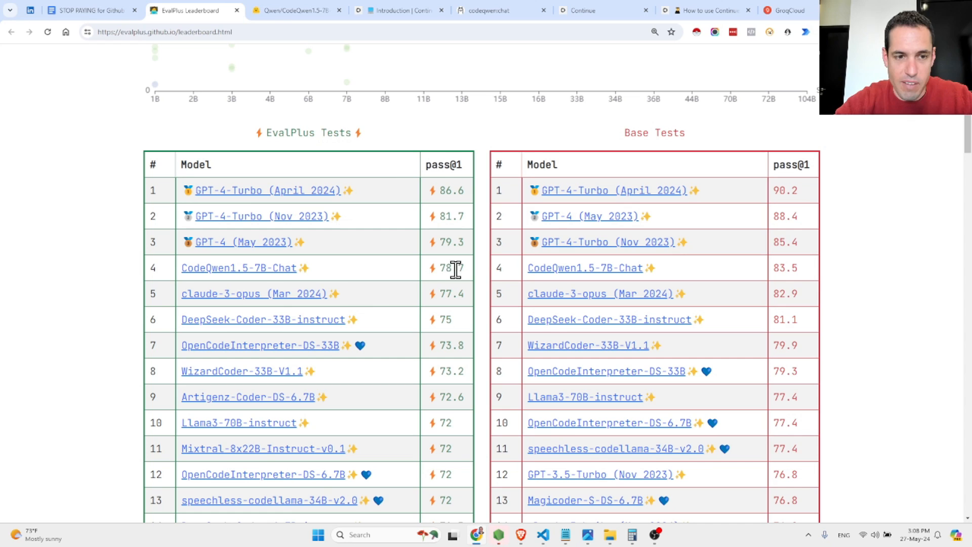
mouse_move(254, 293)
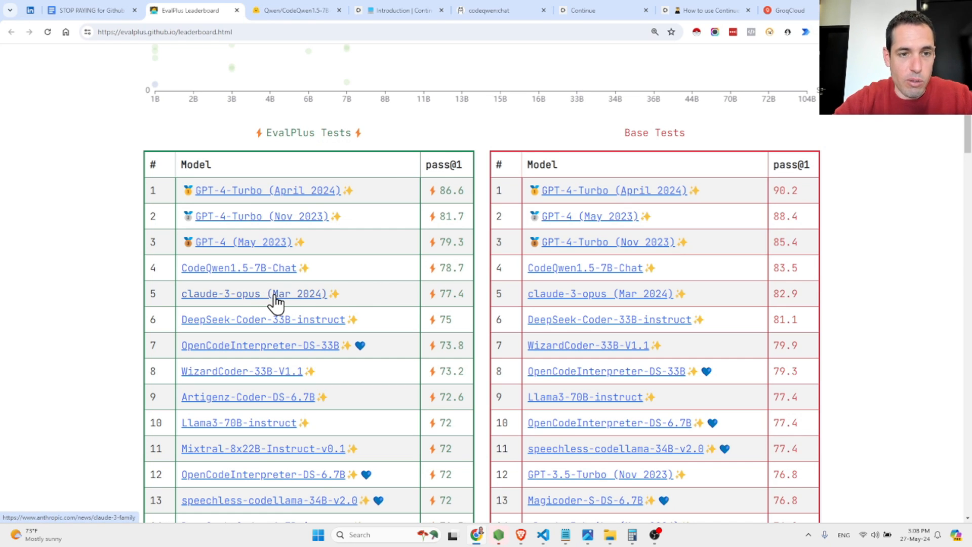
mouse_move(422, 250)
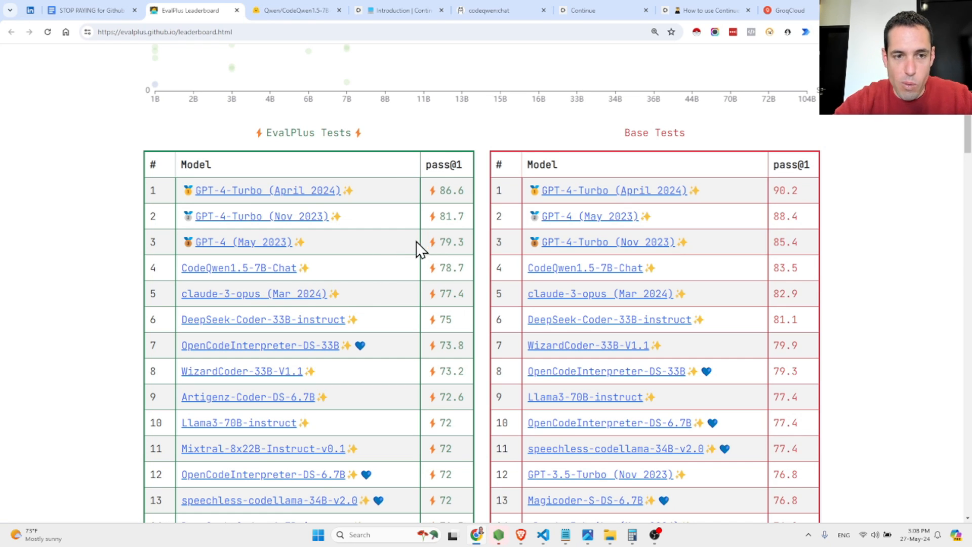
mouse_move(320, 198)
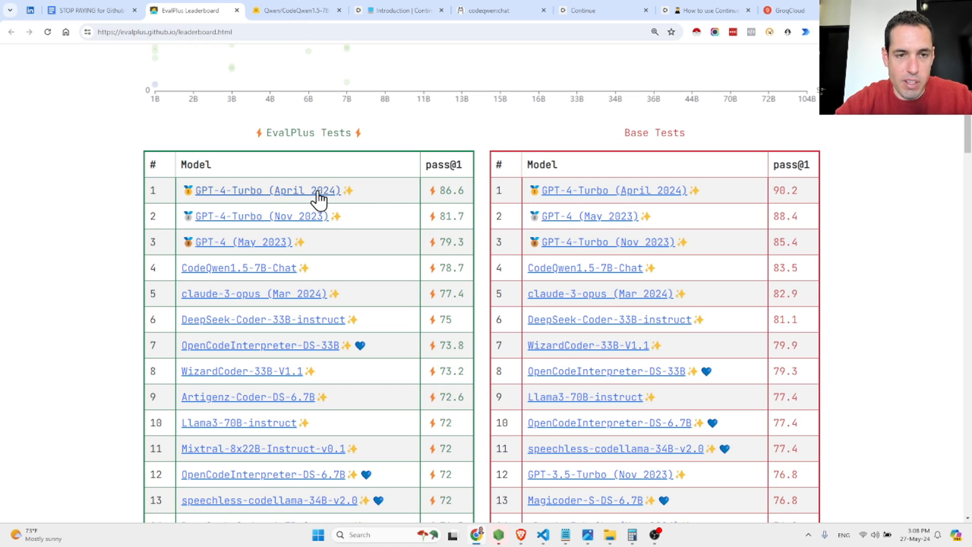
mouse_move(422, 204)
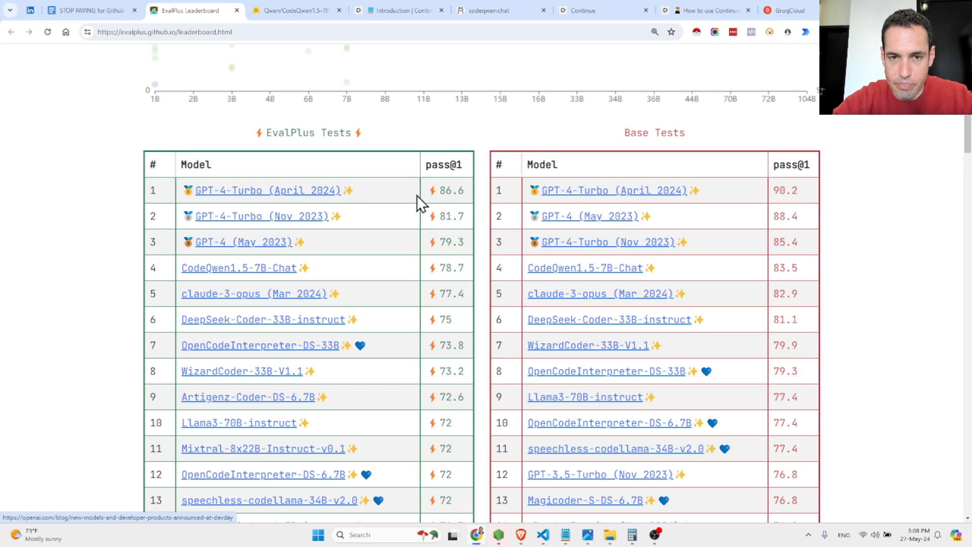
mouse_move(442, 192)
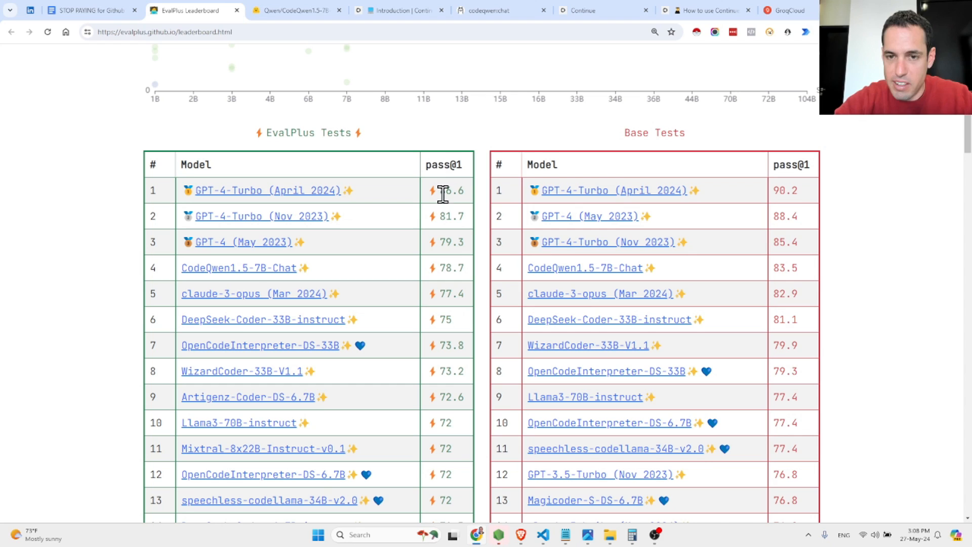
mouse_move(669, 152)
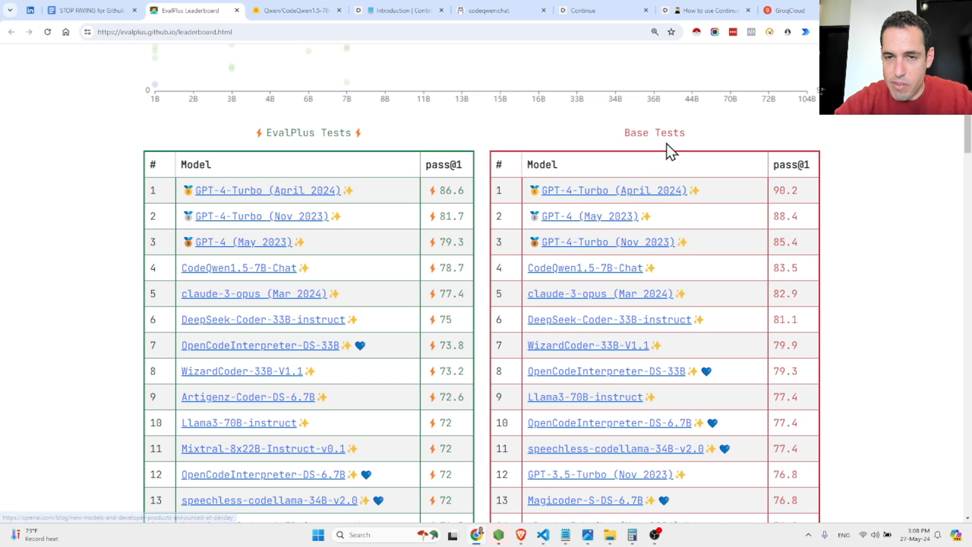
mouse_move(649, 139)
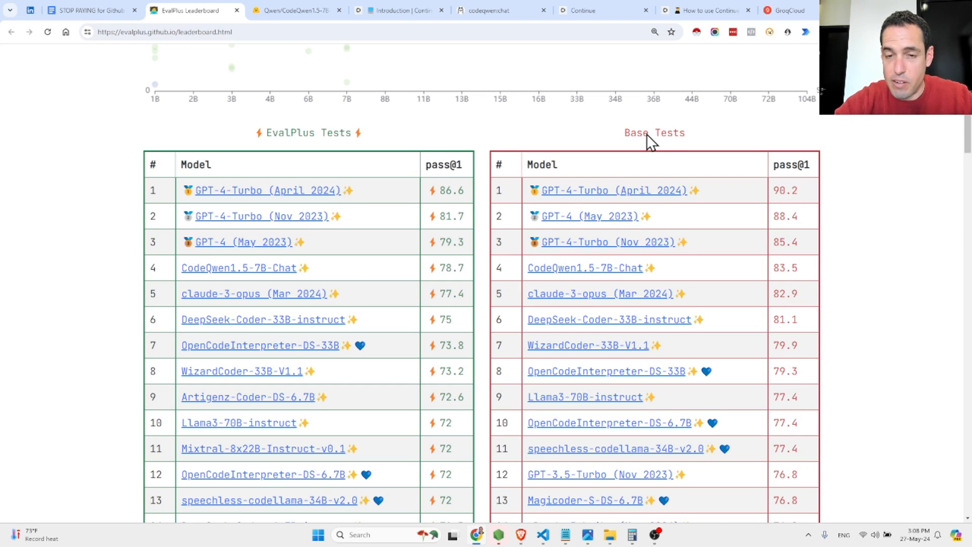
mouse_move(772, 285)
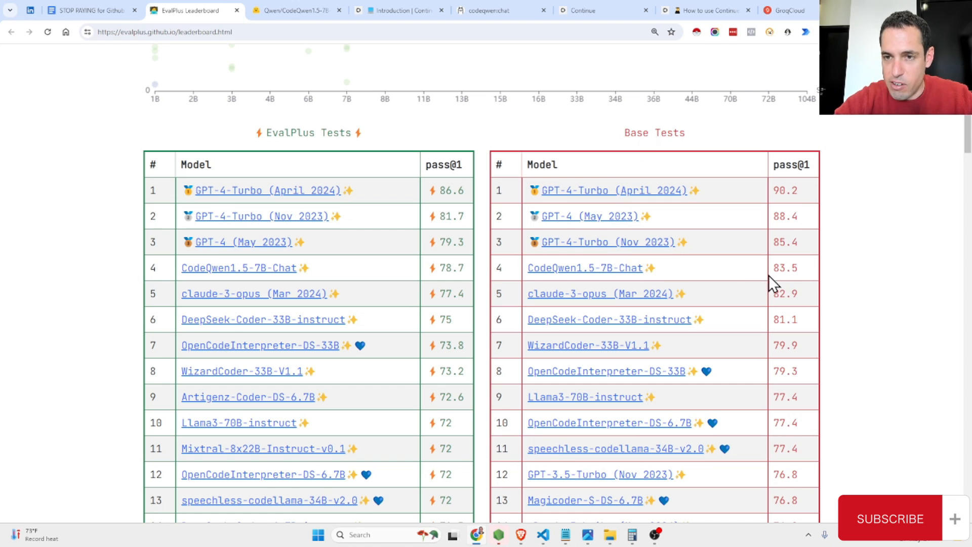
mouse_move(676, 276)
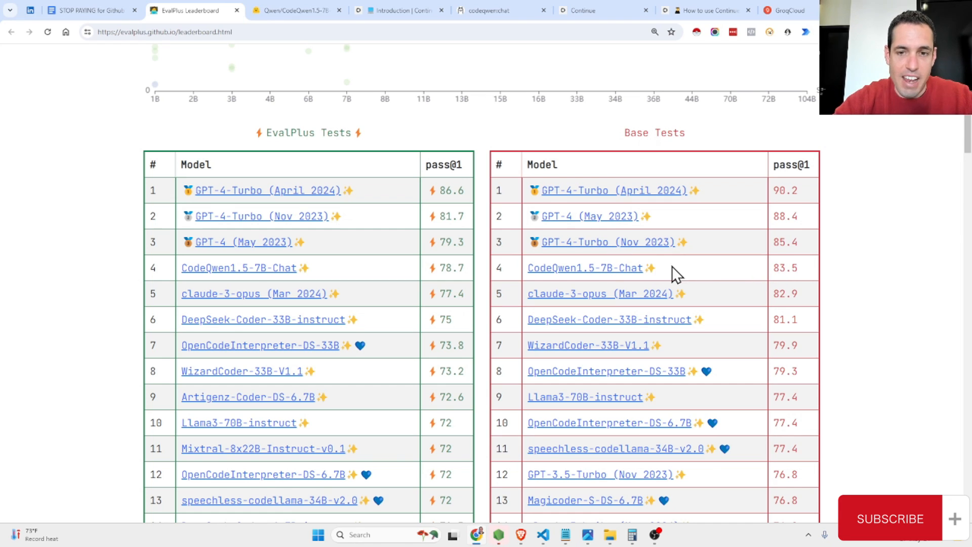
mouse_move(502, 266)
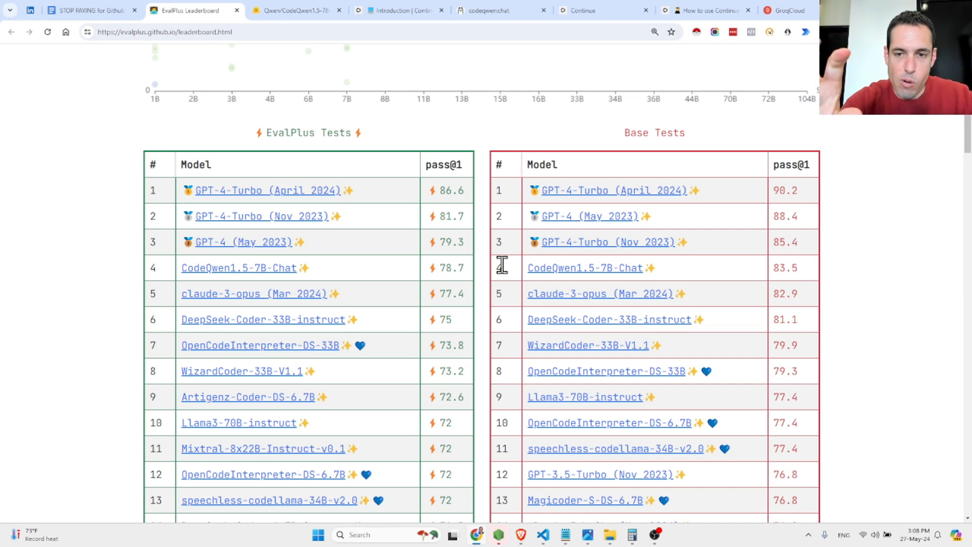
mouse_move(564, 279)
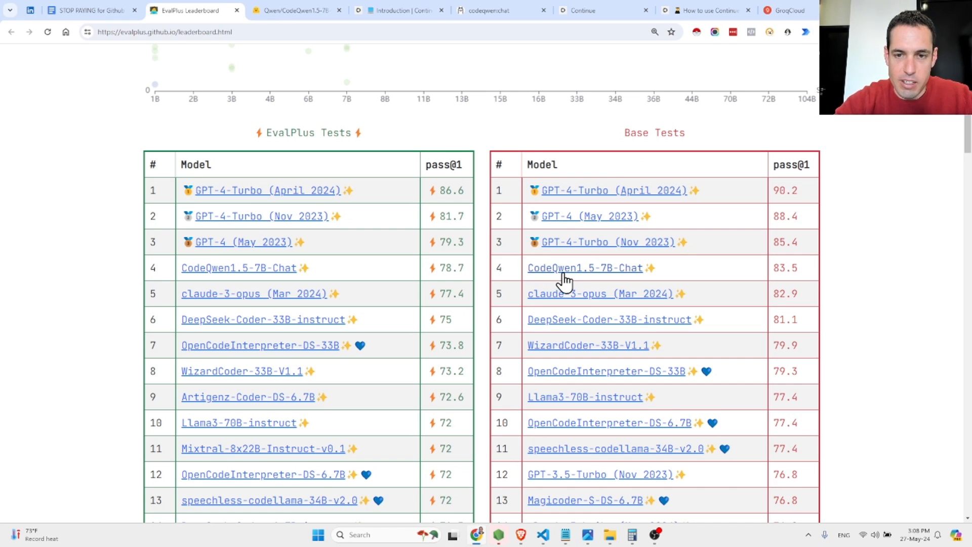
mouse_move(599, 273)
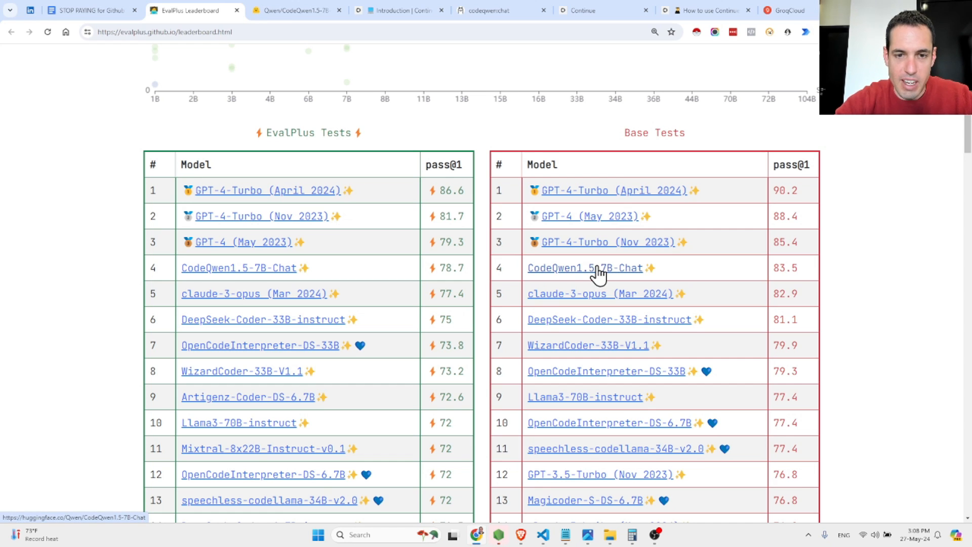
mouse_move(309, 62)
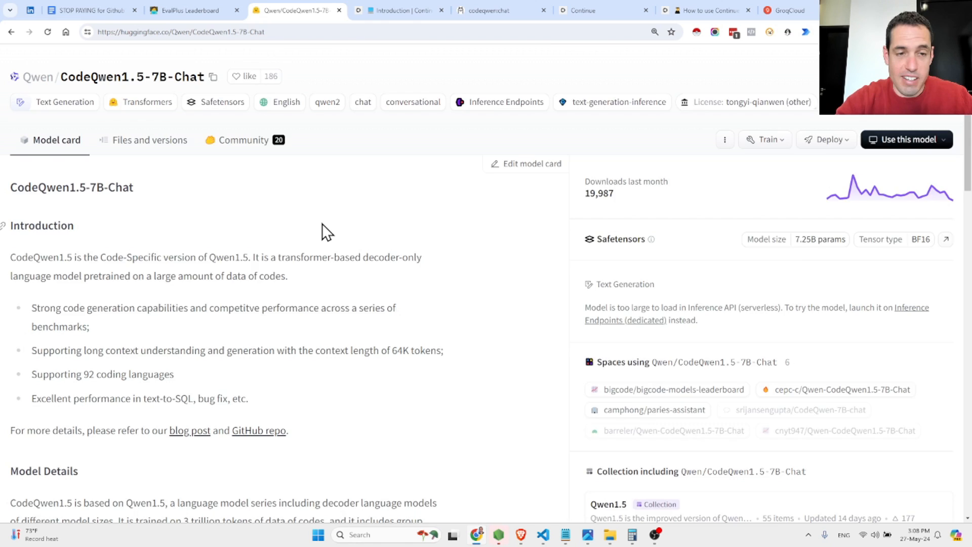
scroll(down, 3)
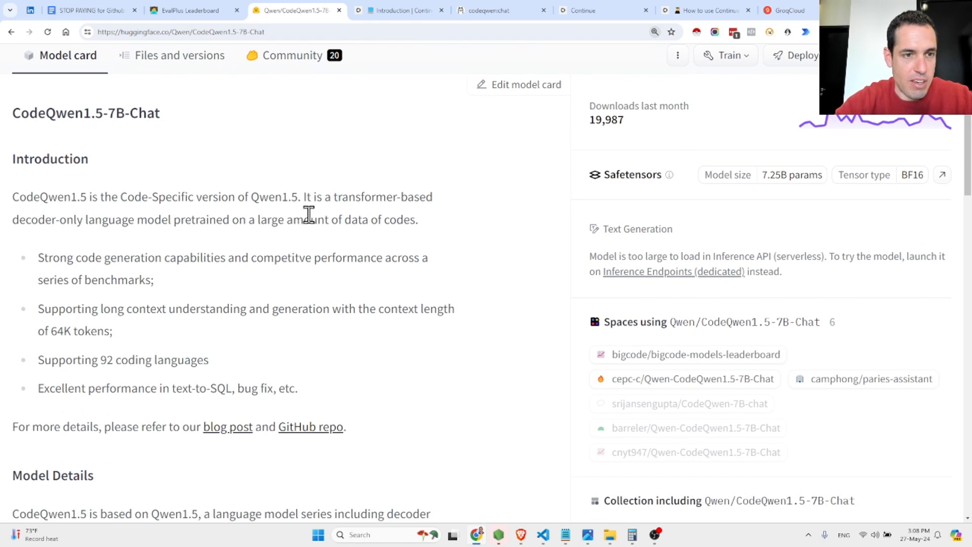
mouse_move(103, 185)
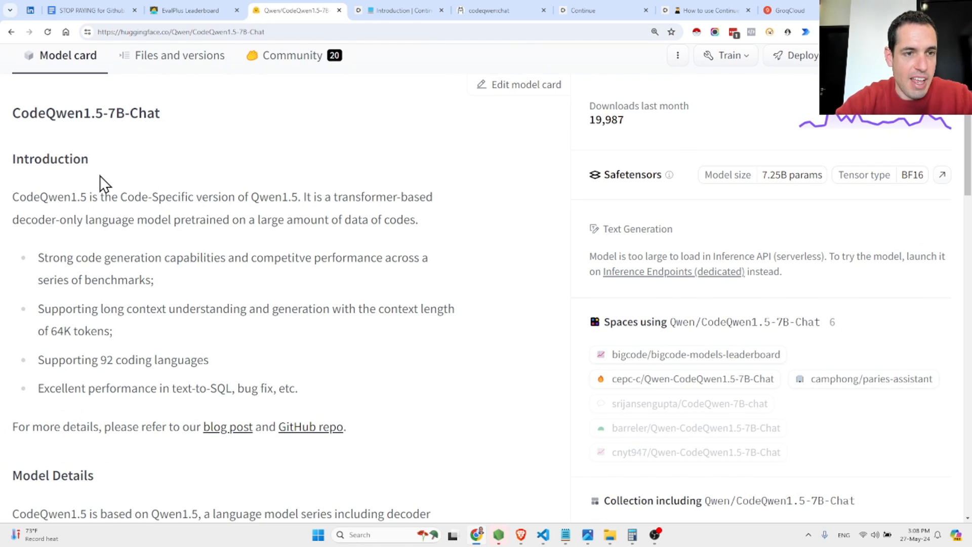
mouse_move(118, 197)
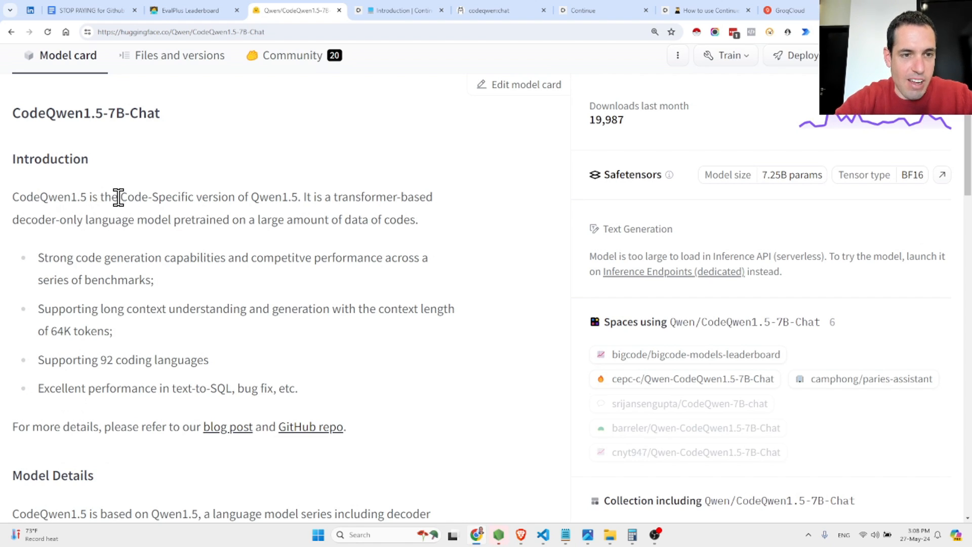
mouse_move(270, 201)
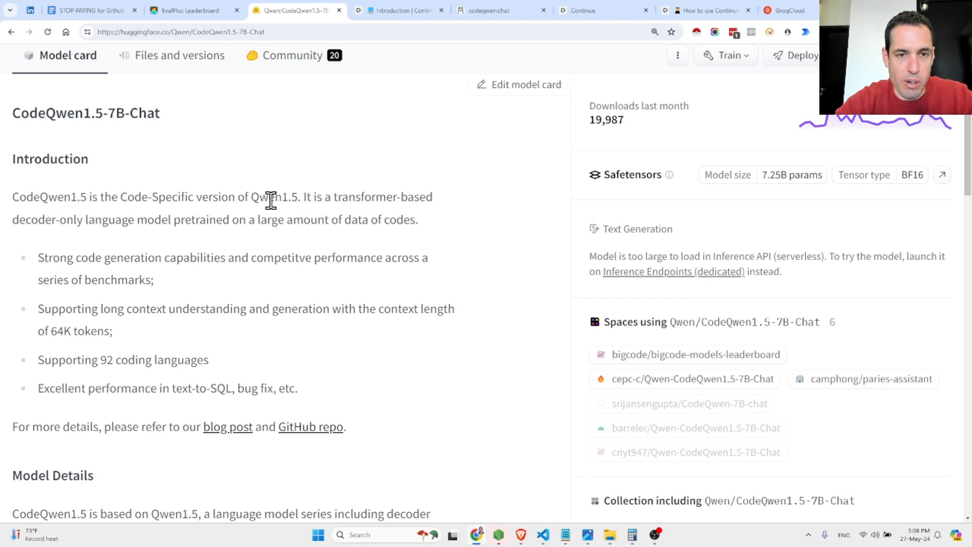
mouse_move(340, 199)
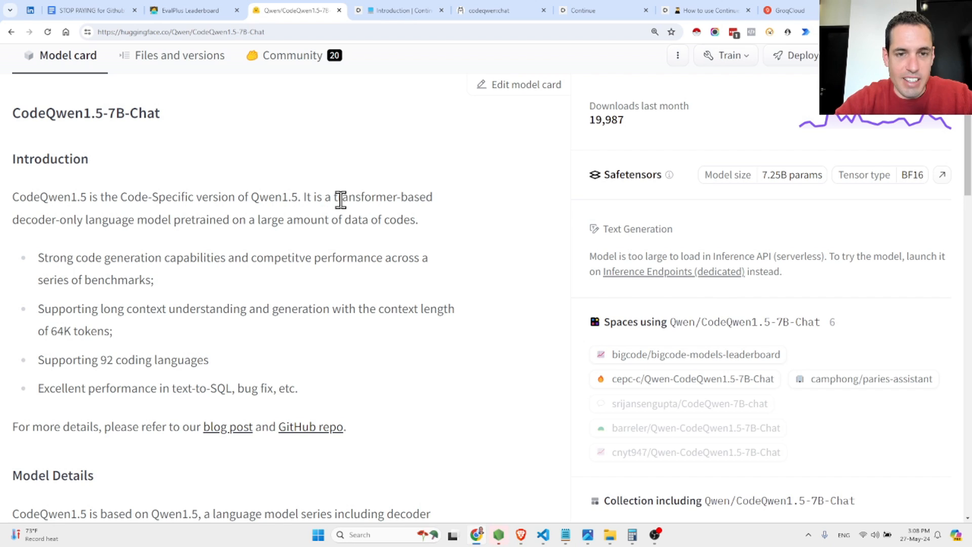
mouse_move(138, 223)
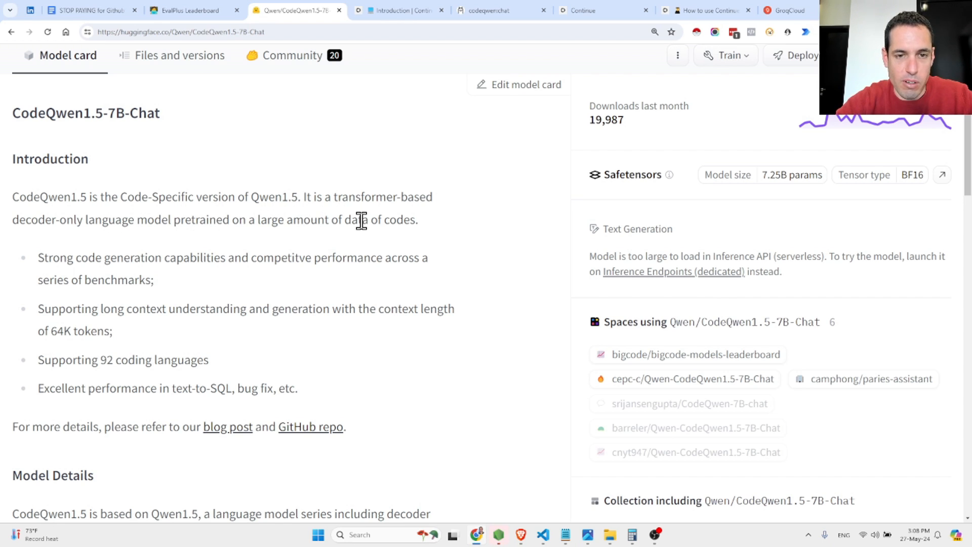
scroll(down, 3)
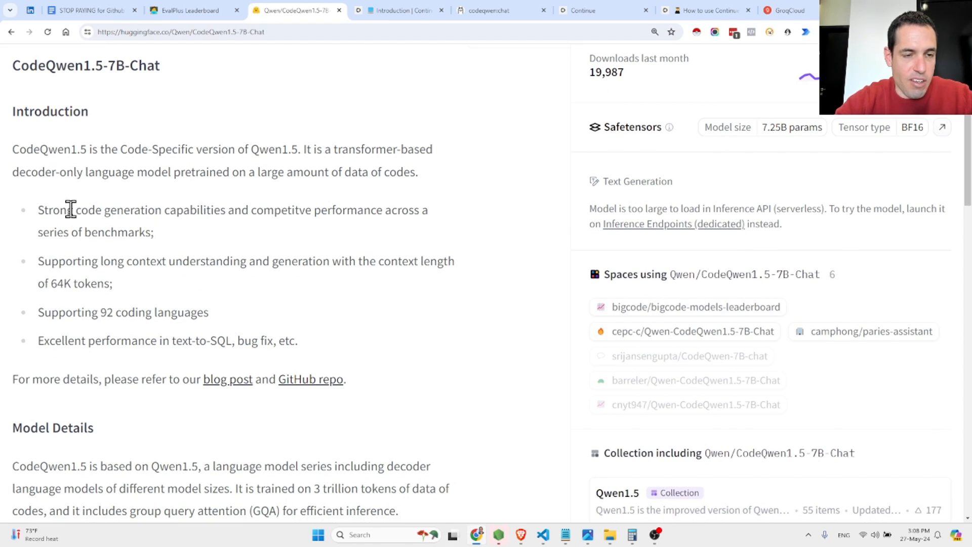
mouse_move(207, 210)
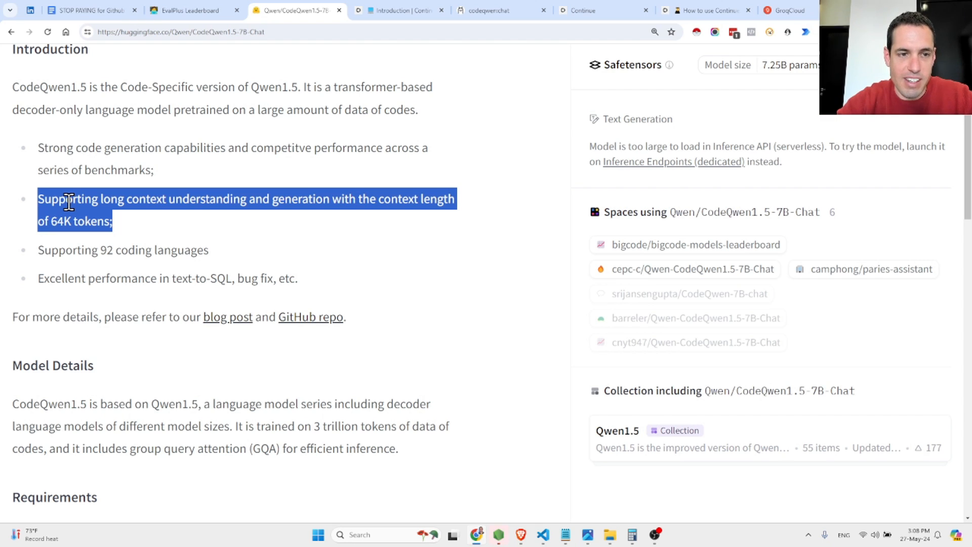
mouse_move(110, 246)
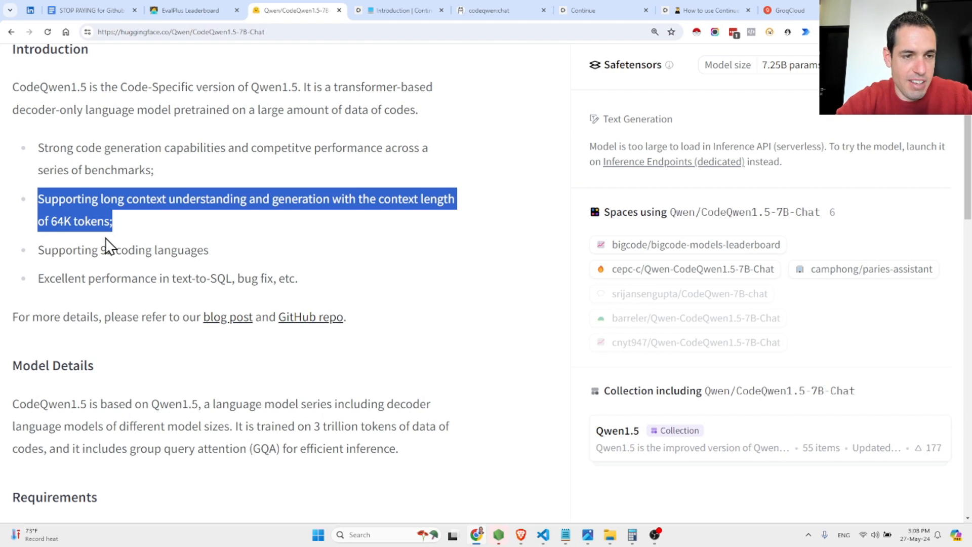
double_click(105, 250)
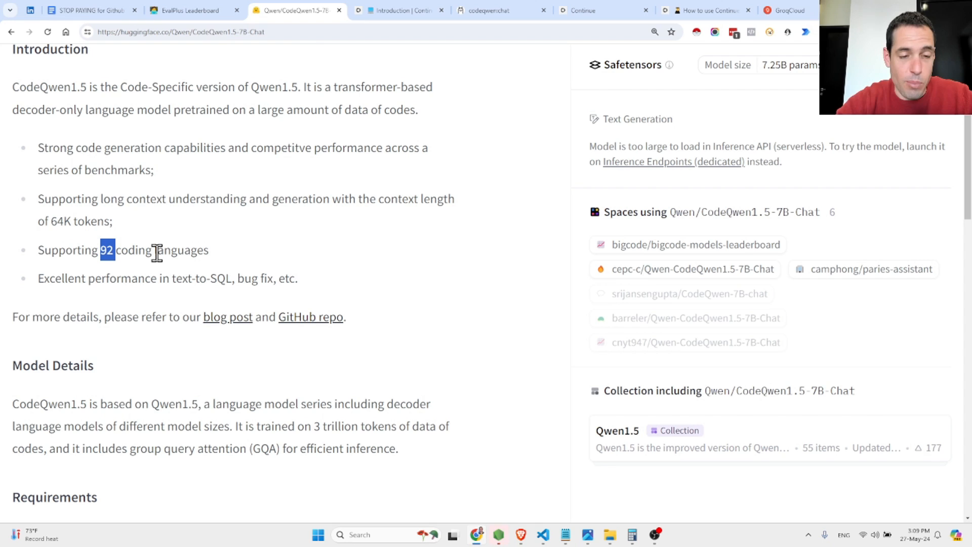
mouse_move(182, 250)
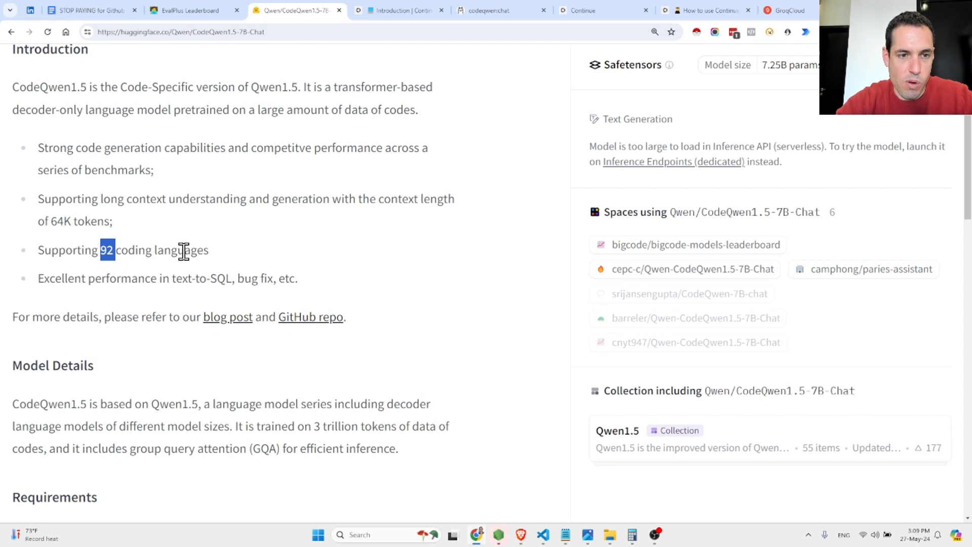
mouse_move(143, 284)
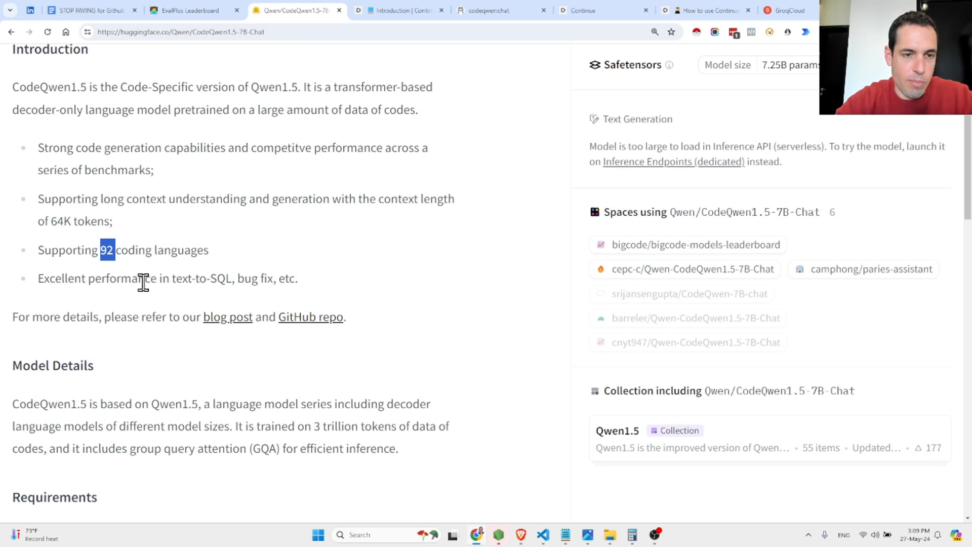
mouse_move(287, 278)
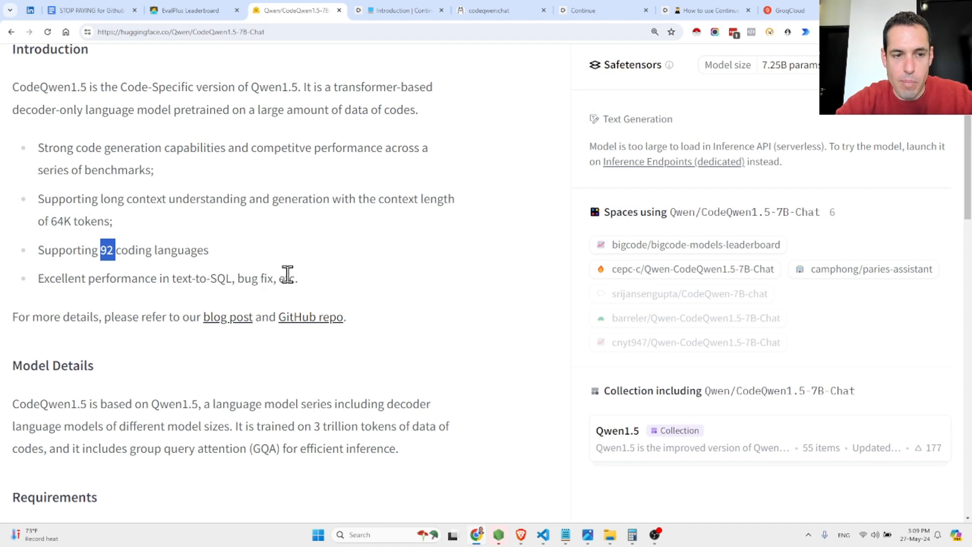
Scroll the CodeQwen model card back to the top and switch to the Continue introduction tab
scroll(down, 3)
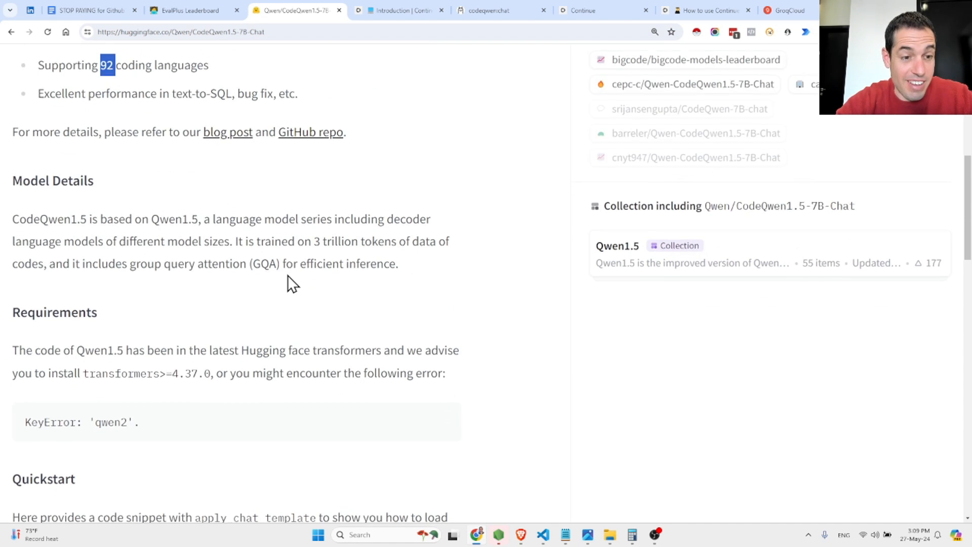
scroll(down, 3)
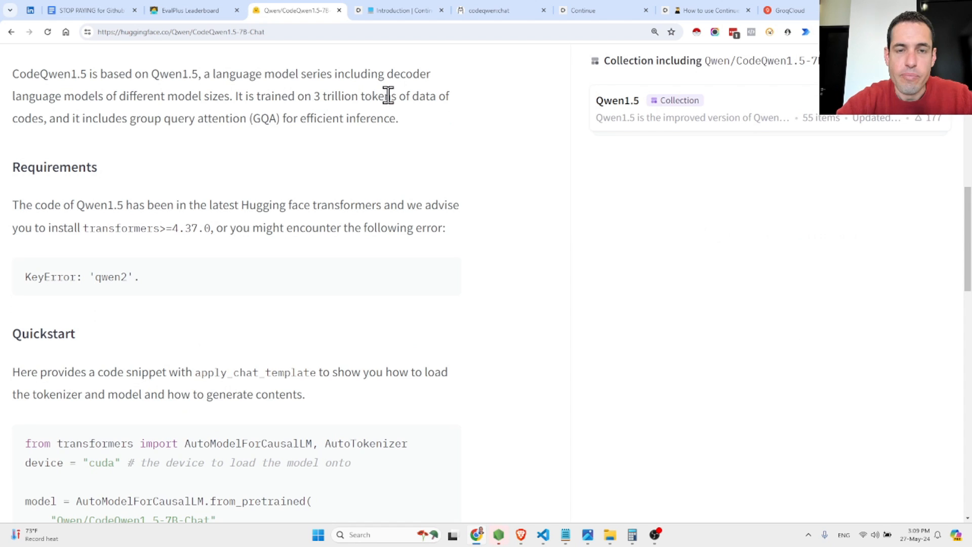
scroll(up, 3)
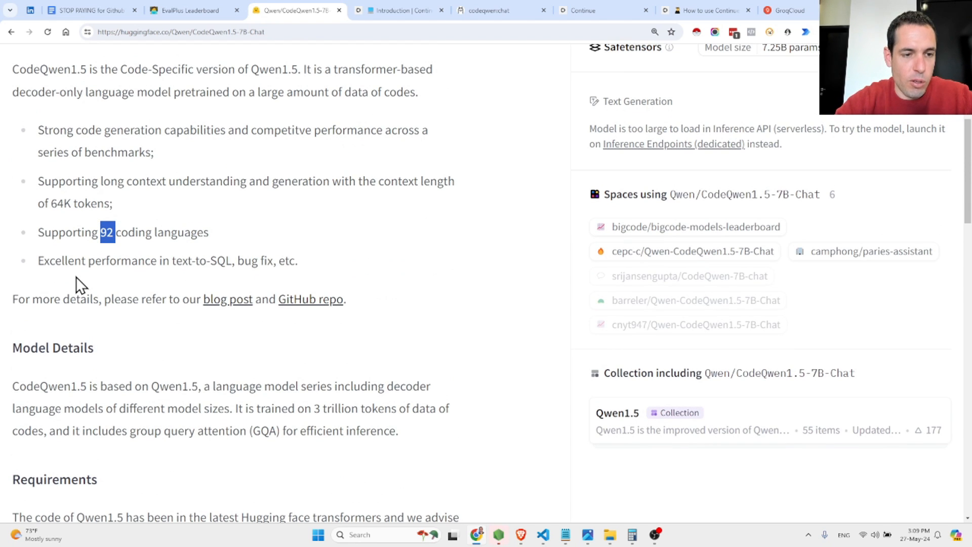
scroll(up, 3)
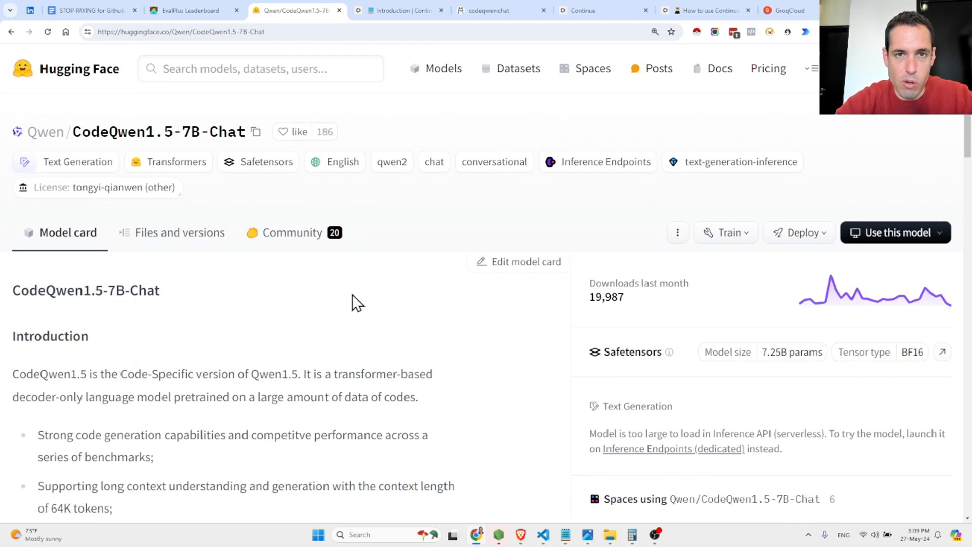
click(400, 11)
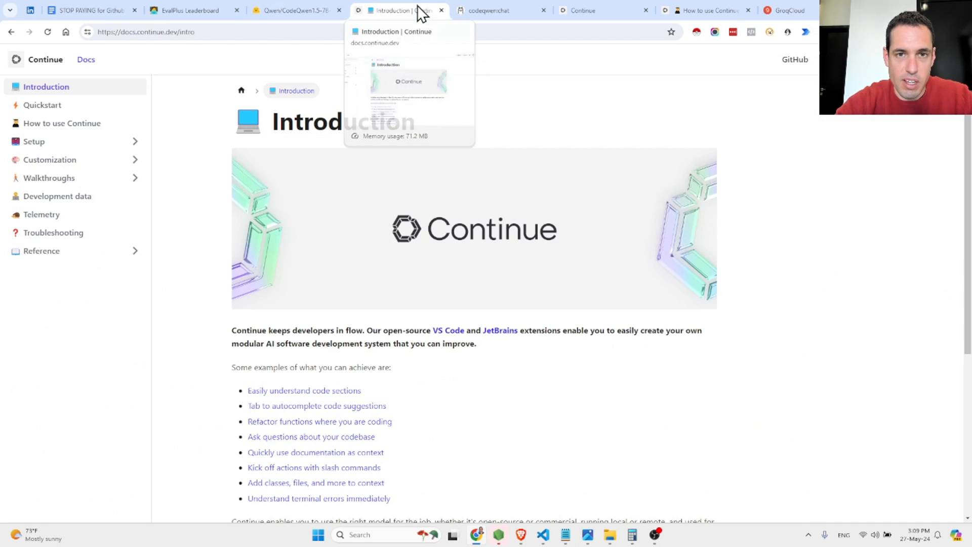
mouse_move(450, 302)
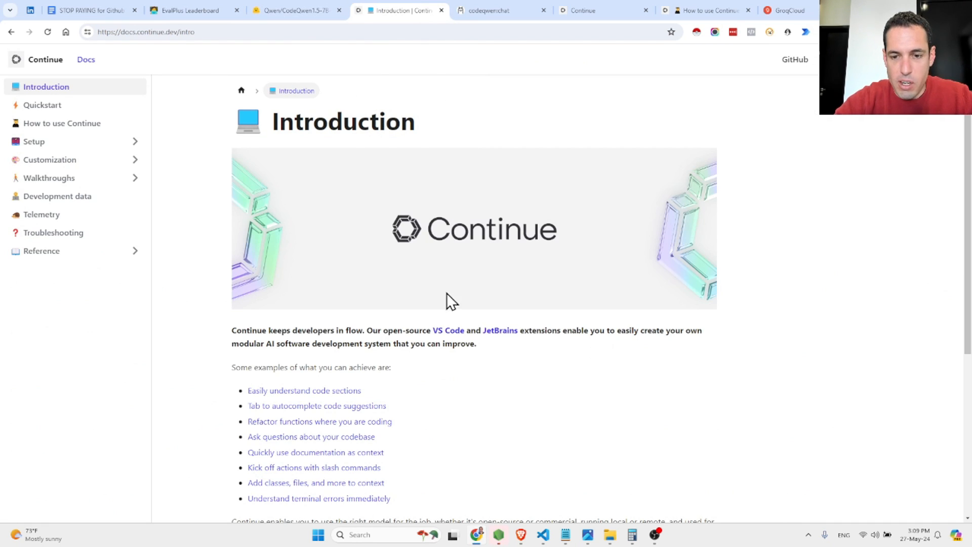
mouse_move(543, 534)
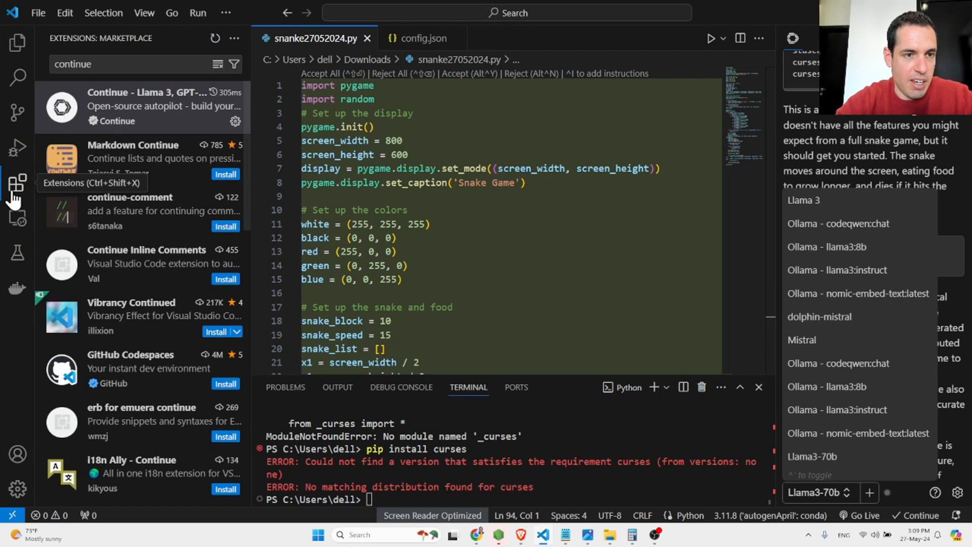
Toggle the Extensions view and open the 'Continue - Llama 3, GPT-4, and more' details page
click(17, 183)
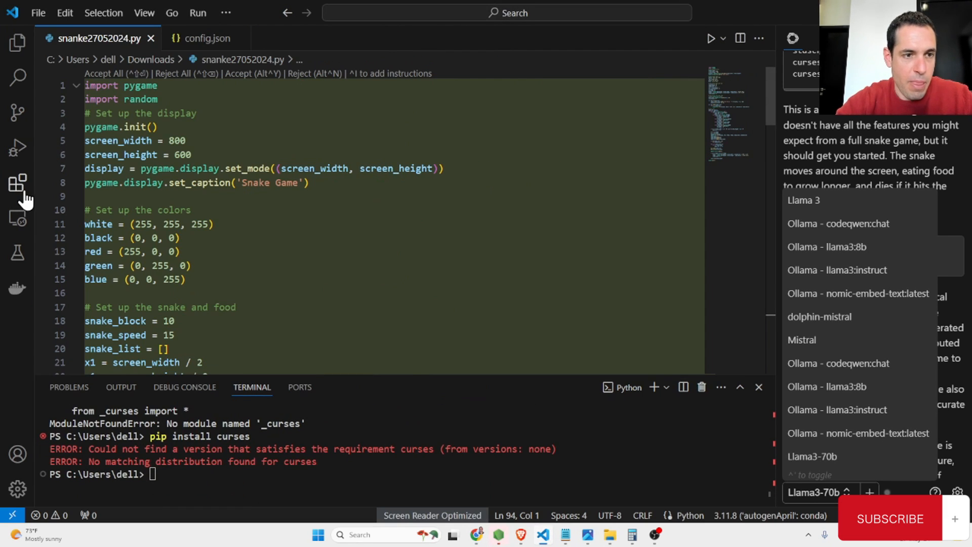
click(17, 183)
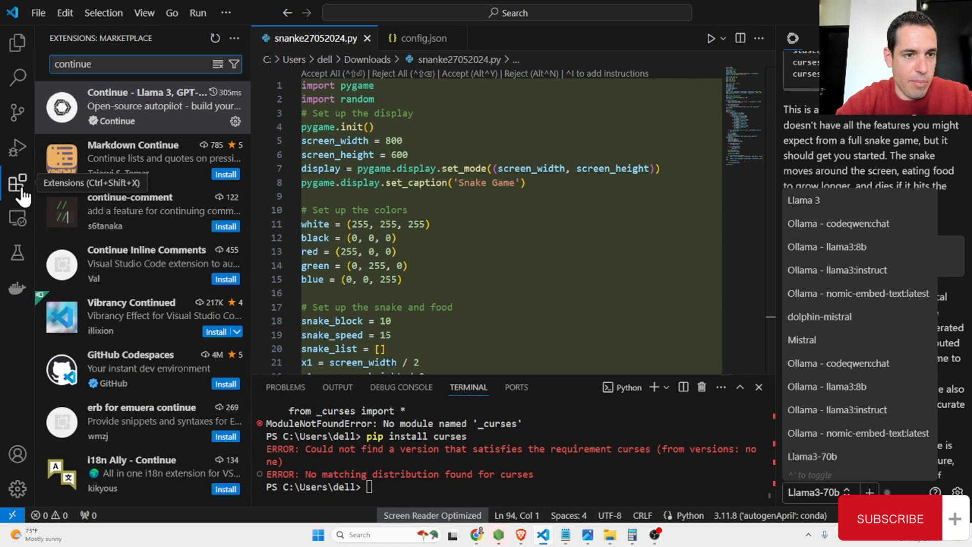
mouse_move(107, 111)
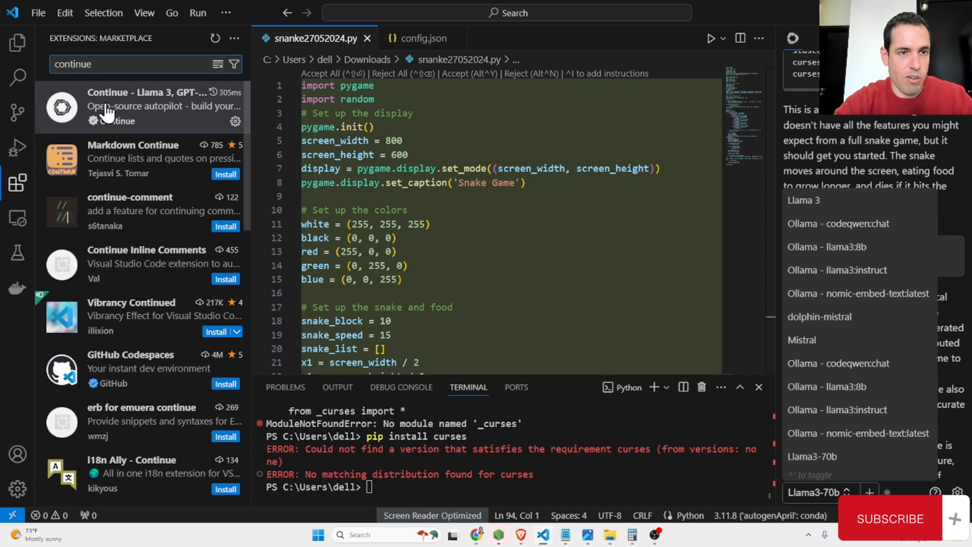
mouse_move(62, 107)
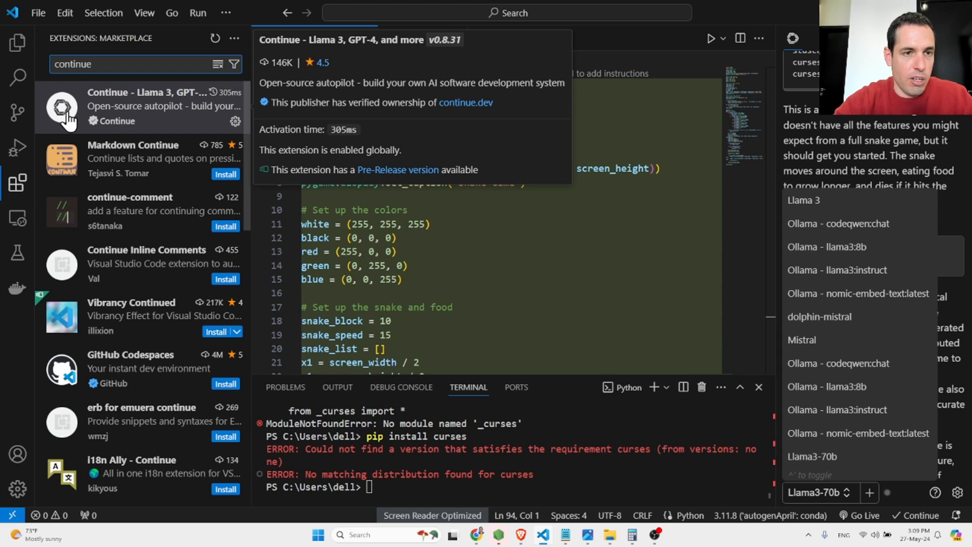
click(143, 107)
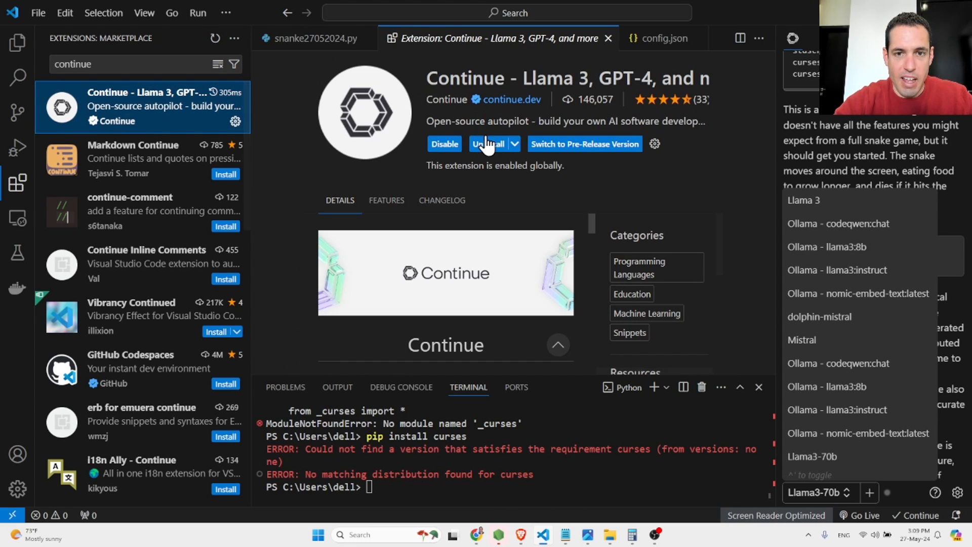
mouse_move(490, 138)
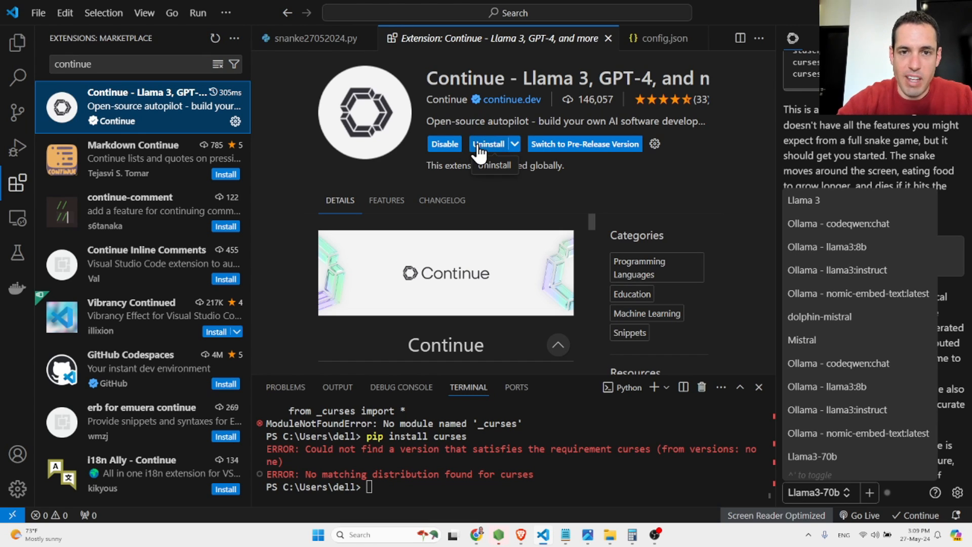
mouse_move(360, 111)
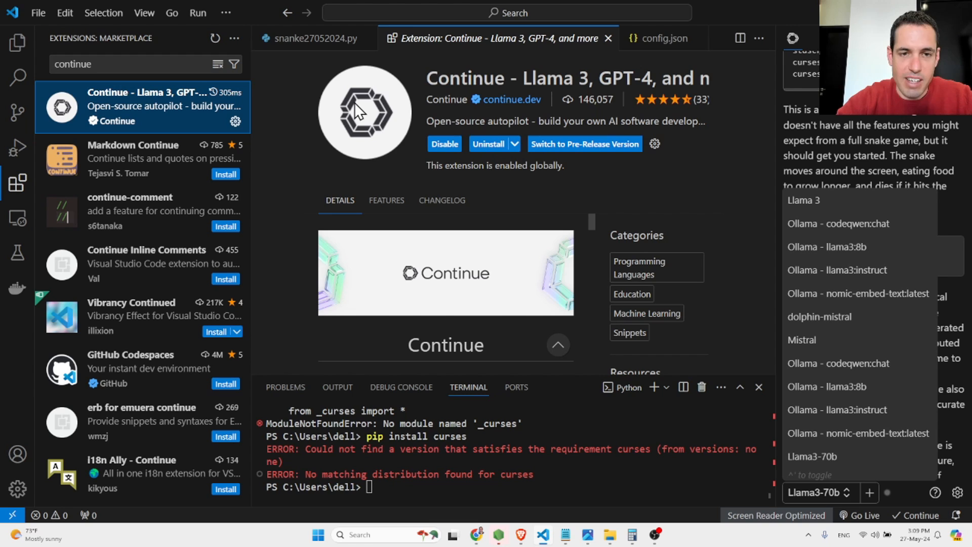
mouse_move(509, 118)
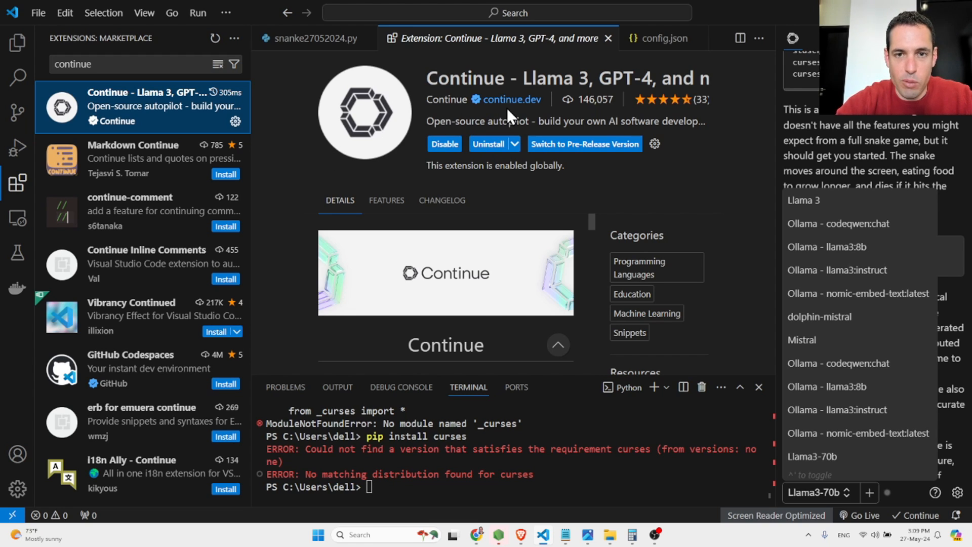
mouse_move(509, 99)
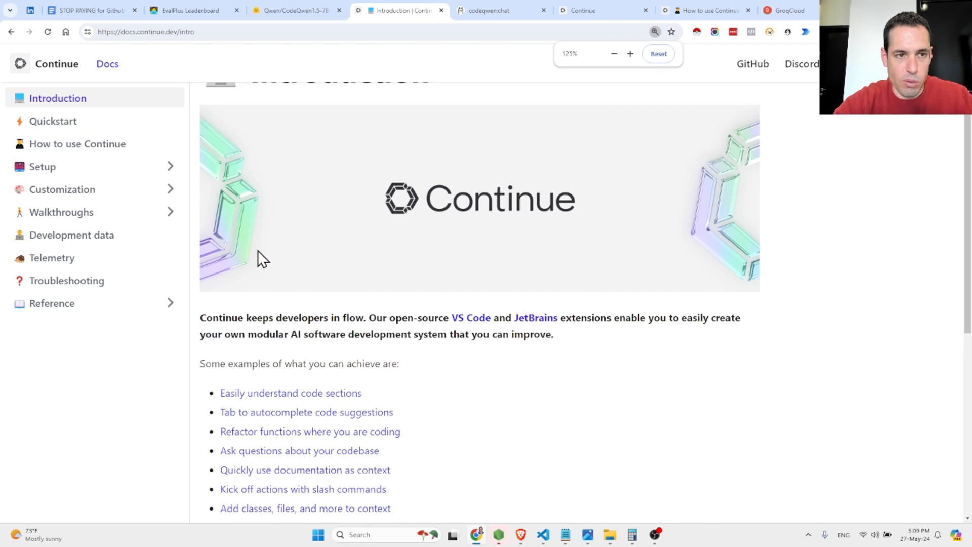
Read the Continue Quickstart from the VS Code install steps down to the JetBrains instructions
click(53, 121)
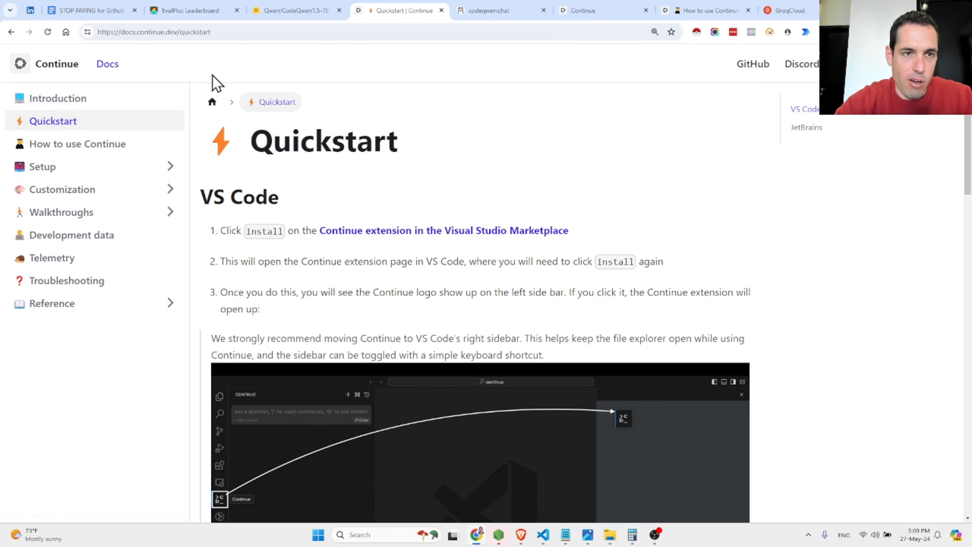
scroll(down, 3)
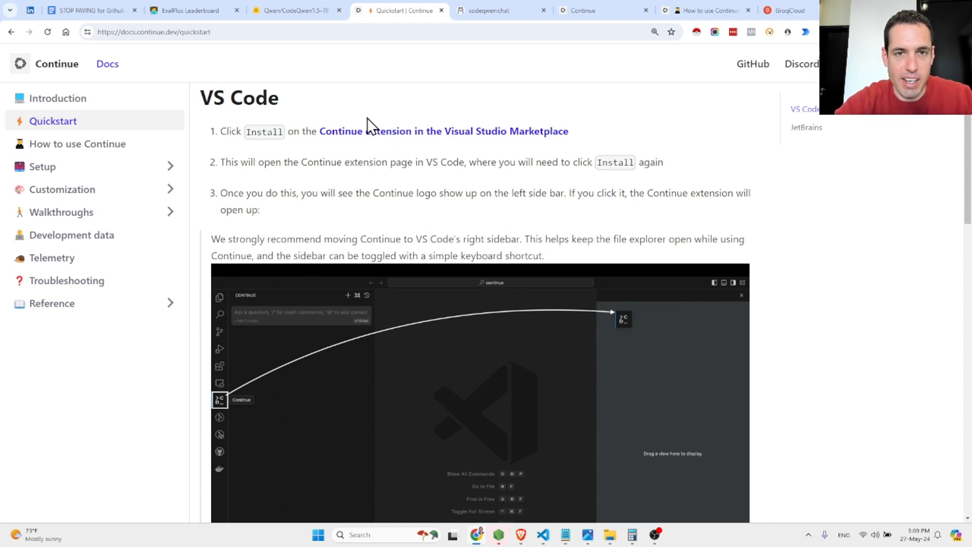
mouse_move(267, 145)
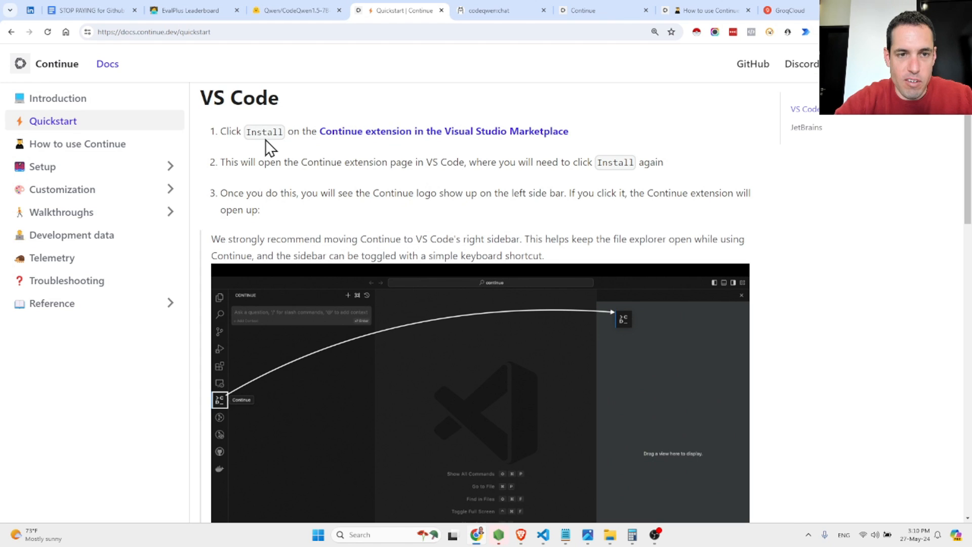
mouse_move(397, 131)
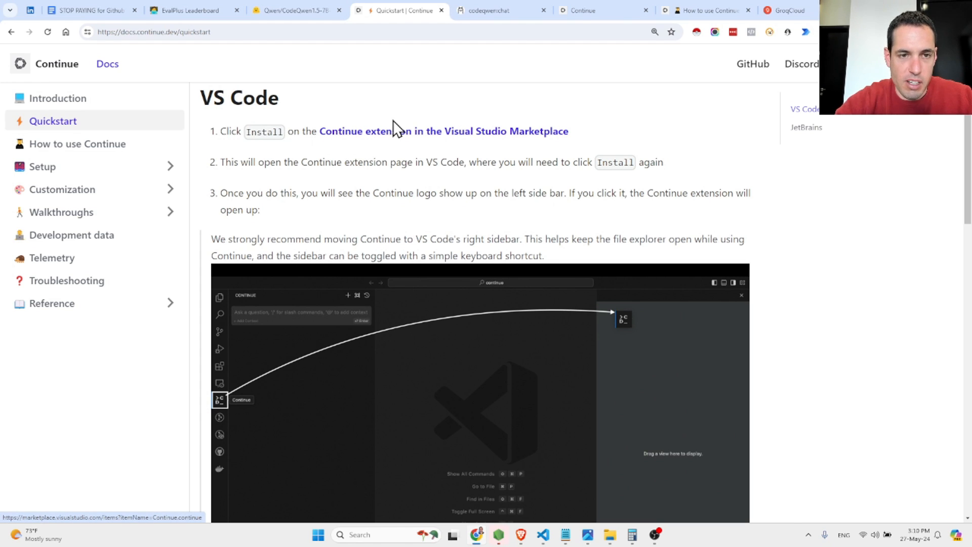
scroll(down, 3)
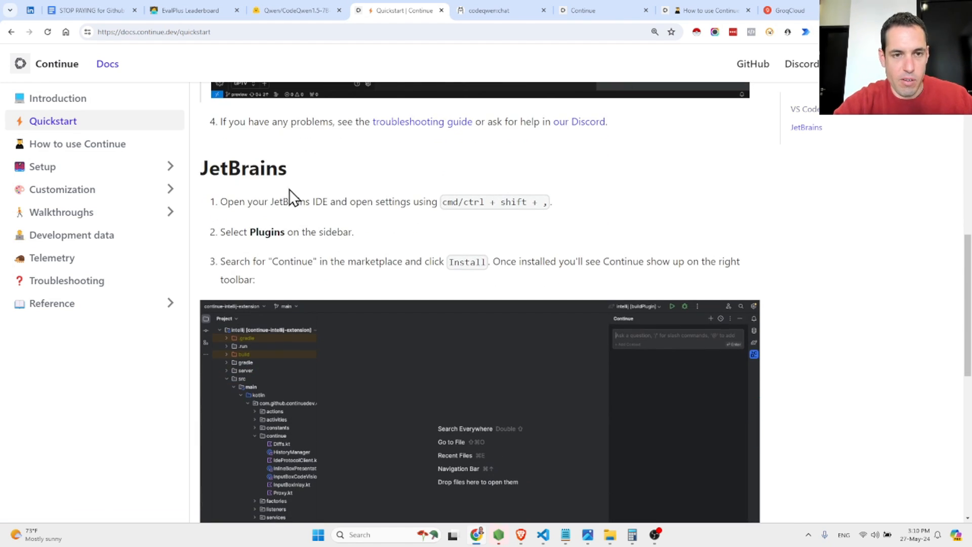
scroll(down, 3)
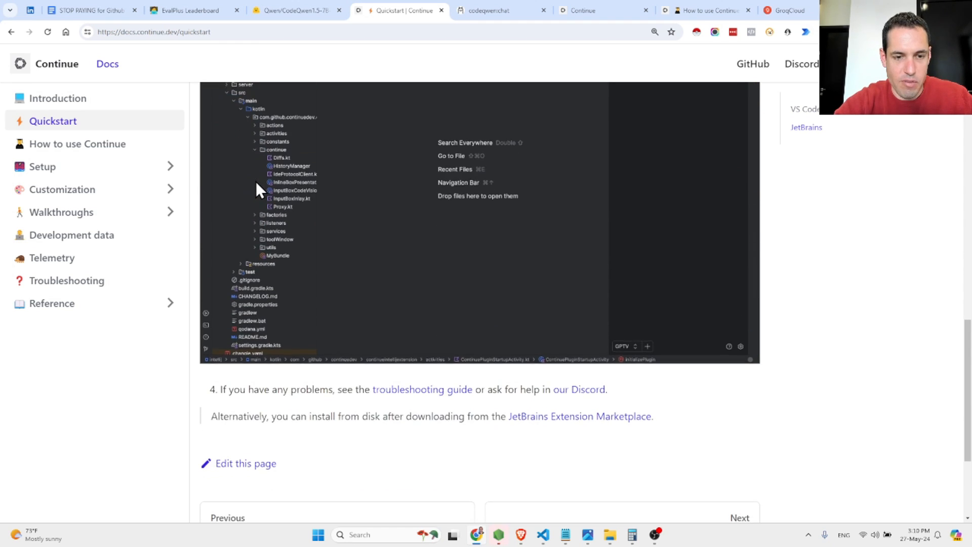
Open the 'How to use Continue' guide and begin scrolling through its feature sections
click(77, 143)
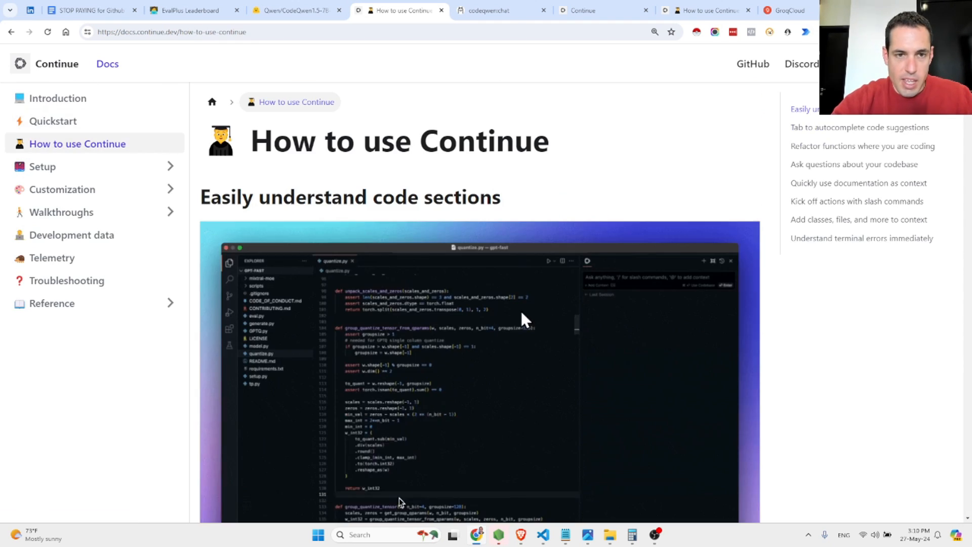
scroll(down, 3)
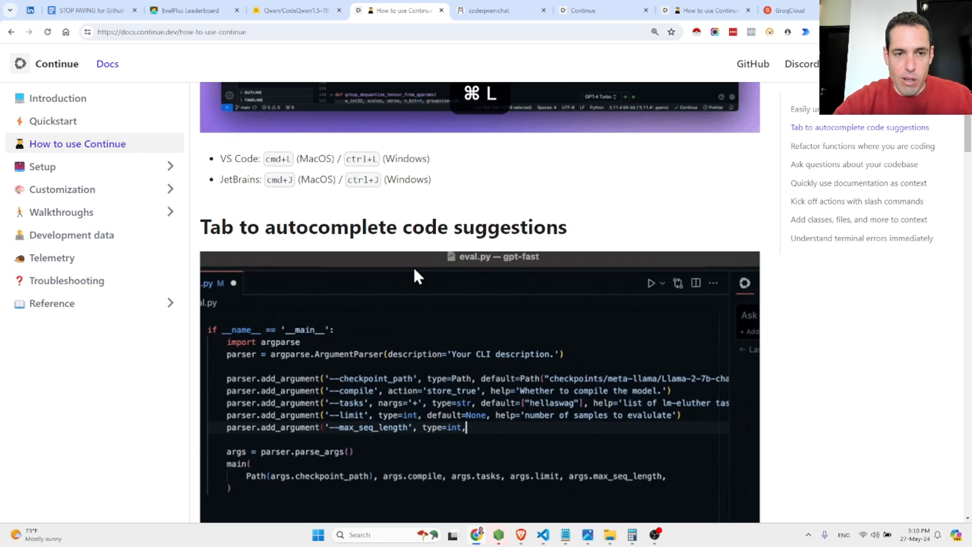
scroll(up, 3)
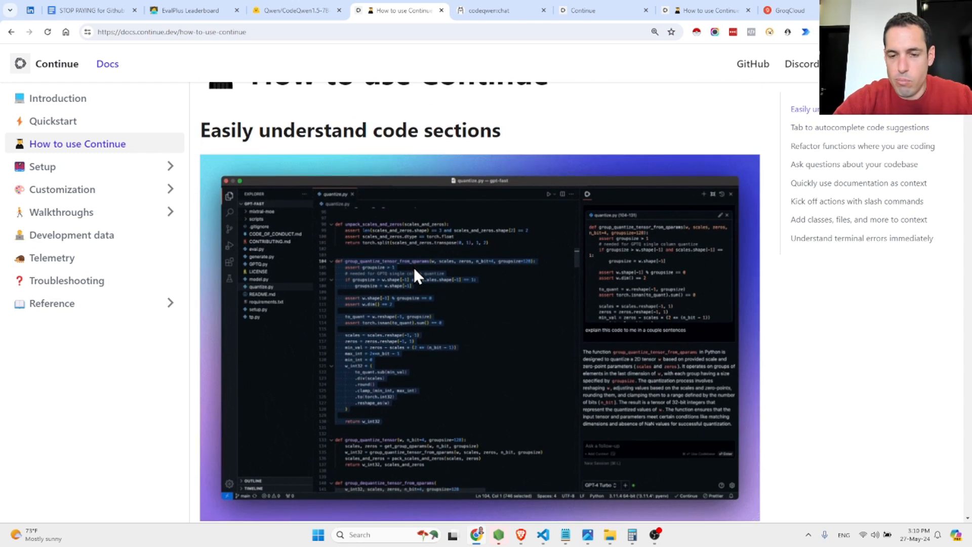
key(cmd+l)
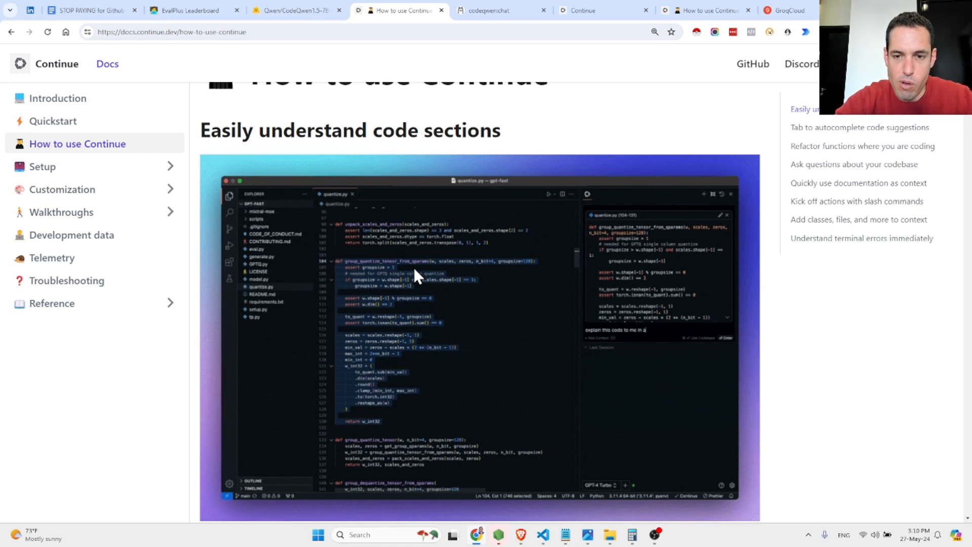
scroll(down, 3)
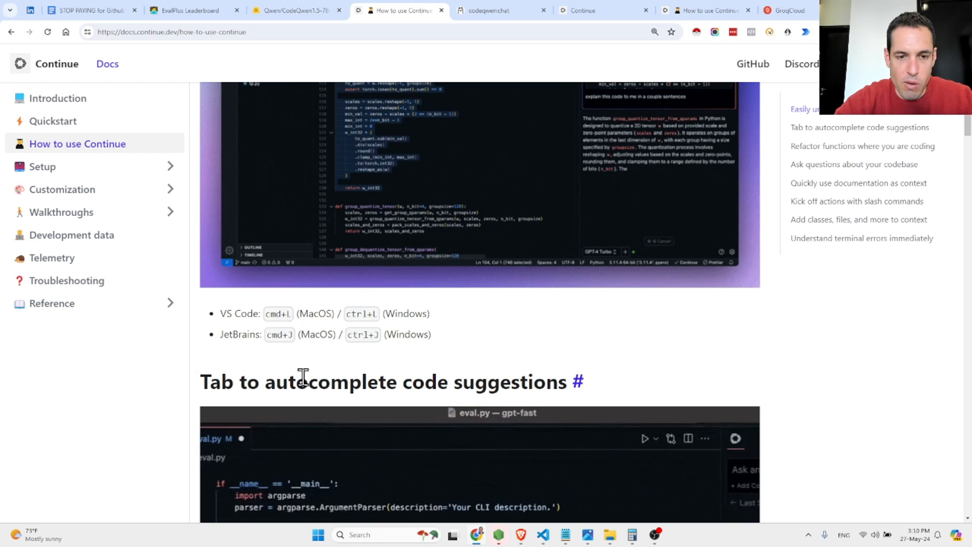
scroll(down, 3)
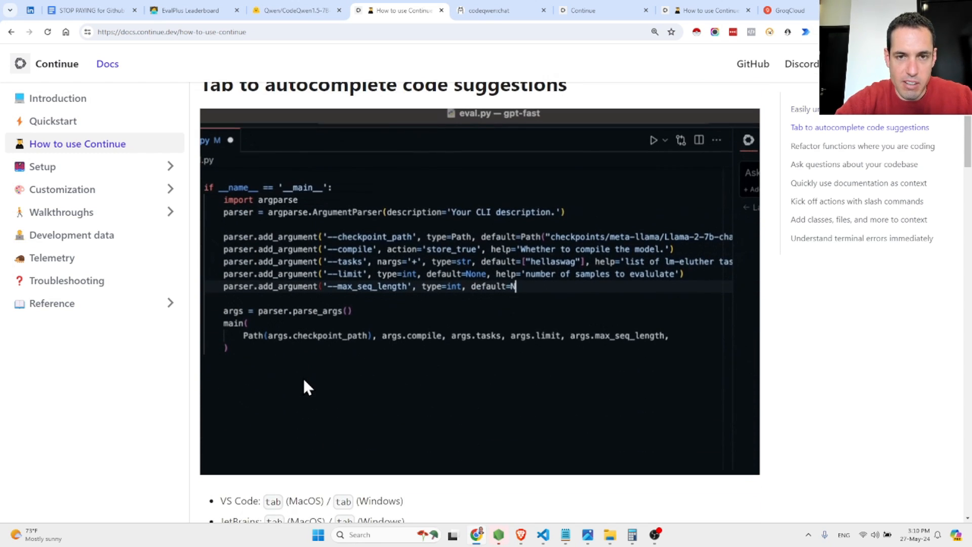
scroll(down, 3)
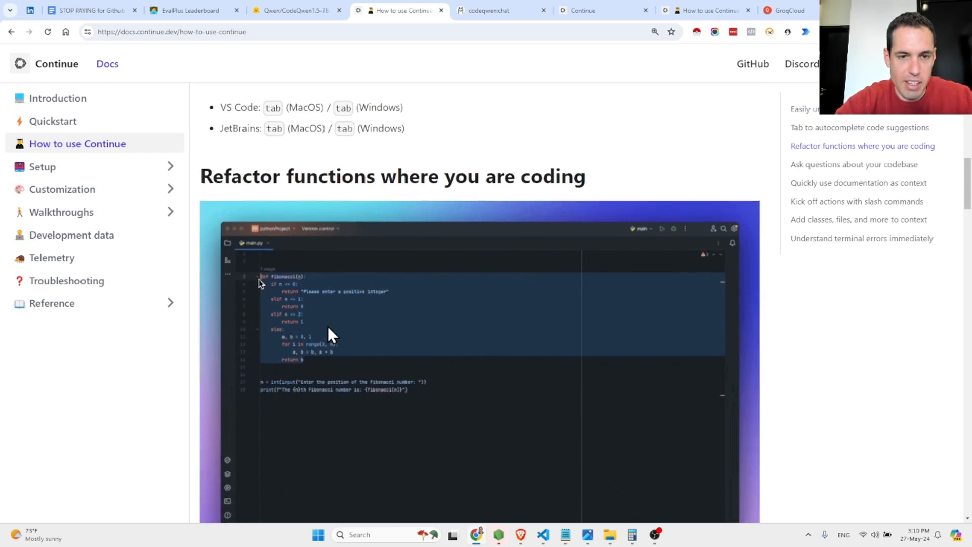
Read down to the terminal-errors section, then expand the sidebar's Setup section
scroll(down, 3)
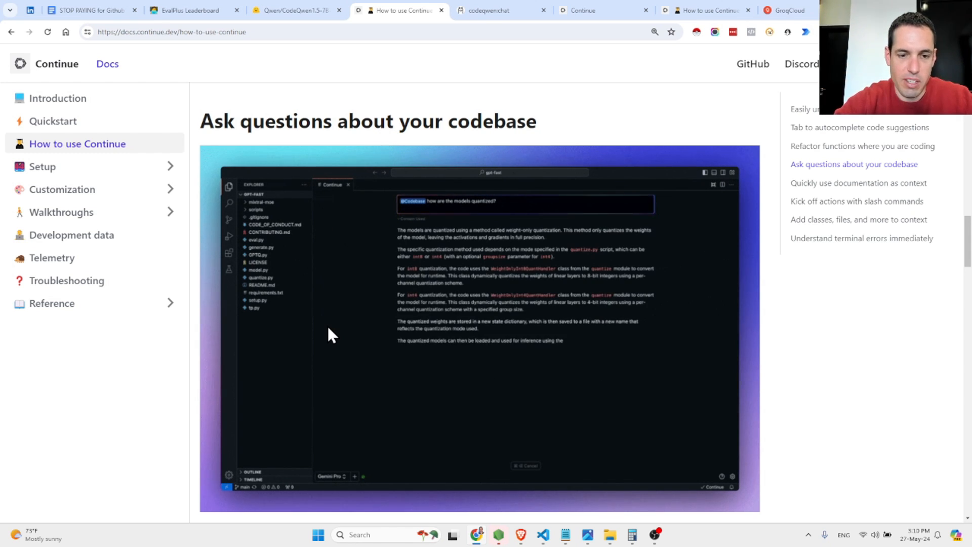
scroll(down, 3)
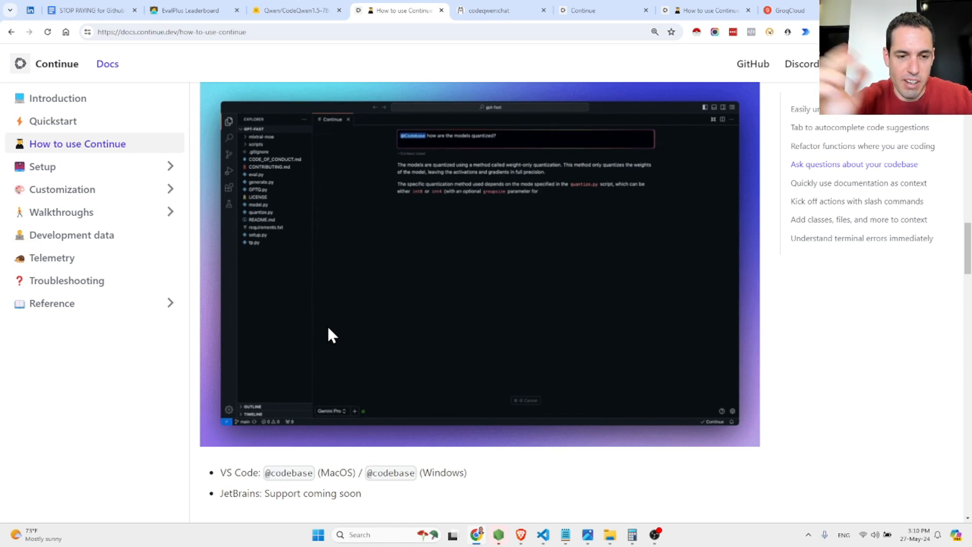
scroll(down, 3)
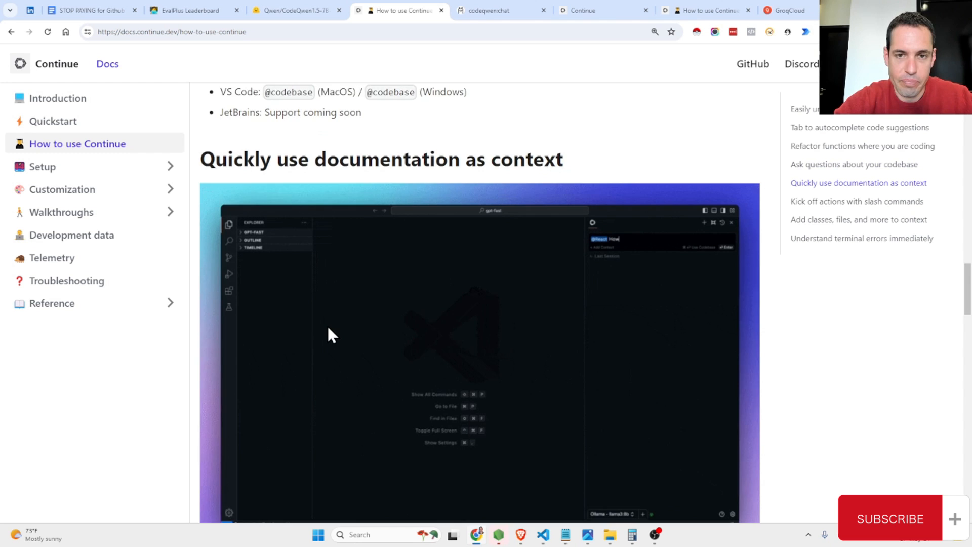
scroll(down, 3)
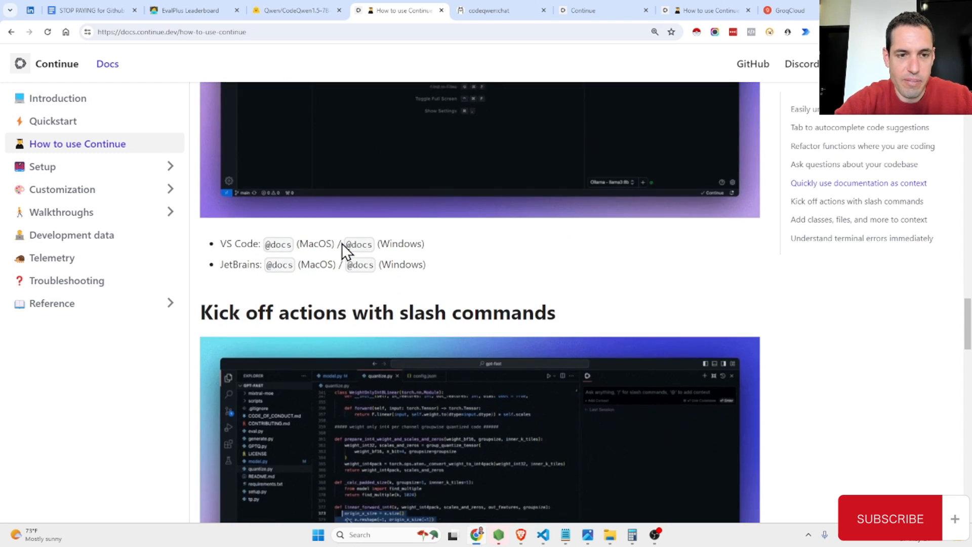
scroll(down, 3)
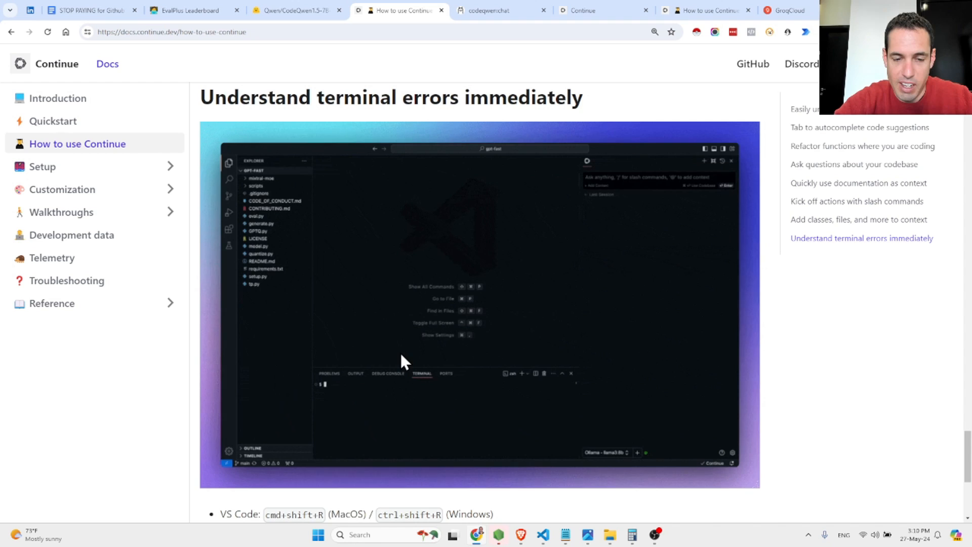
scroll(down, 3)
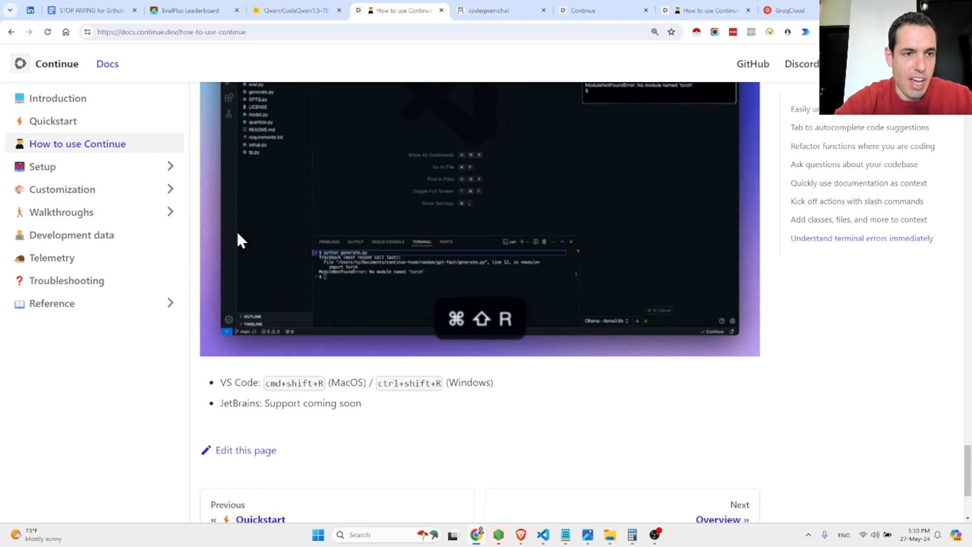
click(42, 166)
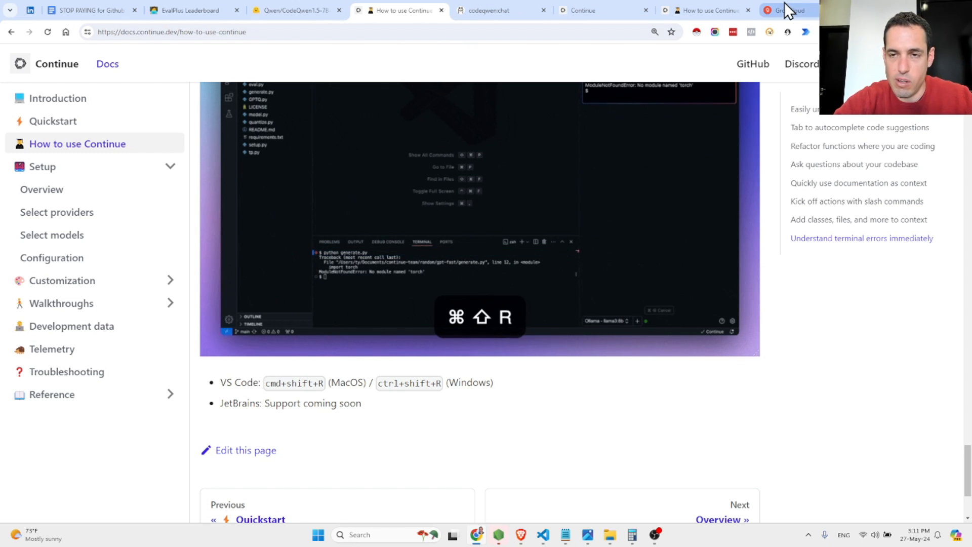
mouse_move(502, 11)
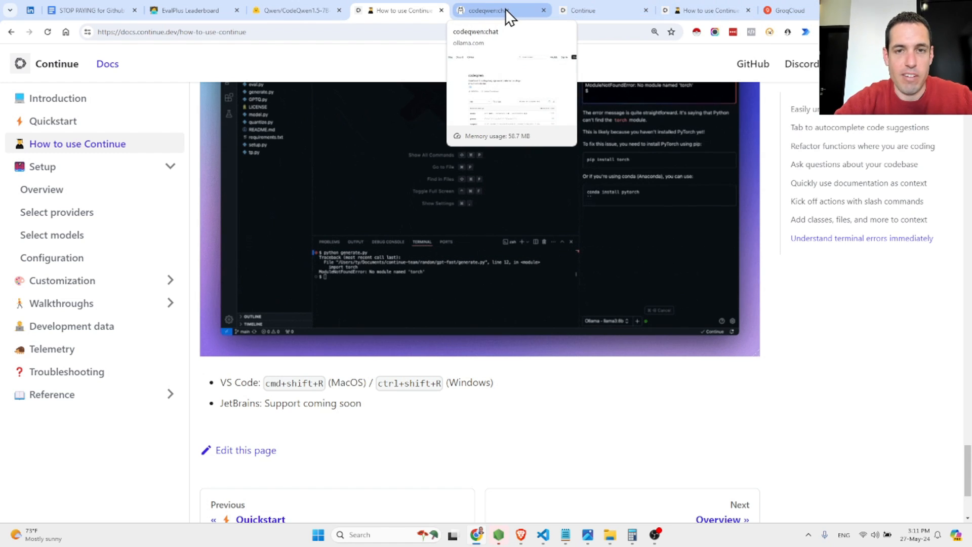
View the Ollama codeqwen:chat page, launch Command Prompt via 'cmd', and return to the browser
click(499, 11)
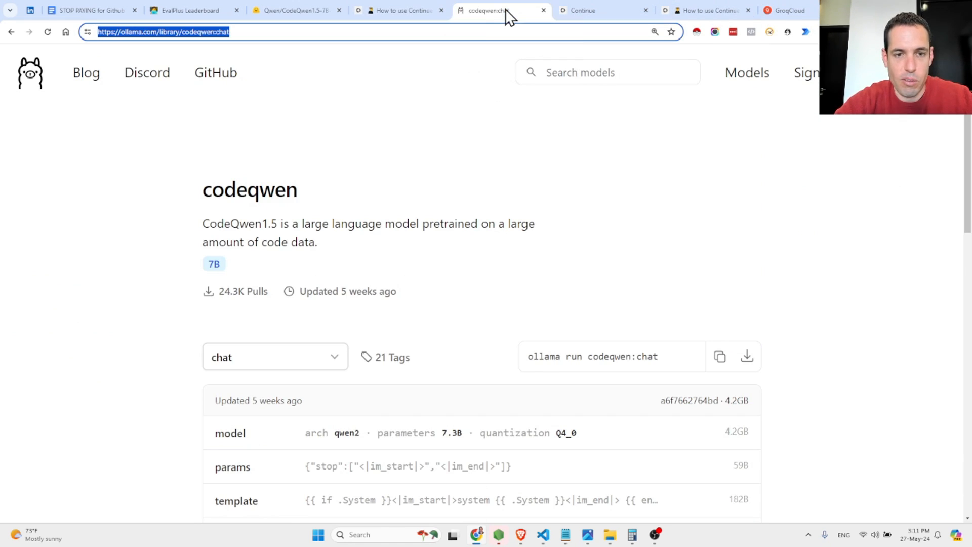
mouse_move(361, 49)
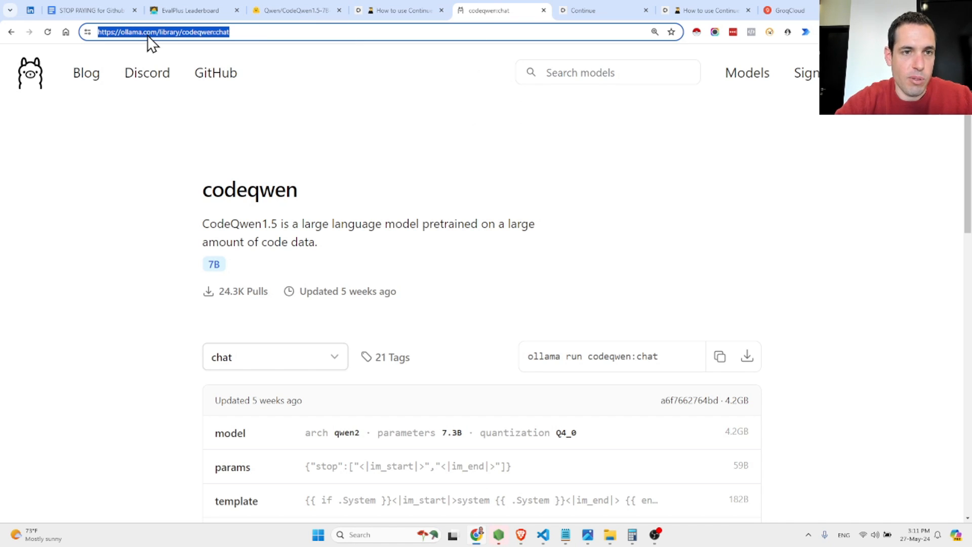
right_click(776, 73)
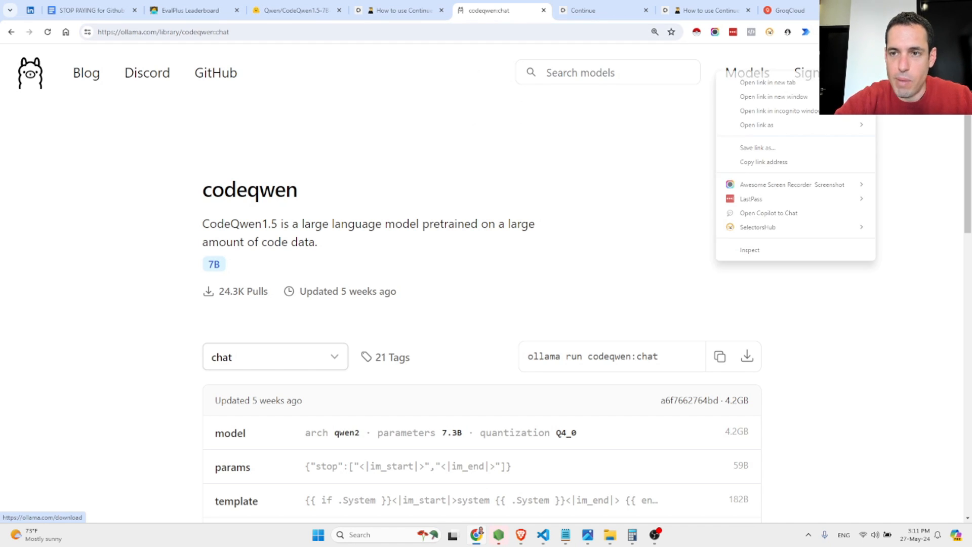
mouse_move(676, 98)
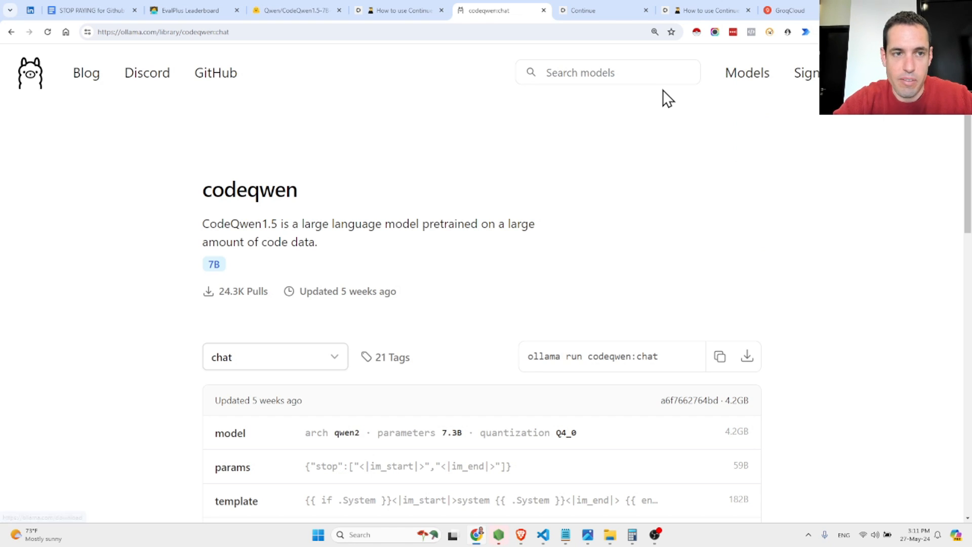
mouse_move(514, 318)
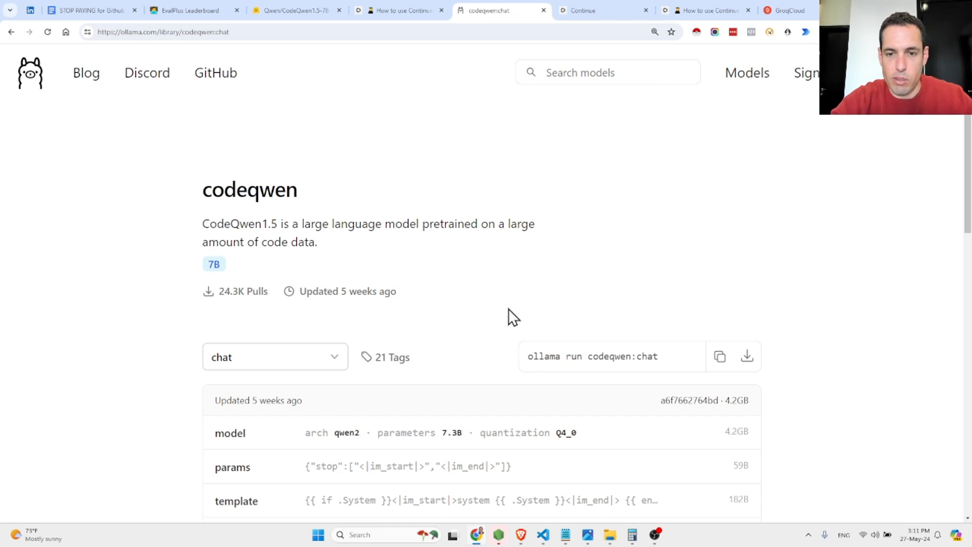
text(cmd)
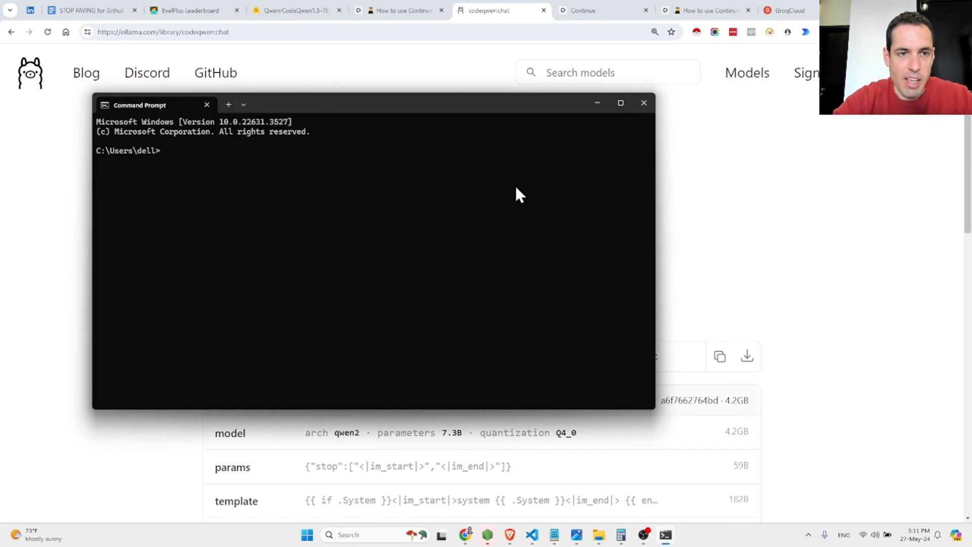
click(643, 102)
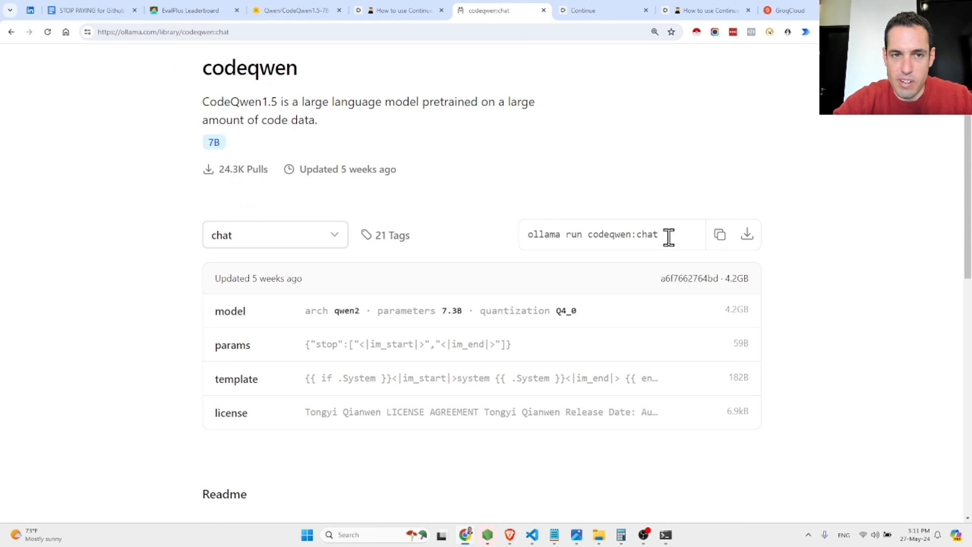
mouse_move(719, 242)
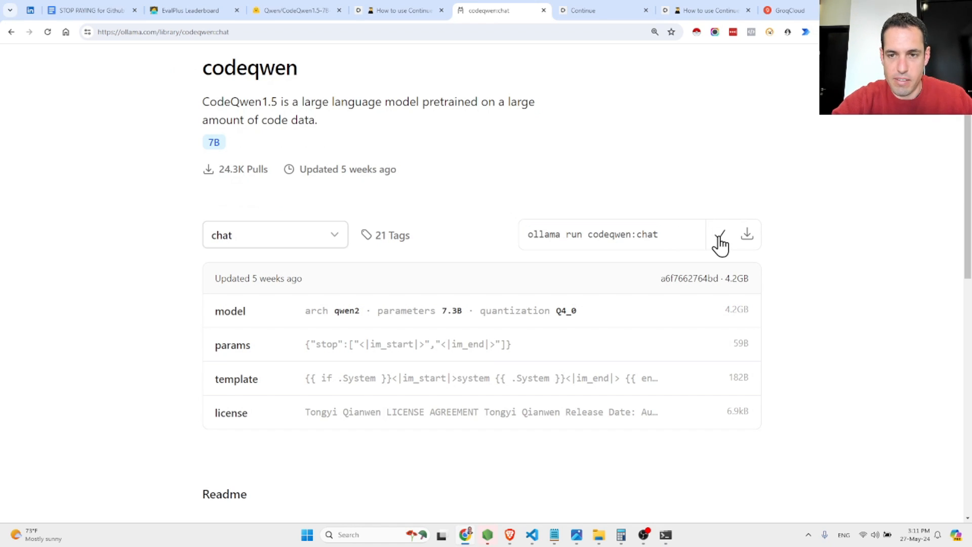
mouse_move(546, 234)
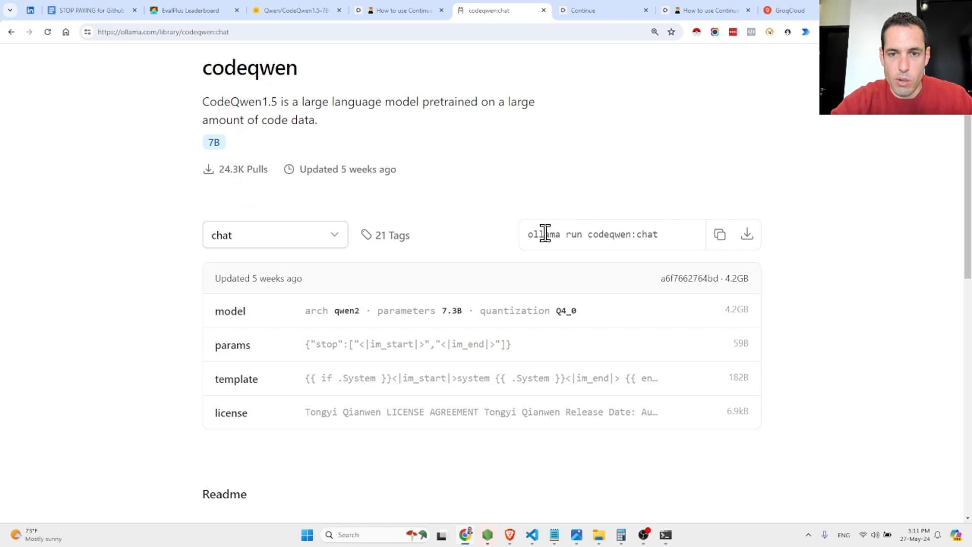
Copy 'ollama run codeqwen:chat' from the Ollama page and switch to Command Prompt
double_click(544, 235)
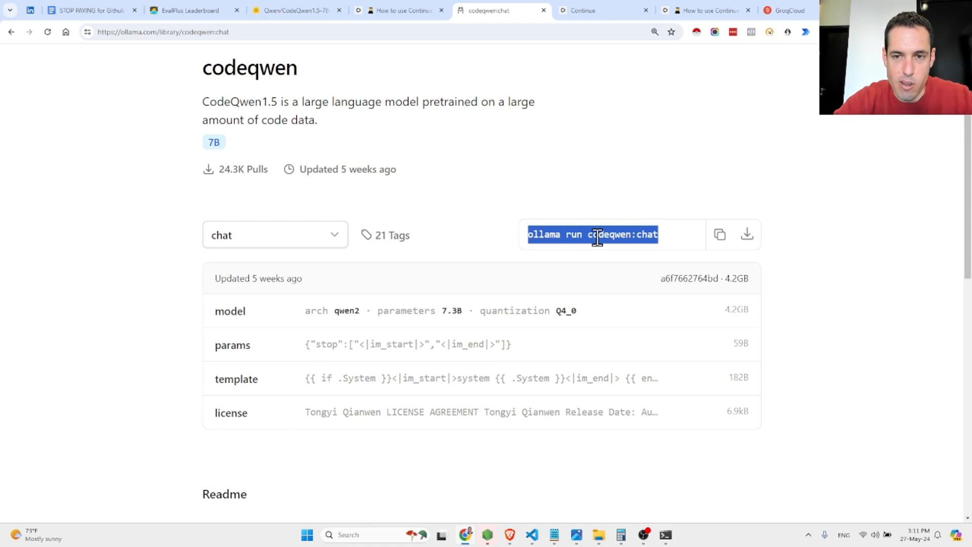
mouse_move(641, 235)
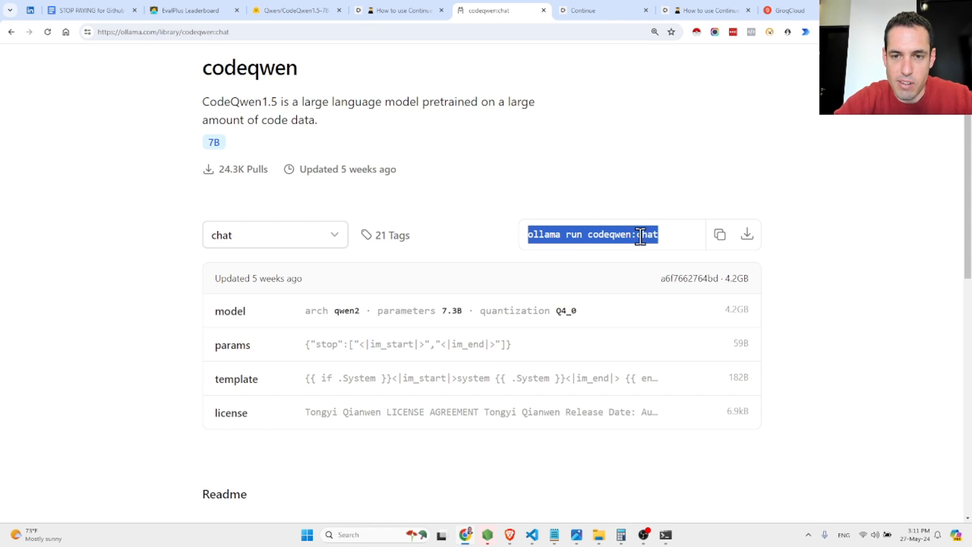
mouse_move(352, 223)
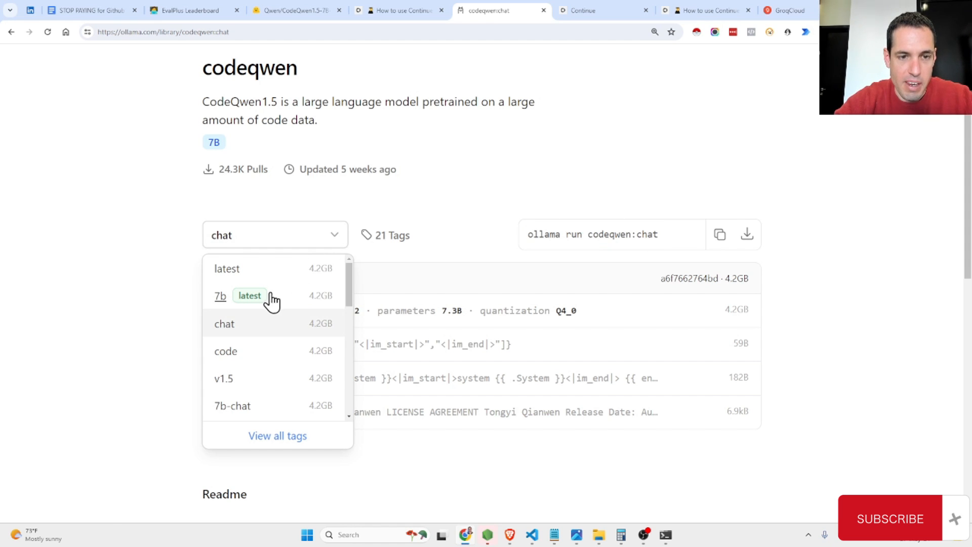
mouse_move(250, 302)
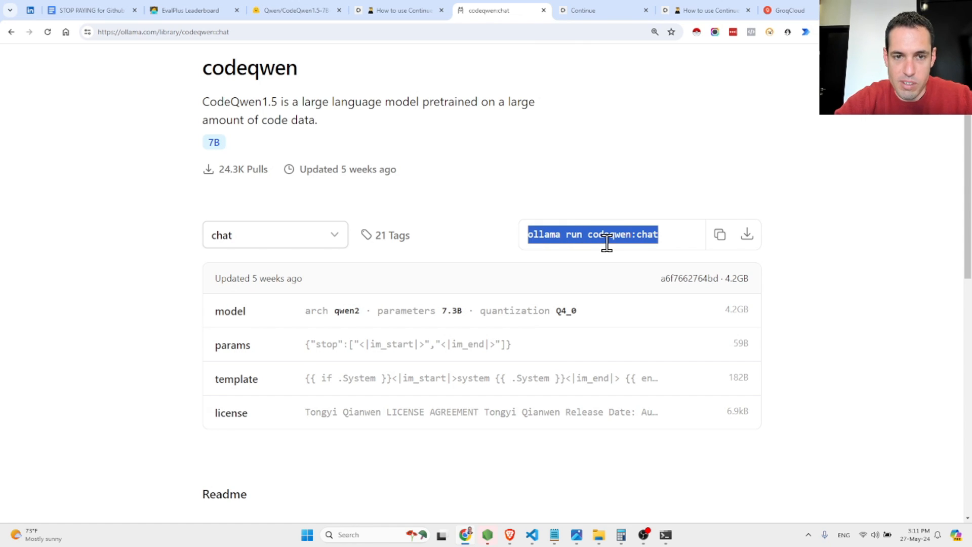
click(275, 234)
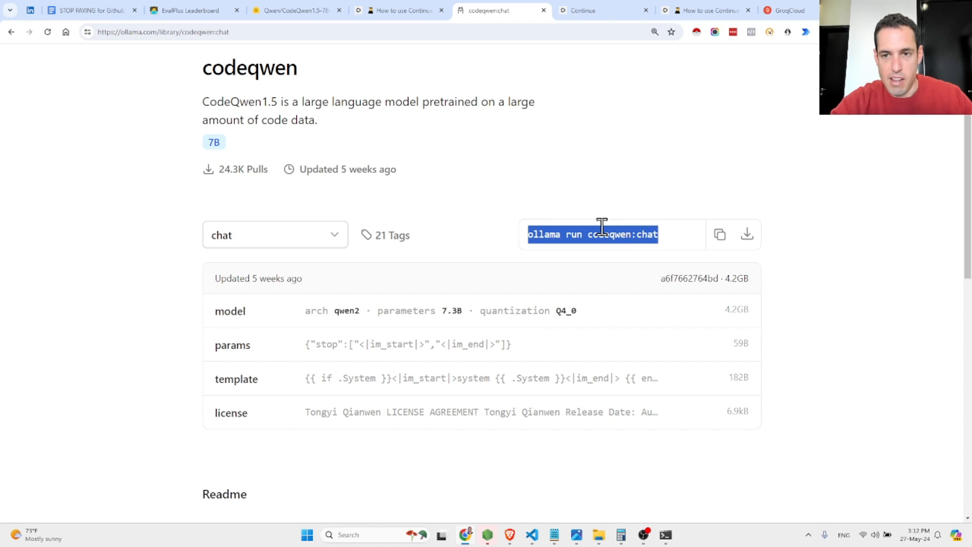
click(666, 535)
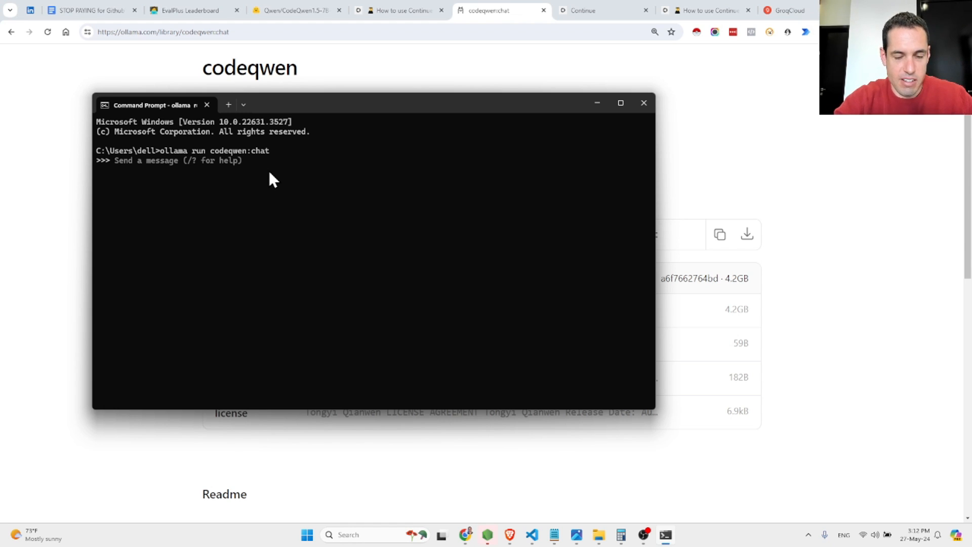
Ask CodeQwen 'hi, can you please code a simple snake game using pygame', then close the window
text(hi, can y)
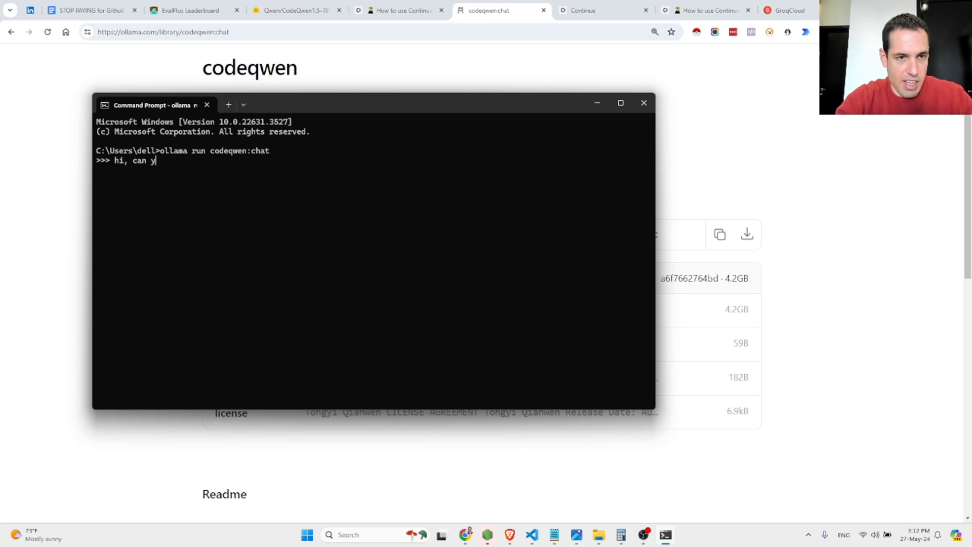
text(ou please c)
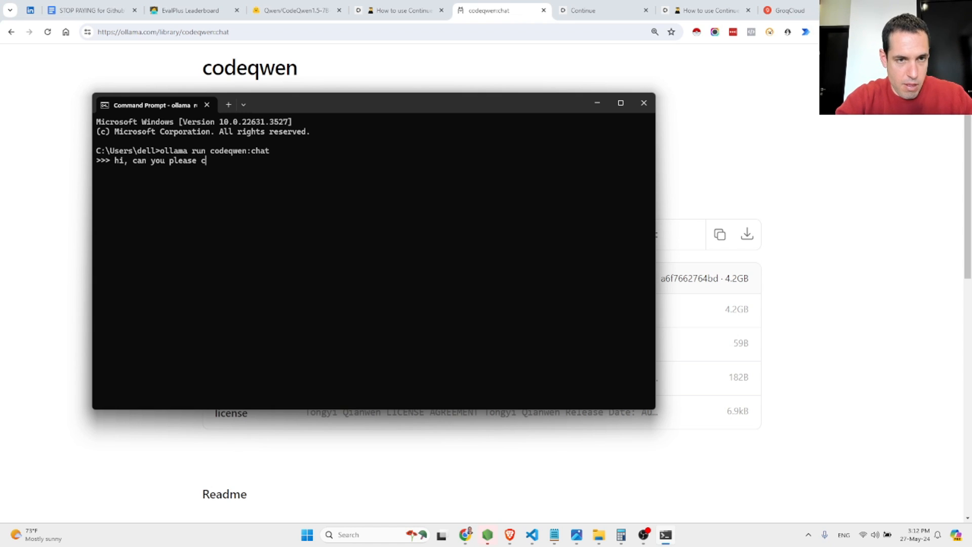
text(ode a simpe)
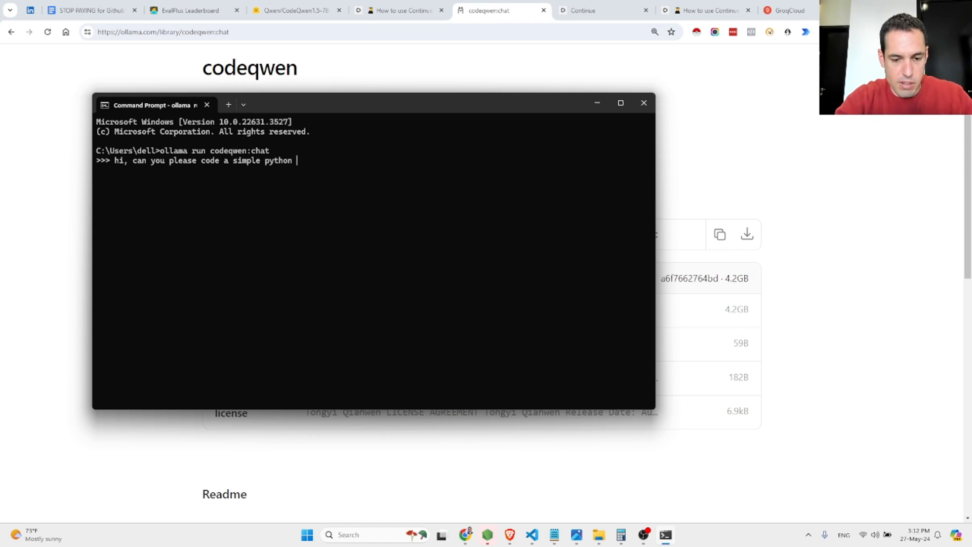
text(snake gama)
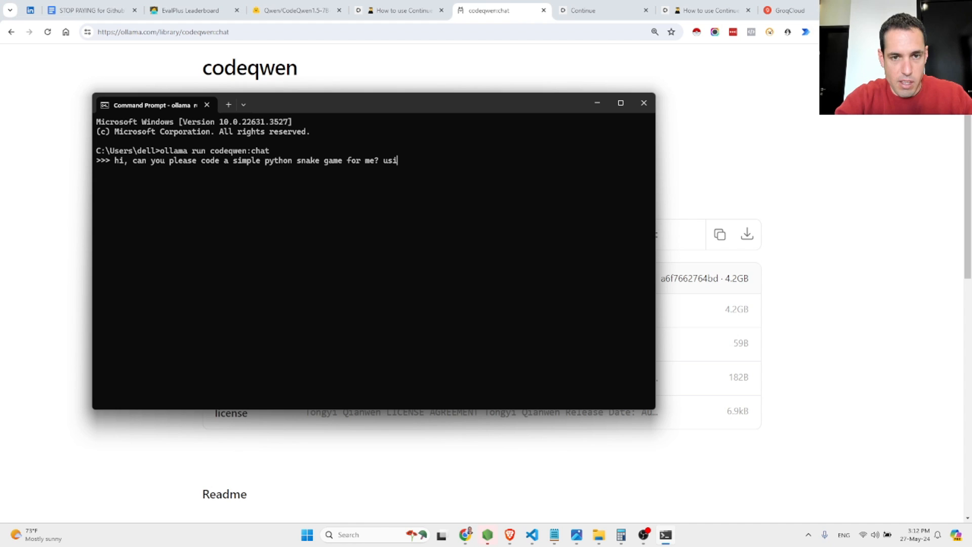
text(ng pygame)
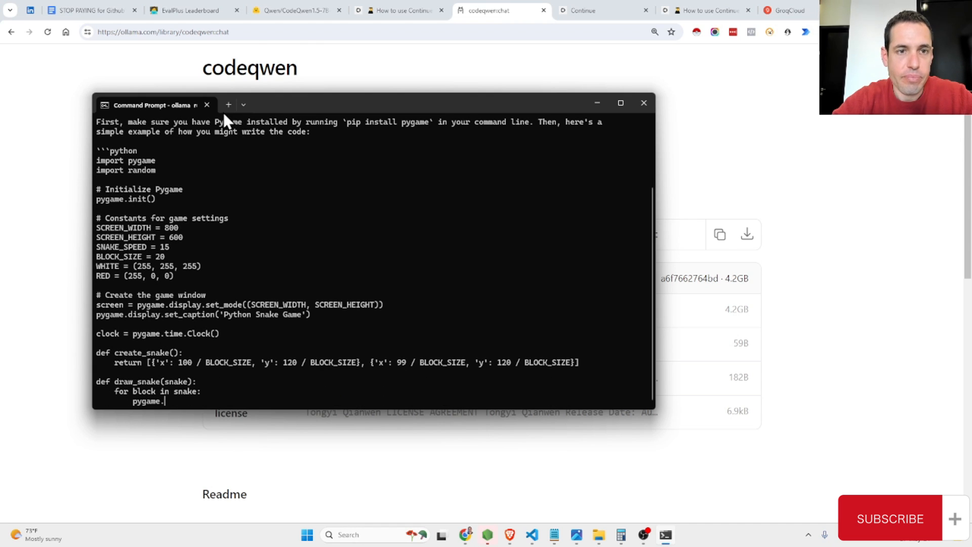
scroll(up, 3)
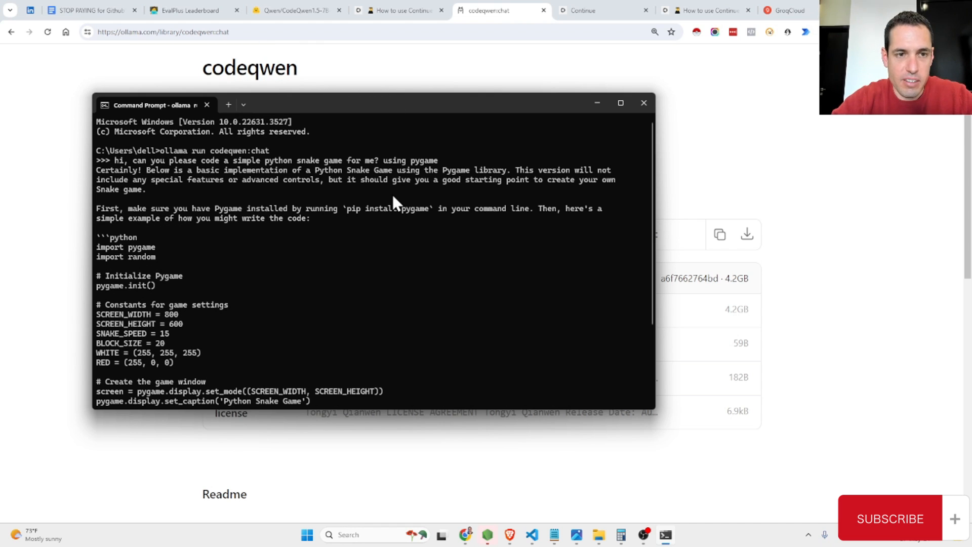
mouse_move(220, 161)
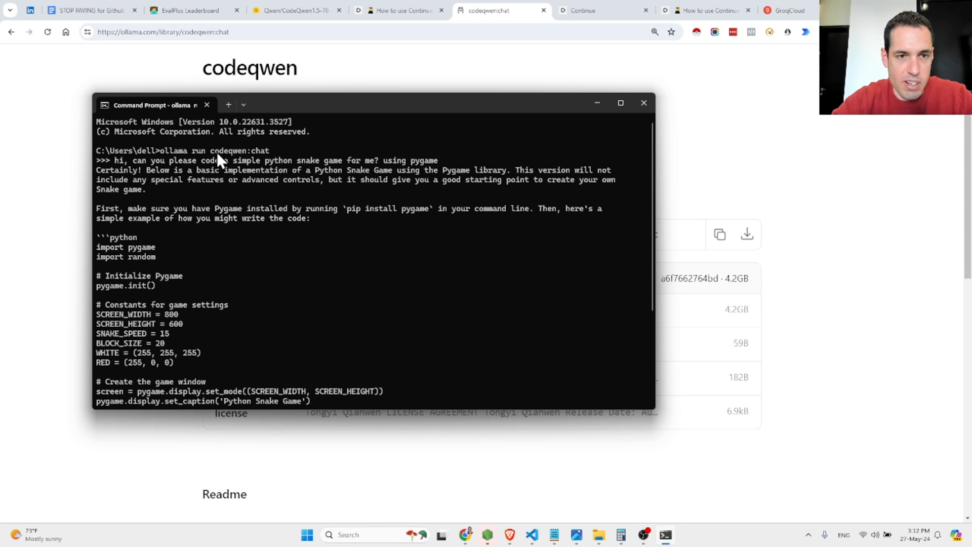
mouse_move(643, 103)
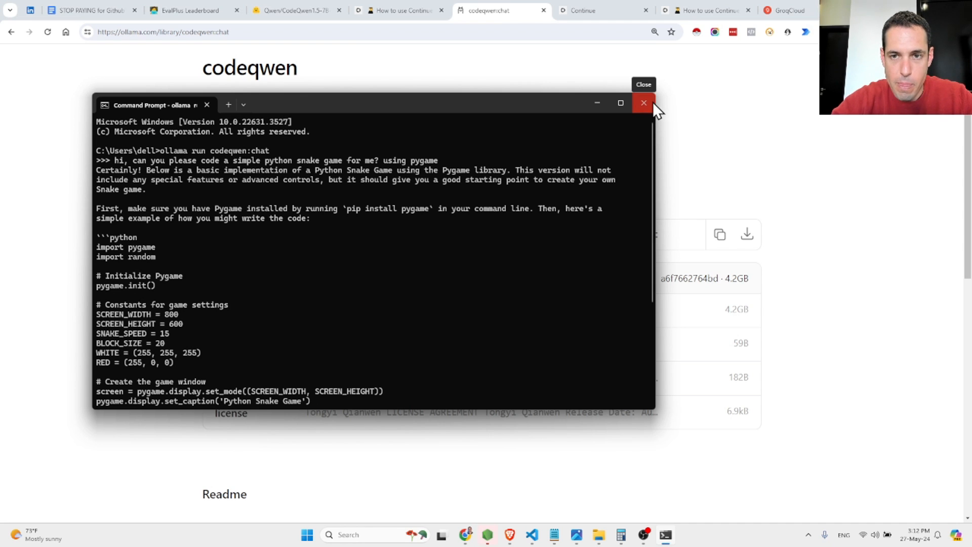
click(643, 103)
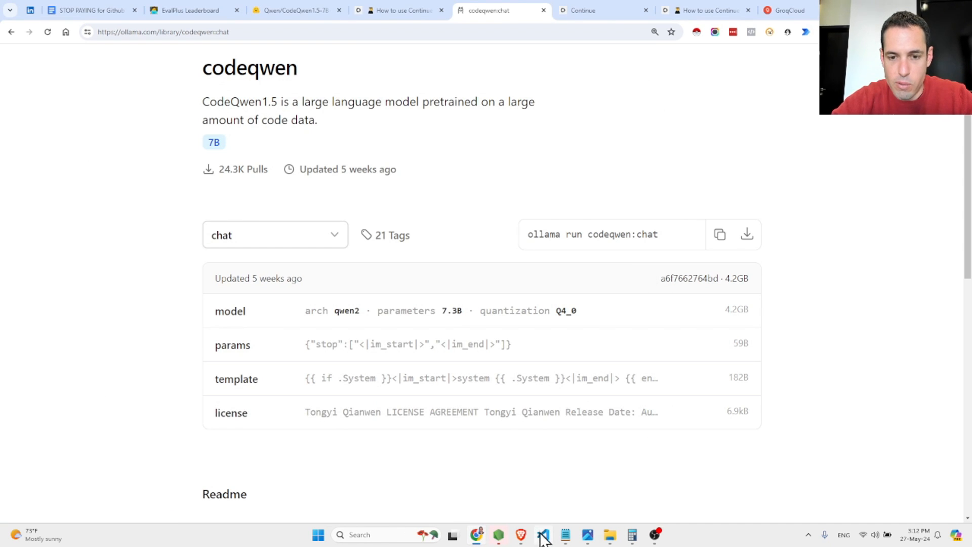
Switch to VS Code and scroll Continue's model provider cards down to Ollama
click(542, 535)
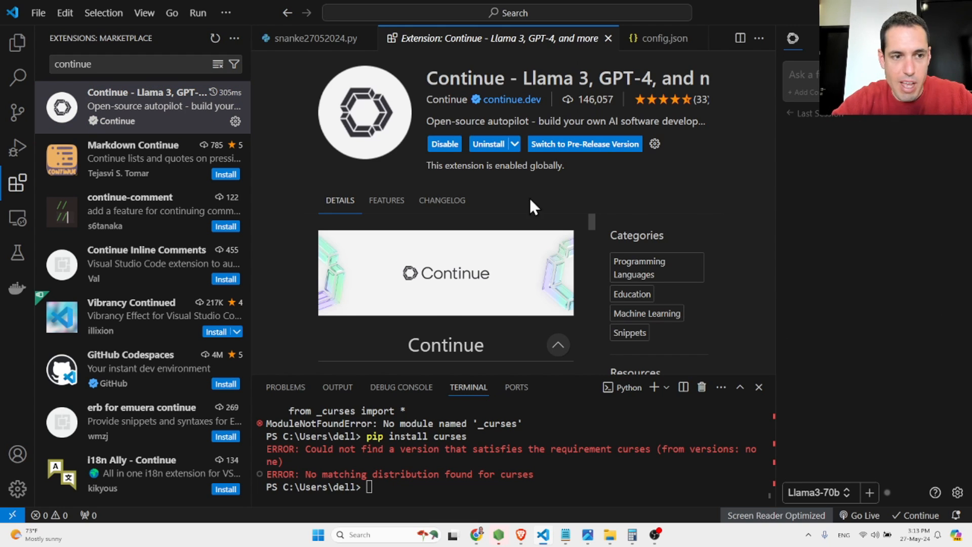
mouse_move(24, 318)
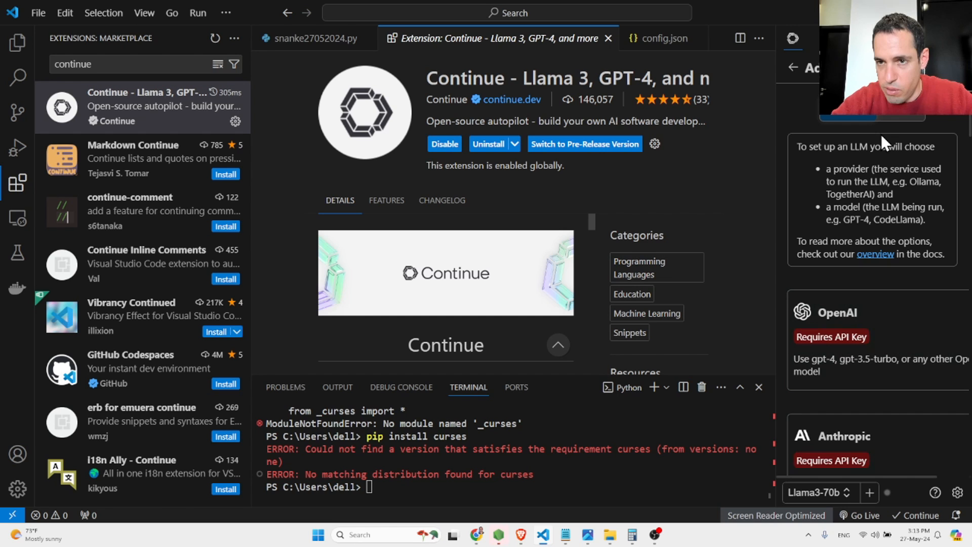
mouse_move(875, 341)
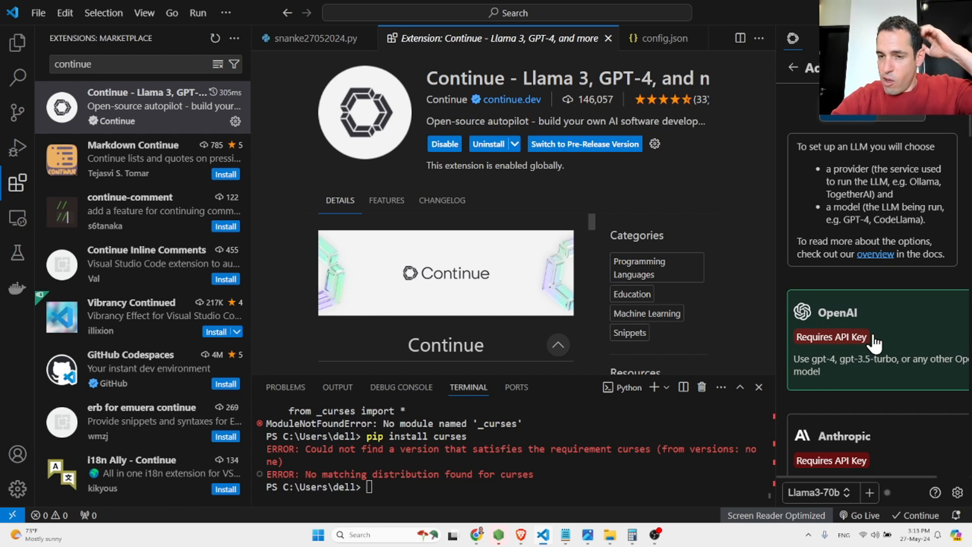
mouse_move(861, 442)
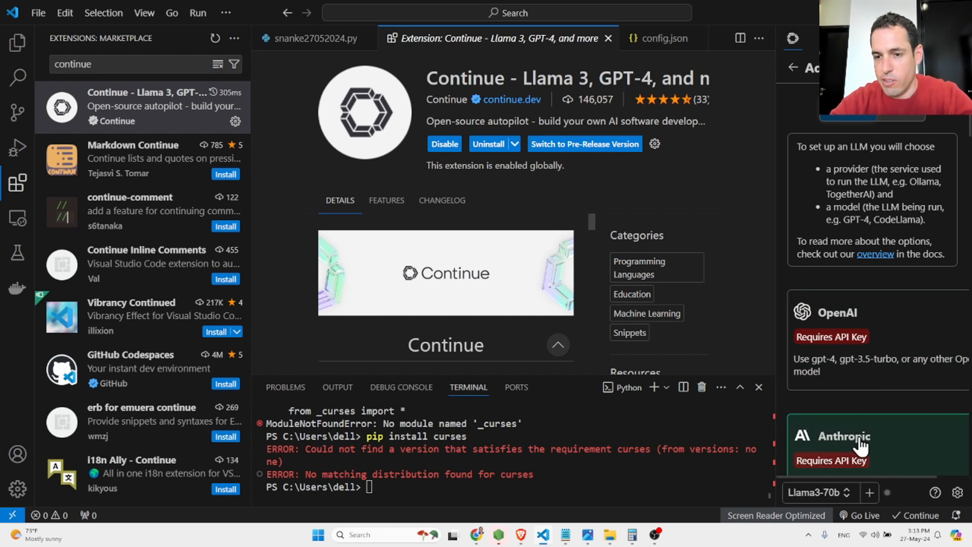
scroll(down, 3)
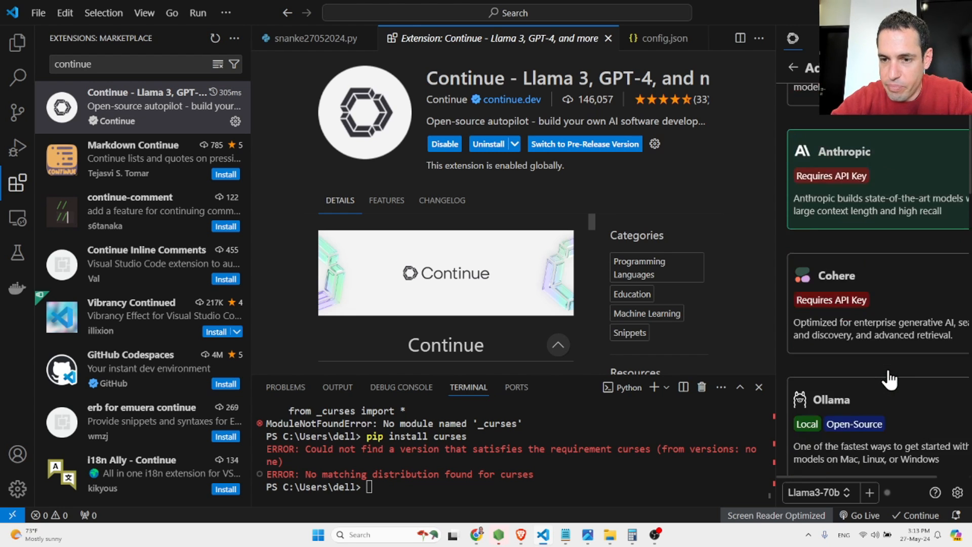
scroll(down, 3)
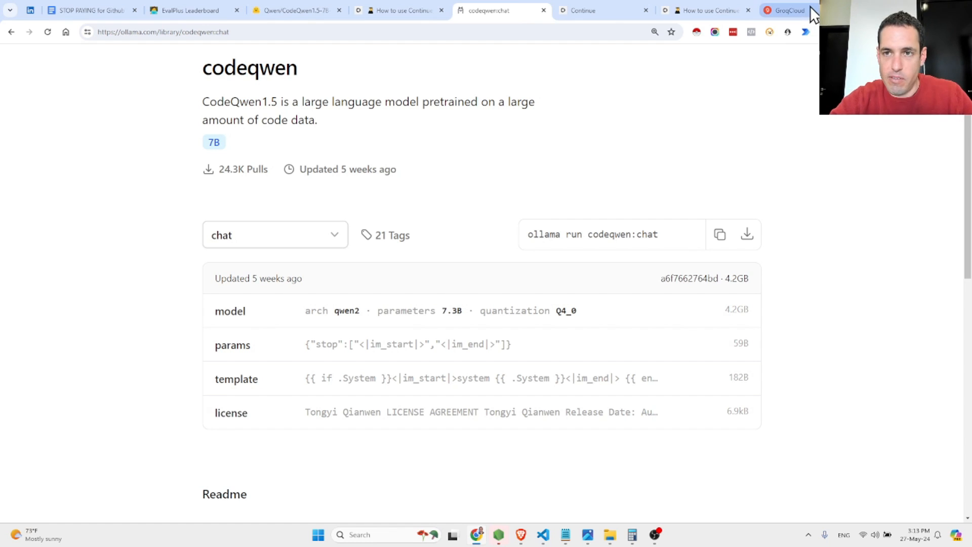
mouse_move(787, 10)
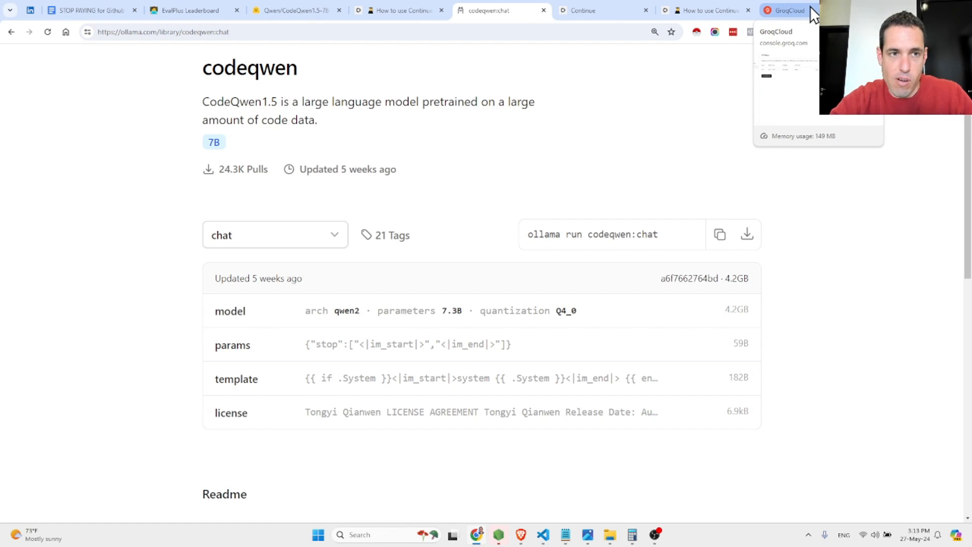
Switch to the GroqCloud console tab in Chrome
click(788, 11)
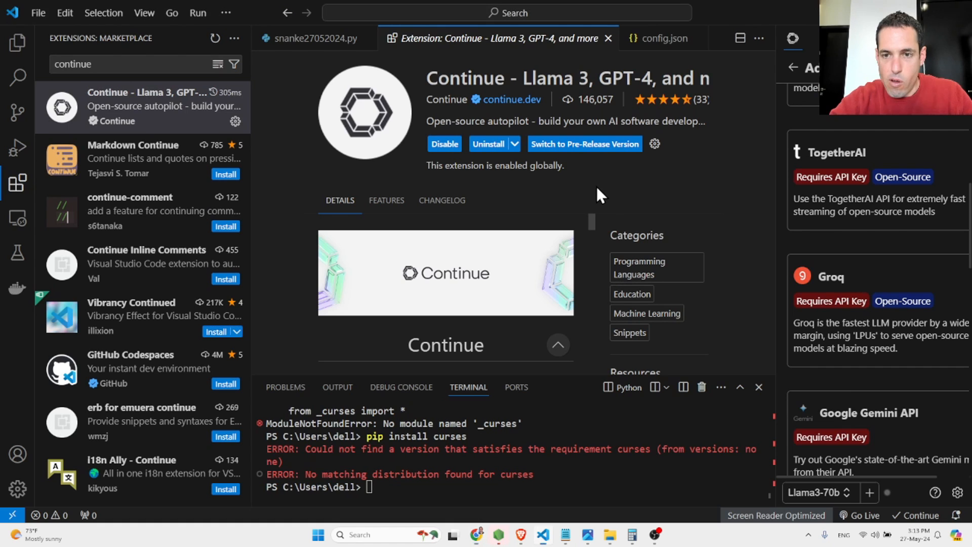
mouse_move(881, 331)
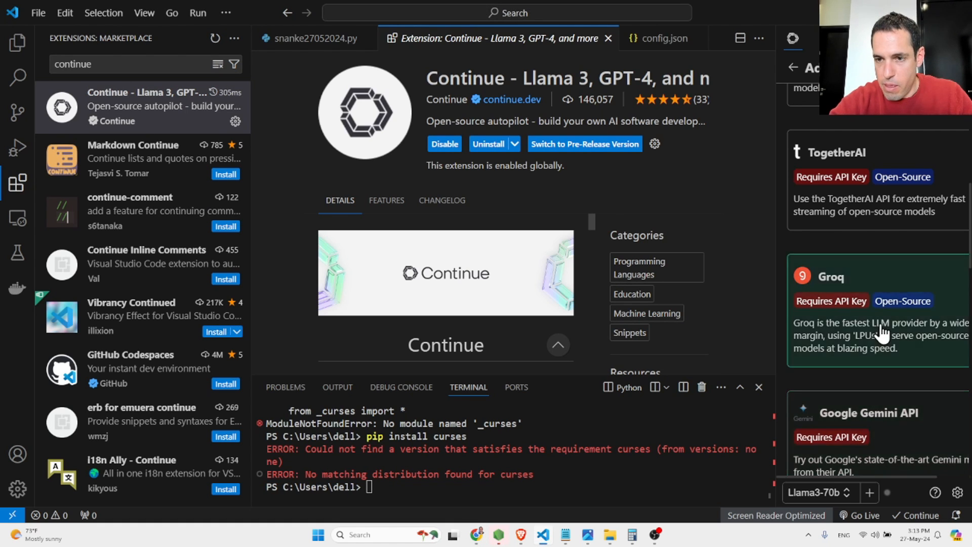
Pick the Groq card in Continue's provider list to reveal its API key field and presets
click(877, 310)
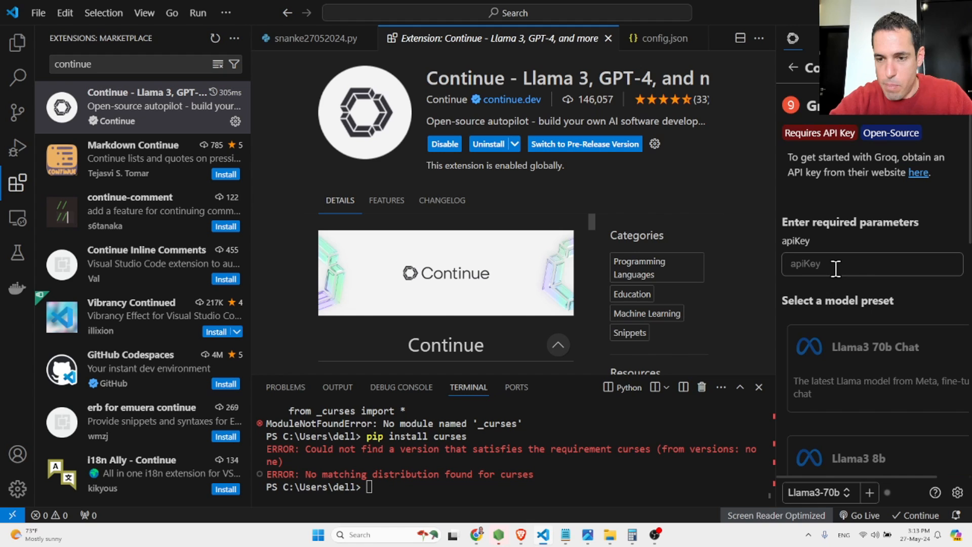
mouse_move(854, 364)
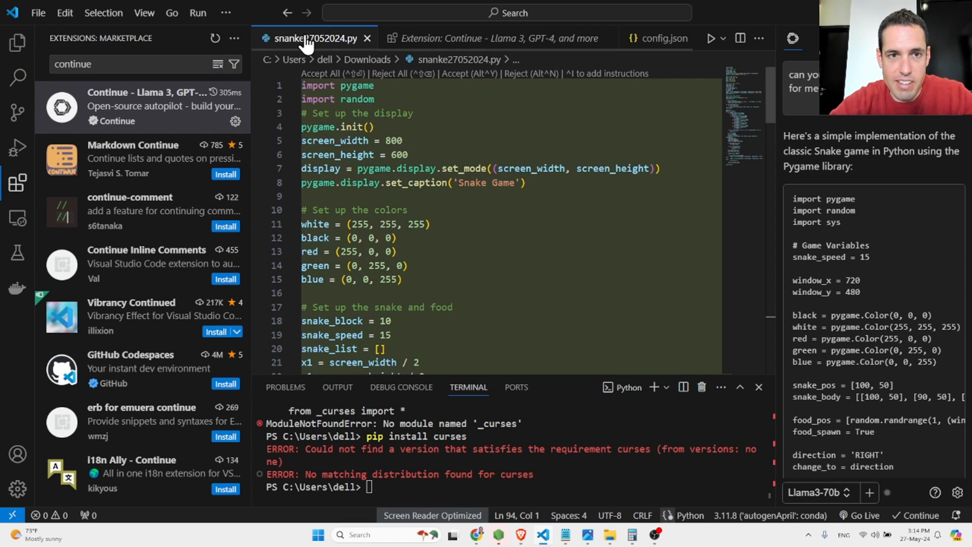
mouse_move(924, 195)
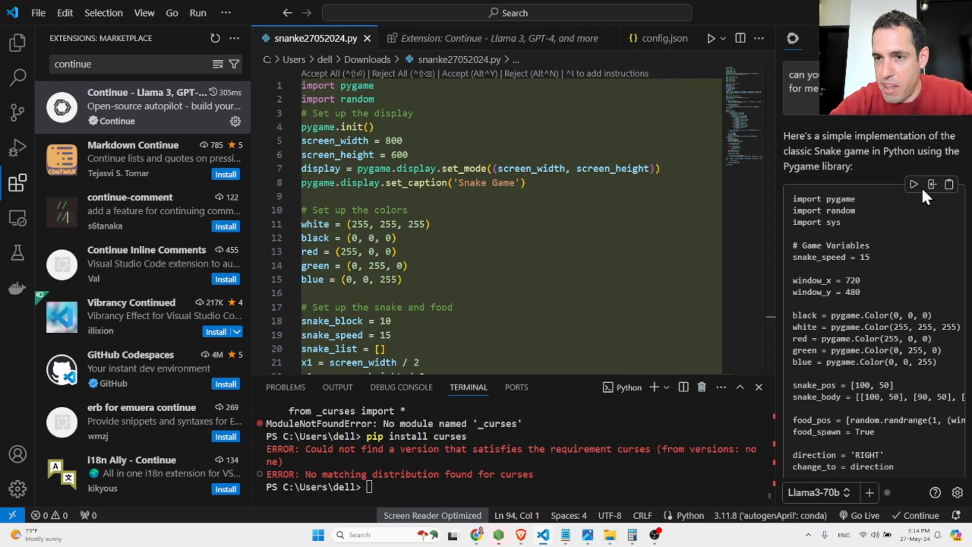
mouse_move(915, 185)
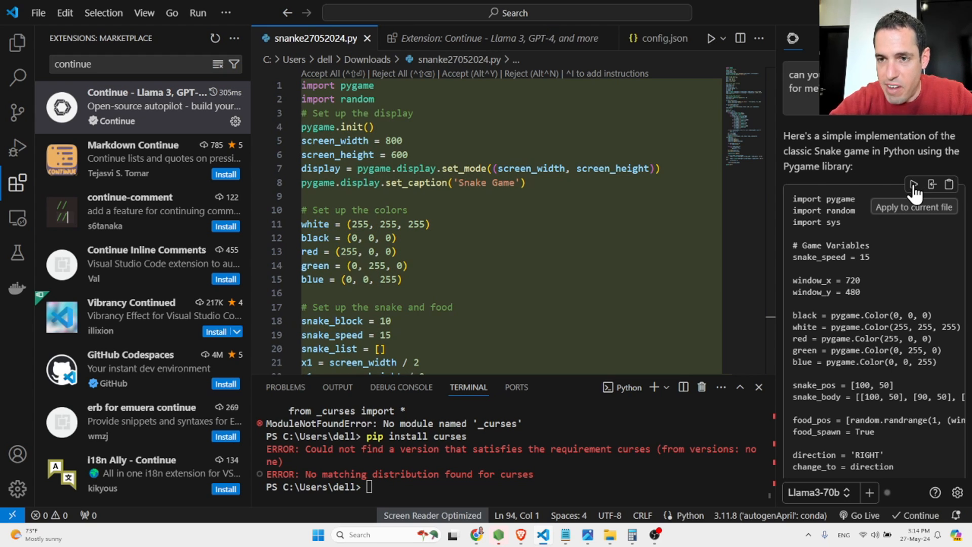
mouse_move(932, 185)
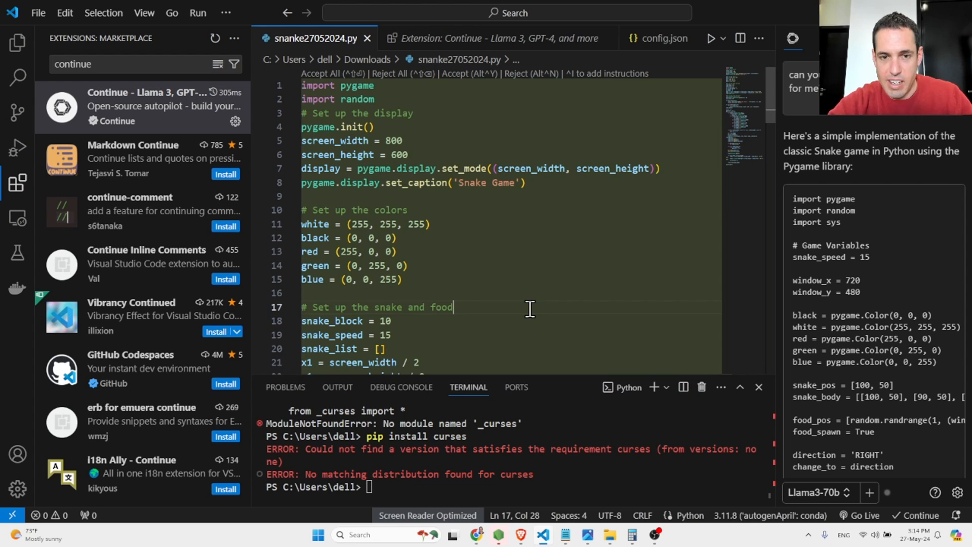
Insert the Llama3-70b pygame Snake code at line 33 of snanke27052024.py
scroll(down, 3)
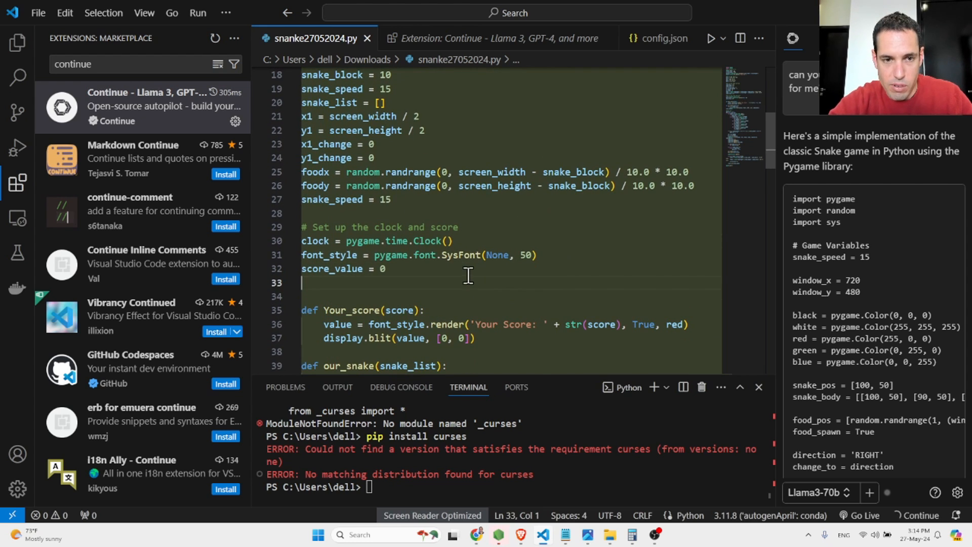
click(930, 184)
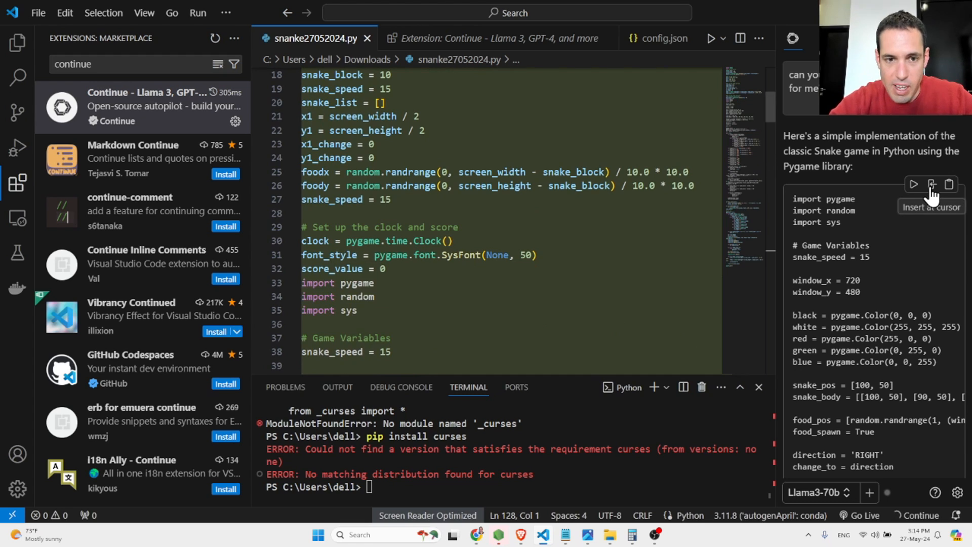
mouse_move(949, 185)
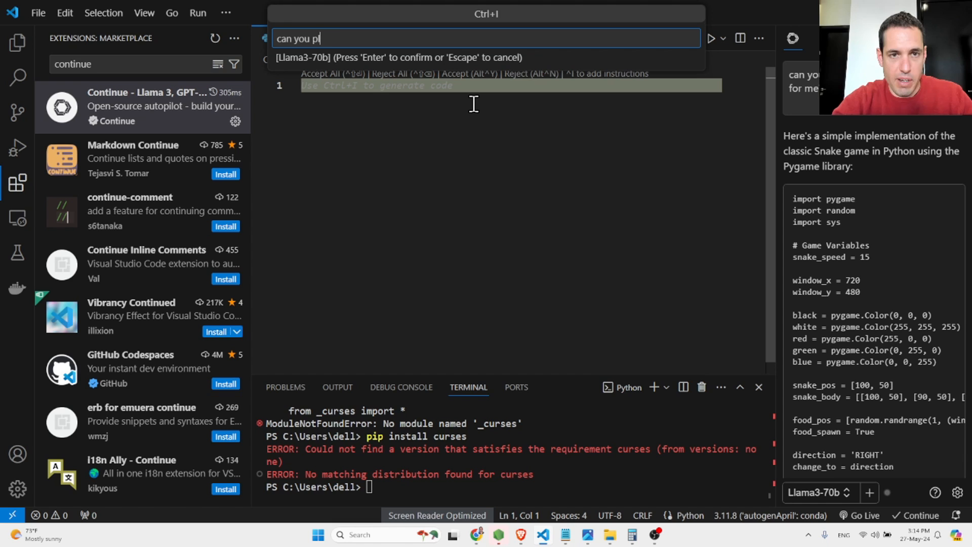
Ask Continue inline for code concatenating two audio files, with a Python front end
text(ease write)
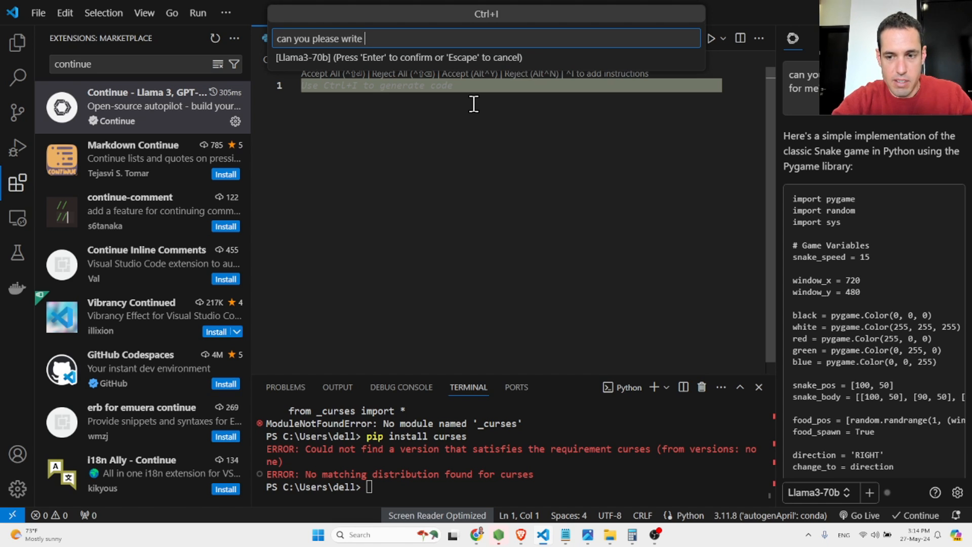
text(a)
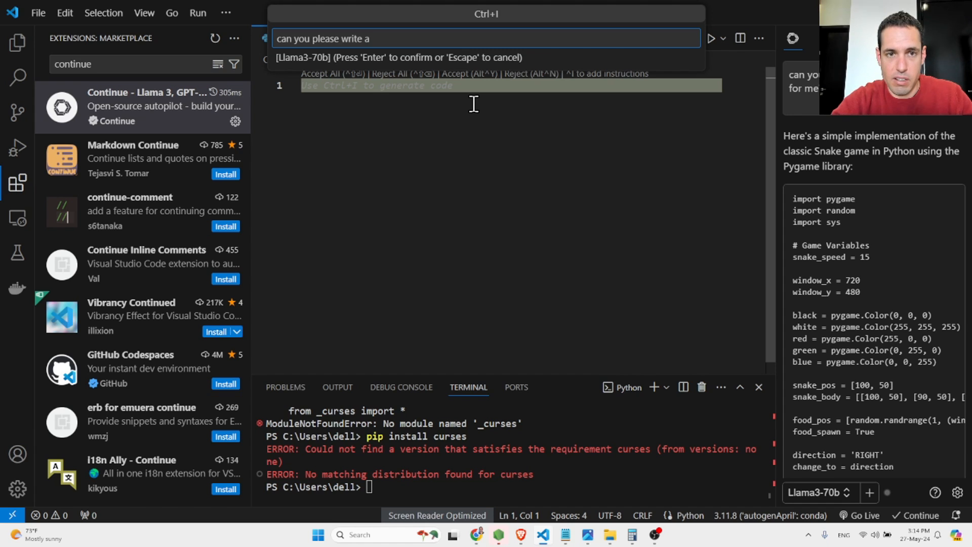
text(co)
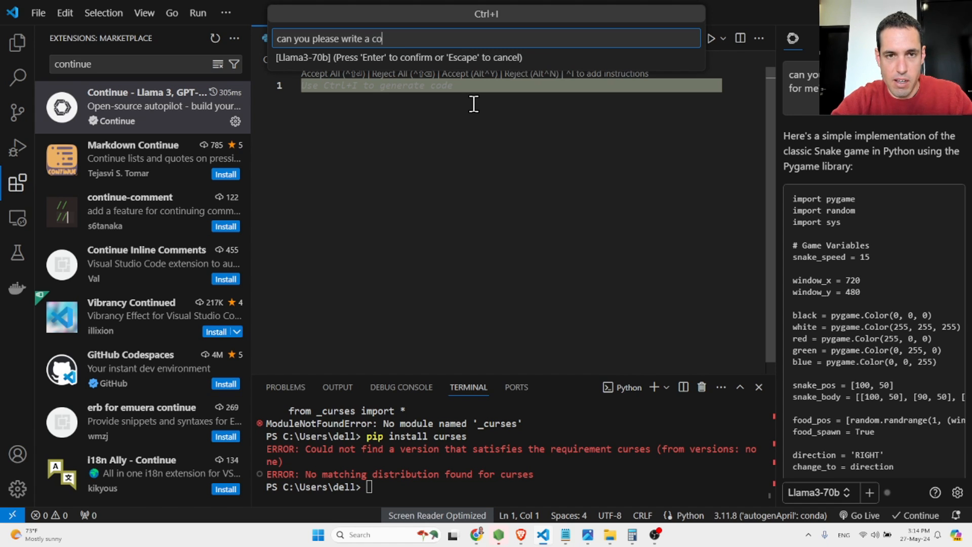
text(de for)
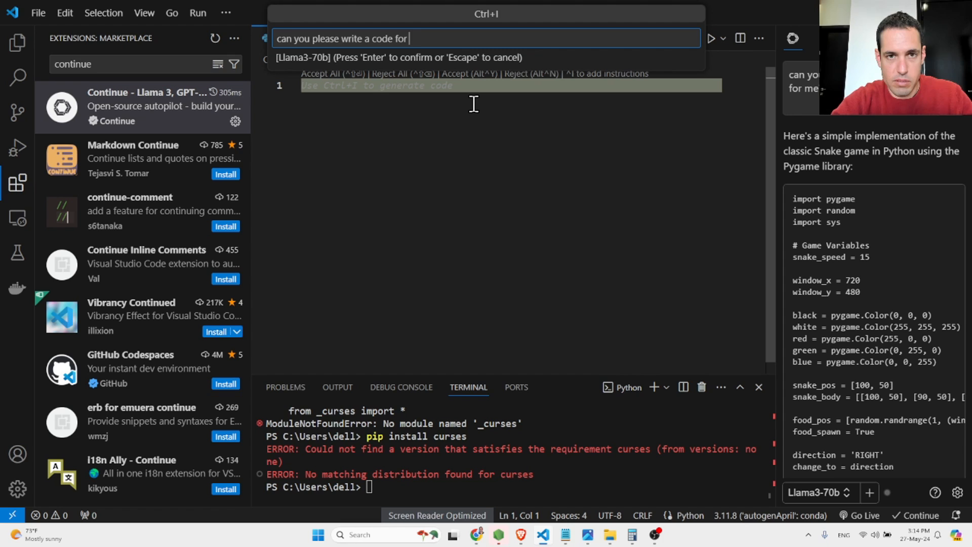
text(gene)
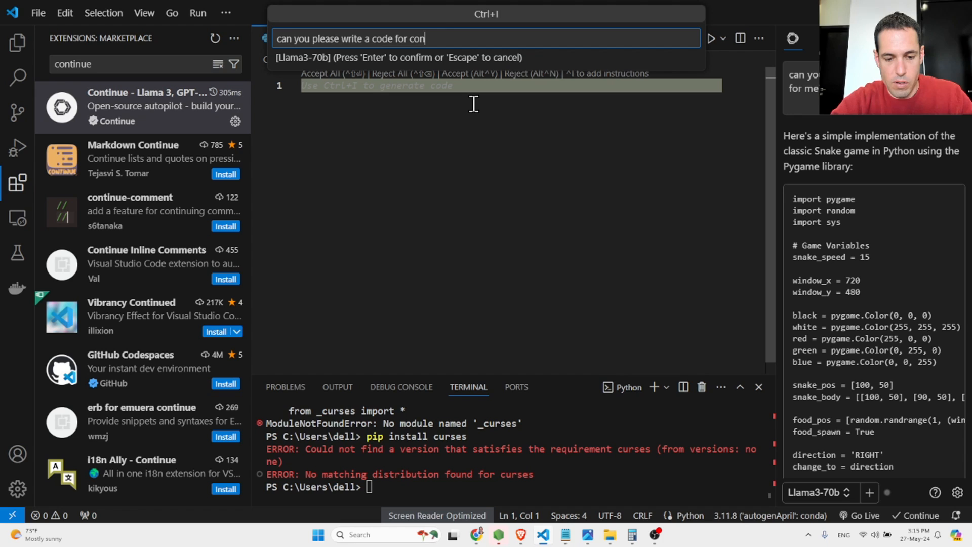
text(cata)
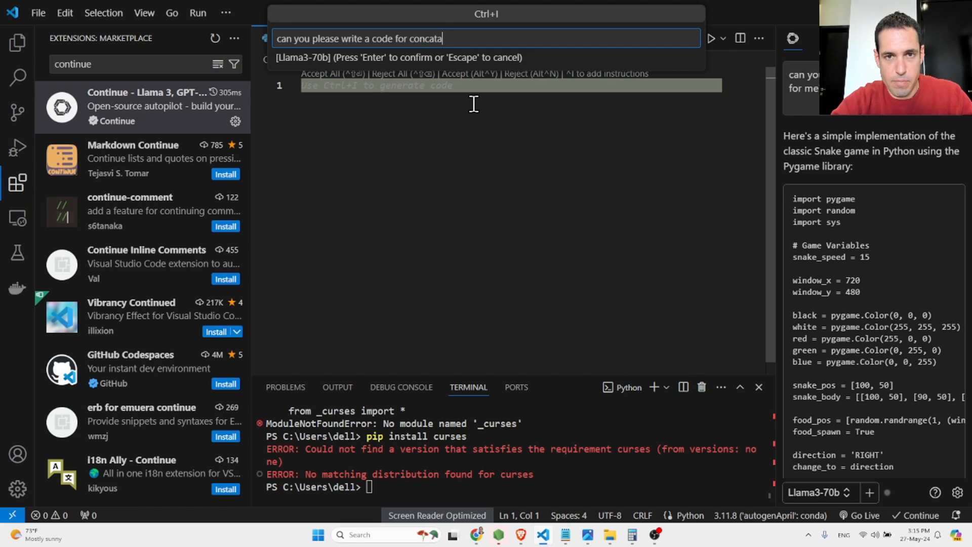
text(ing two)
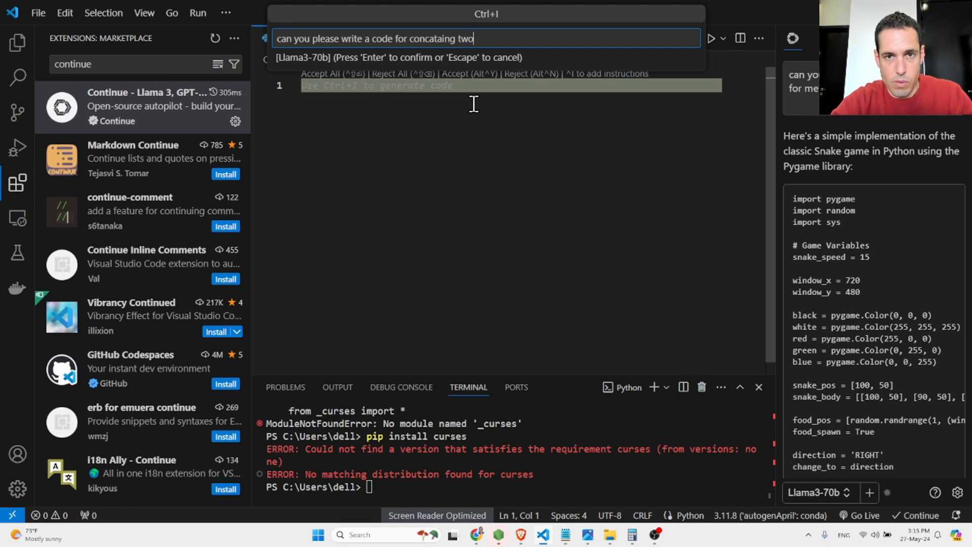
text(audio)
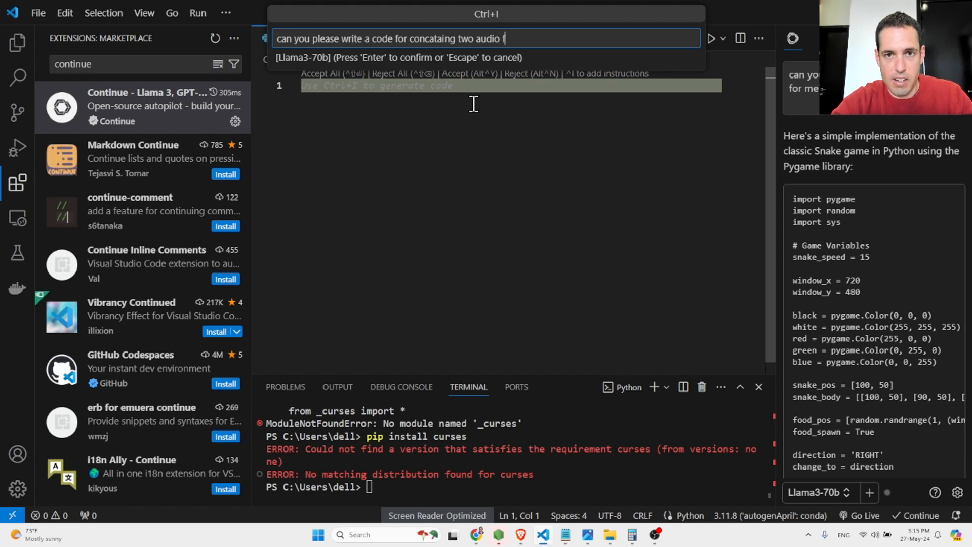
text(files? i have)
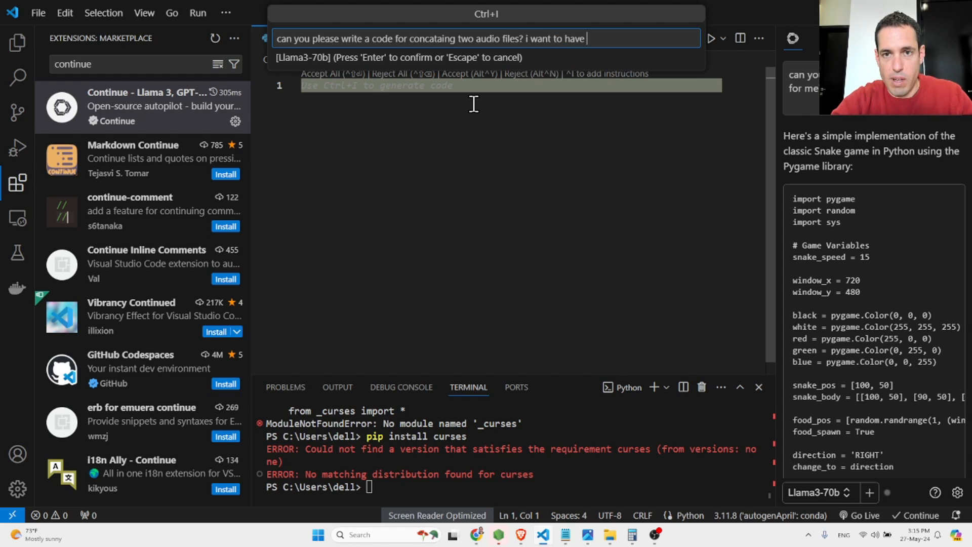
text(a python for)
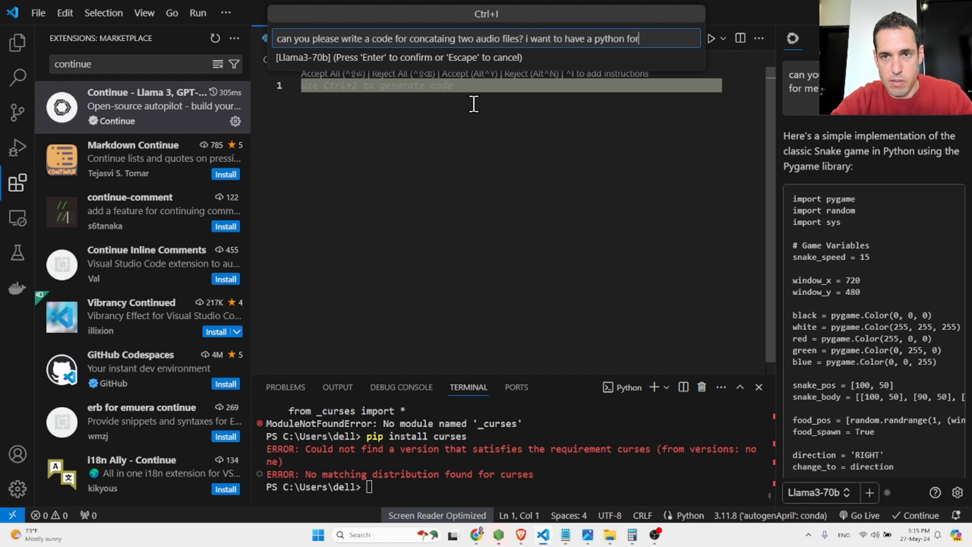
text(front end f)
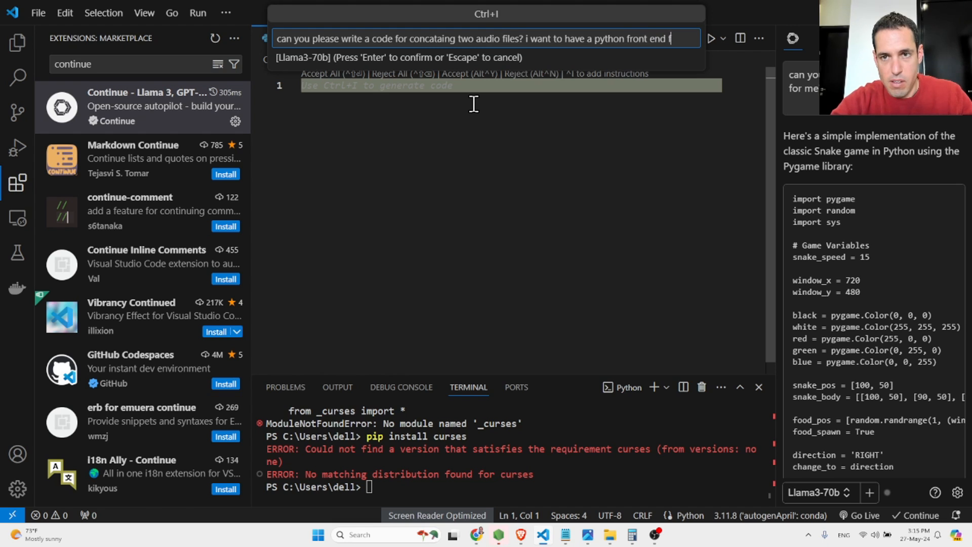
text(for this)
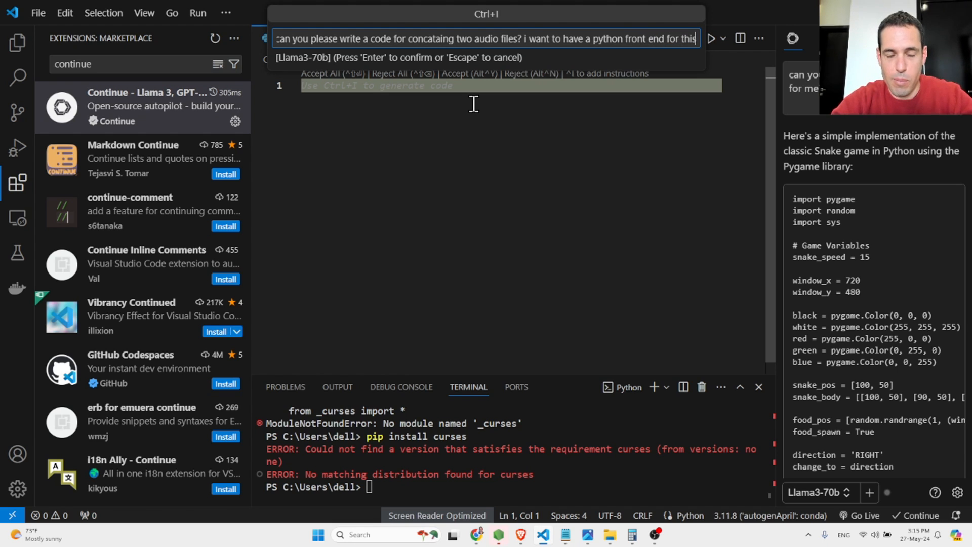
key(Escape)
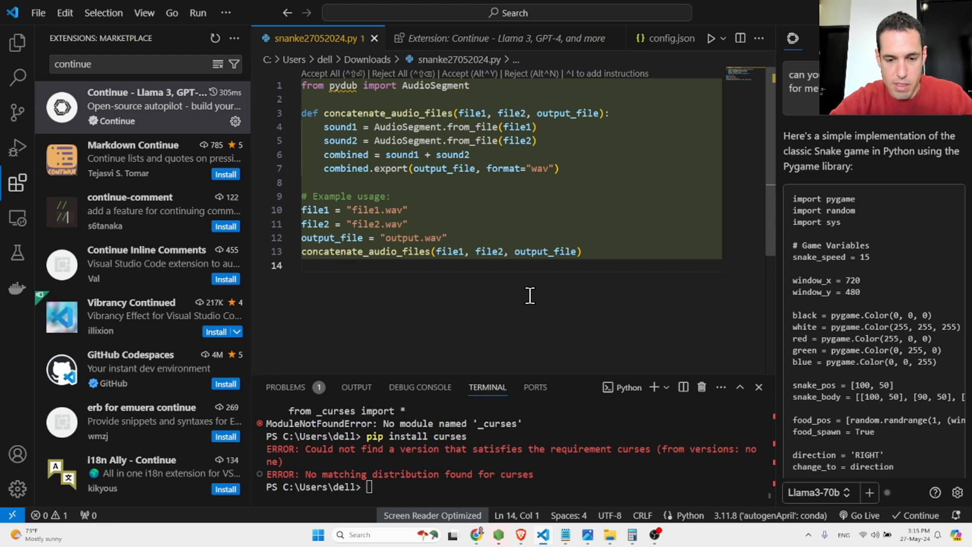
text(id)
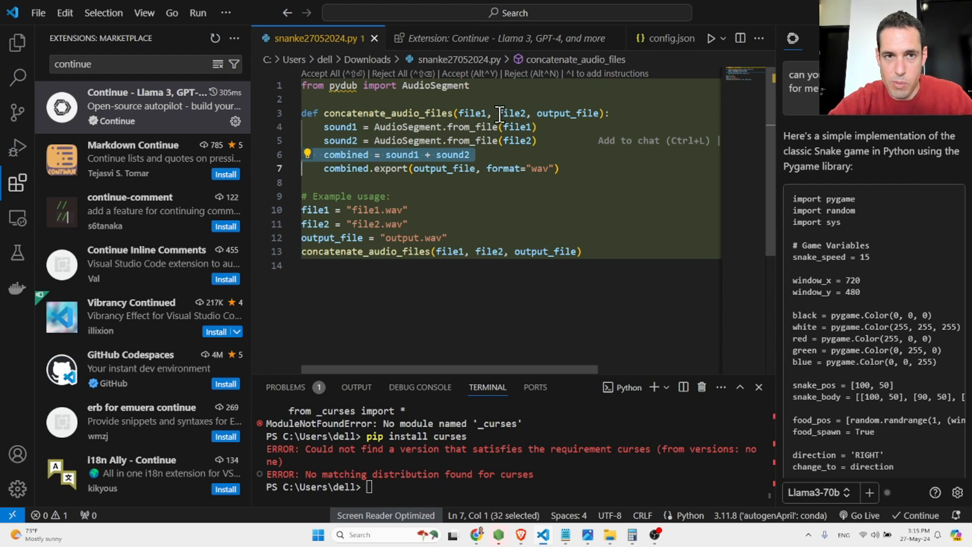
Filter the Command Palette with '>cont' and browse the Continue commands
key(ctrl+p)
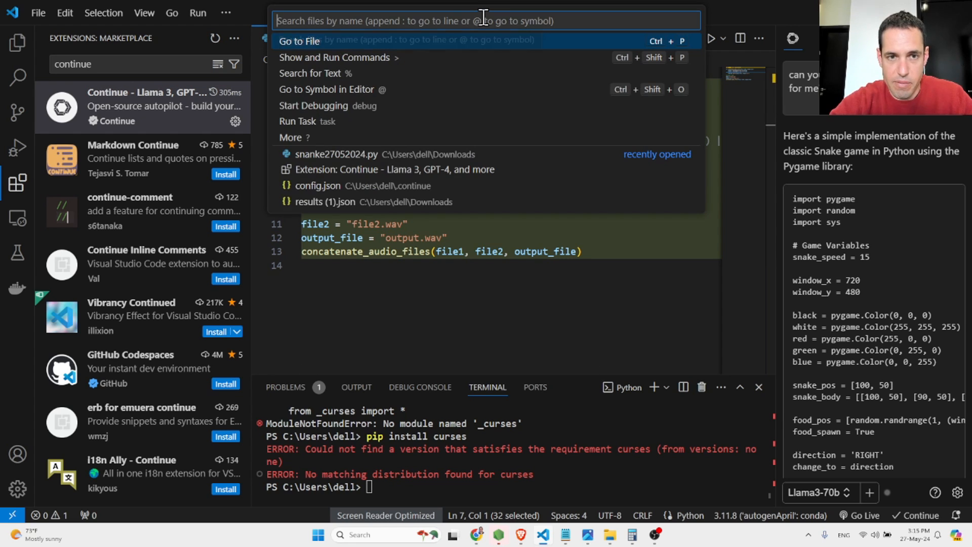
text(>coni)
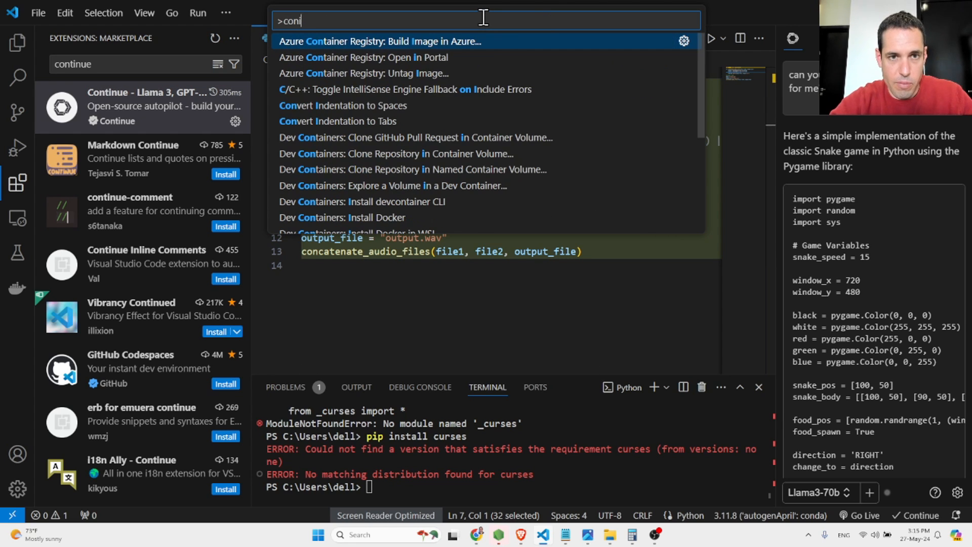
text(tinue)
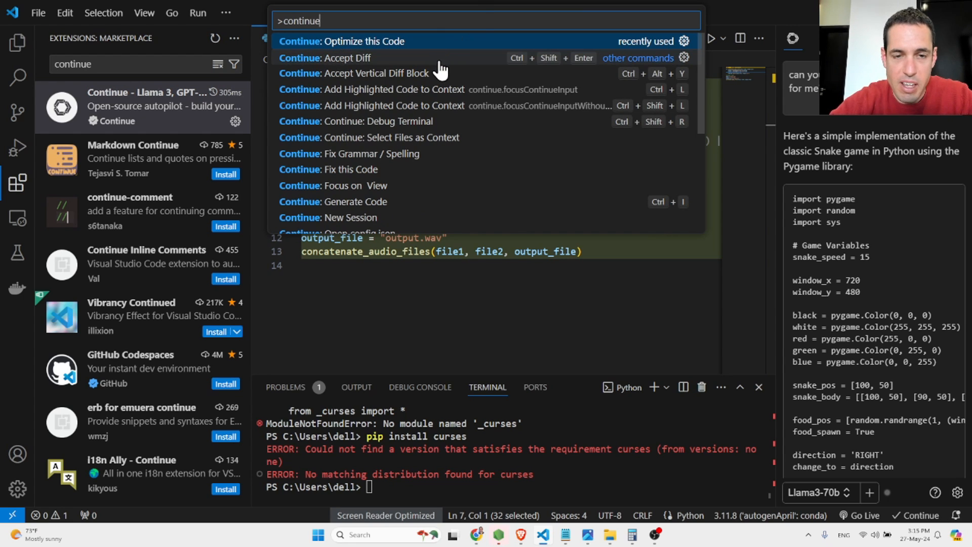
mouse_move(414, 176)
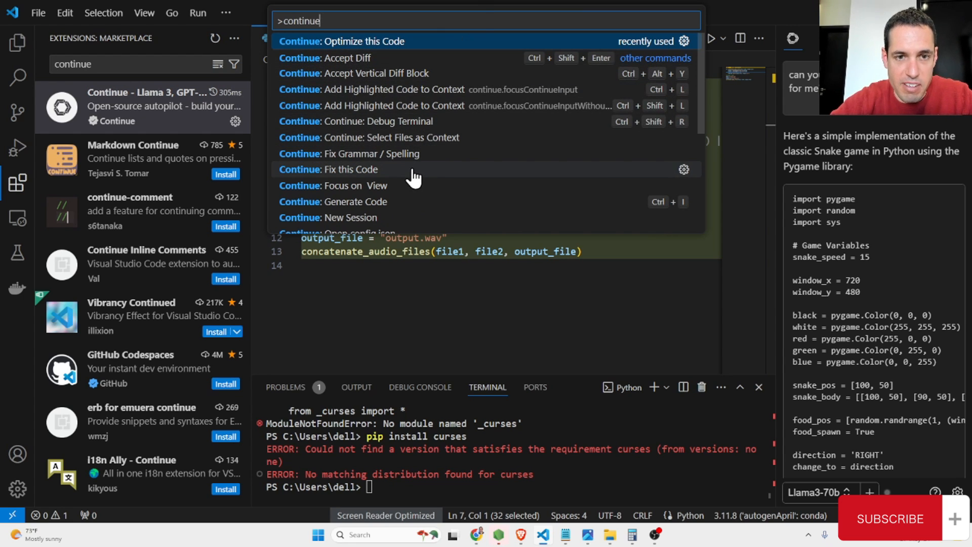
mouse_move(409, 199)
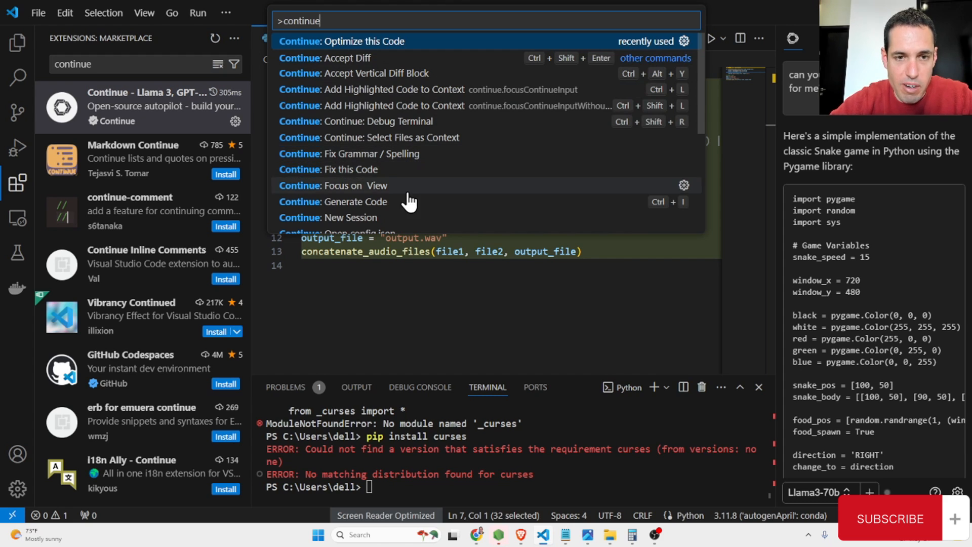
mouse_move(397, 217)
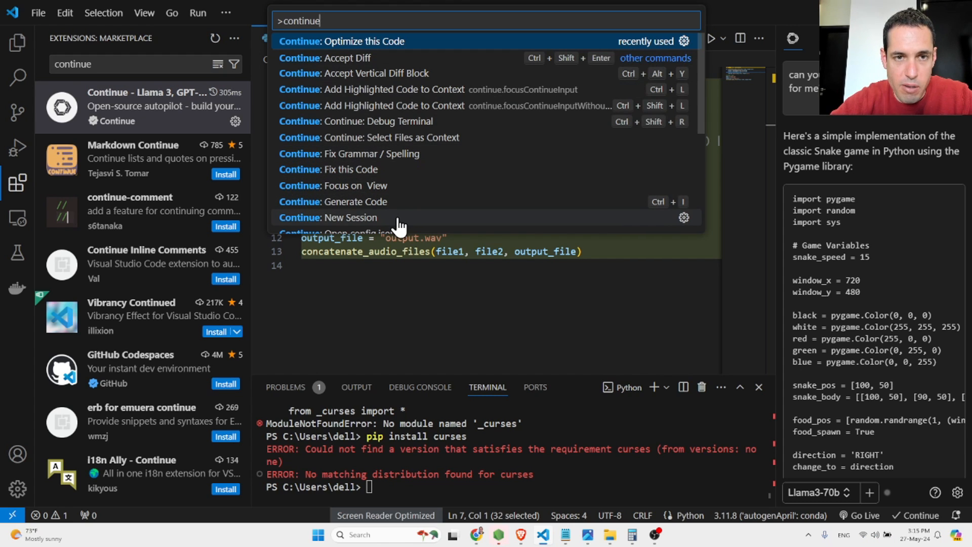
scroll(down, 3)
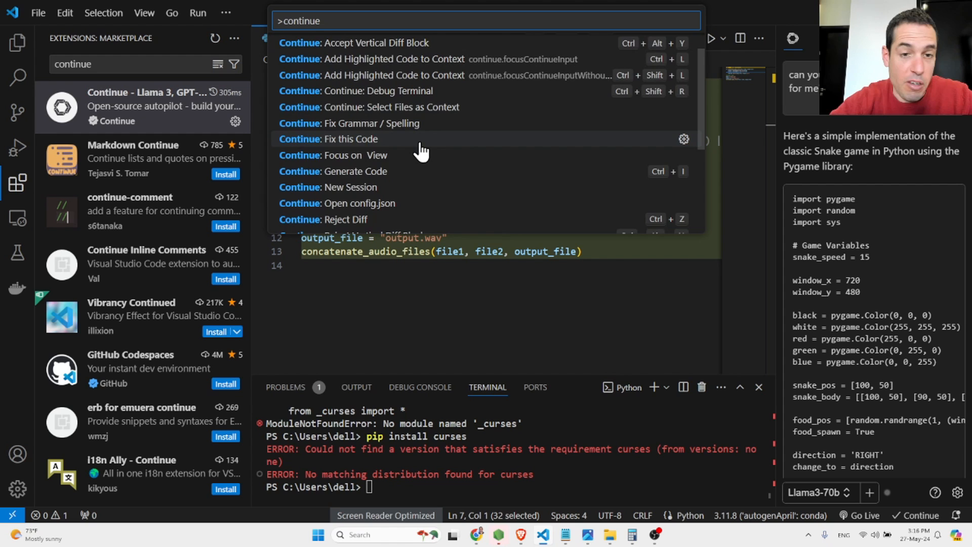
scroll(down, 3)
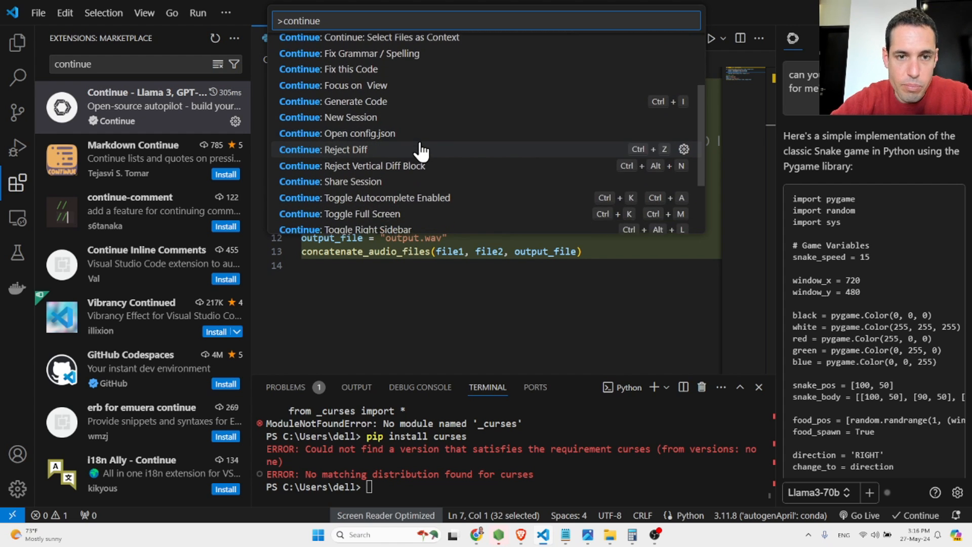
scroll(down, 3)
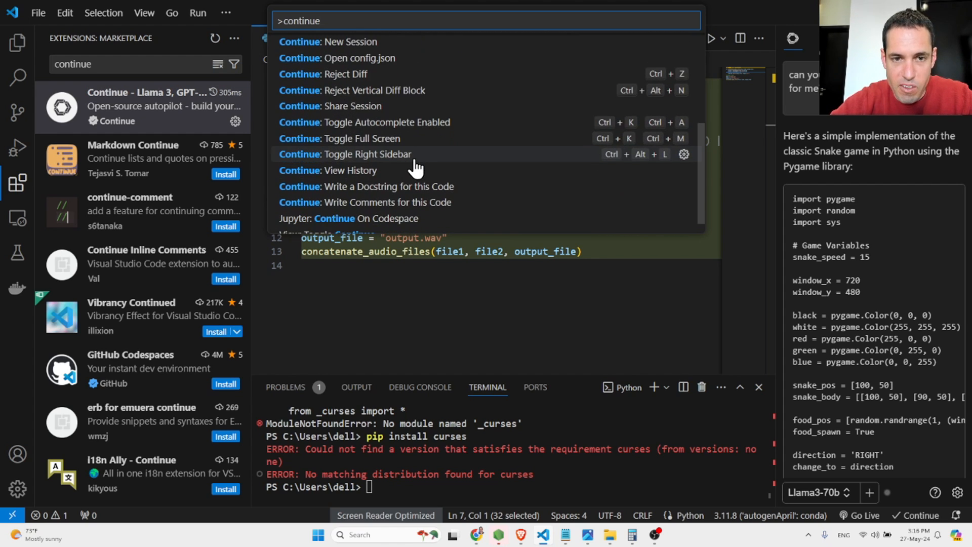
scroll(up, 3)
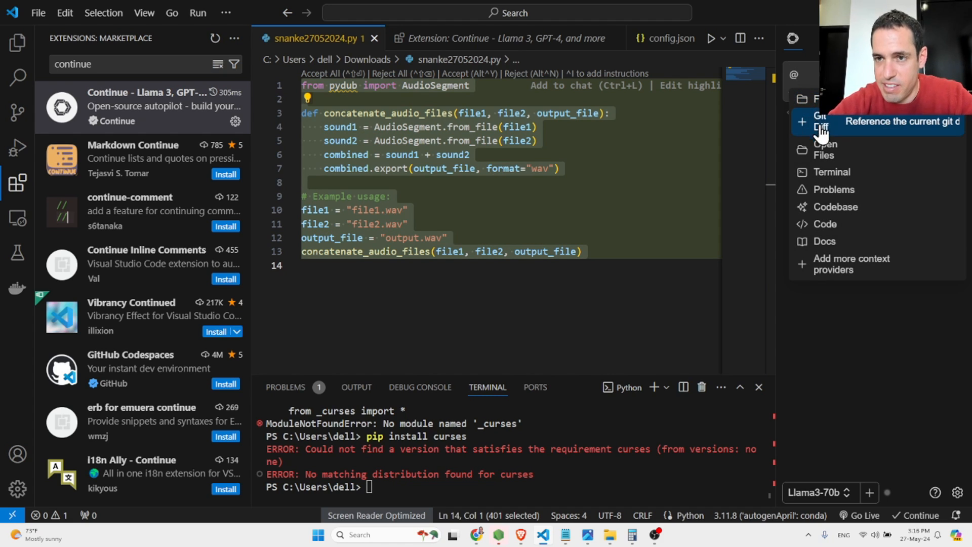
mouse_move(817, 99)
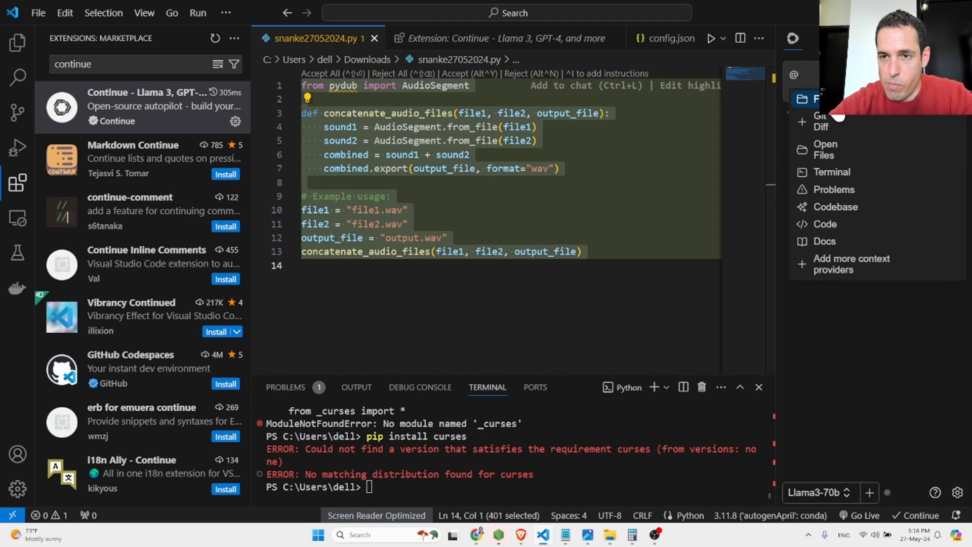
mouse_move(831, 171)
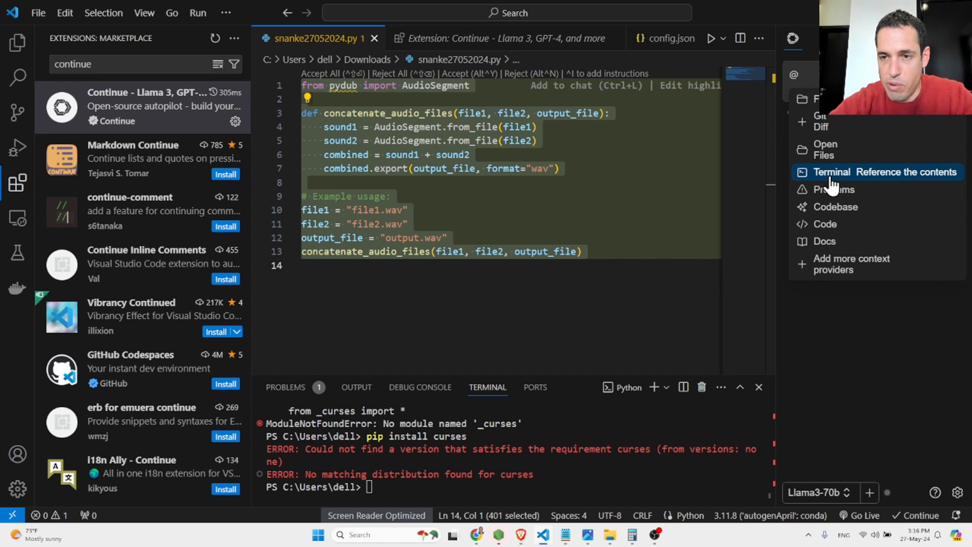
mouse_move(835, 182)
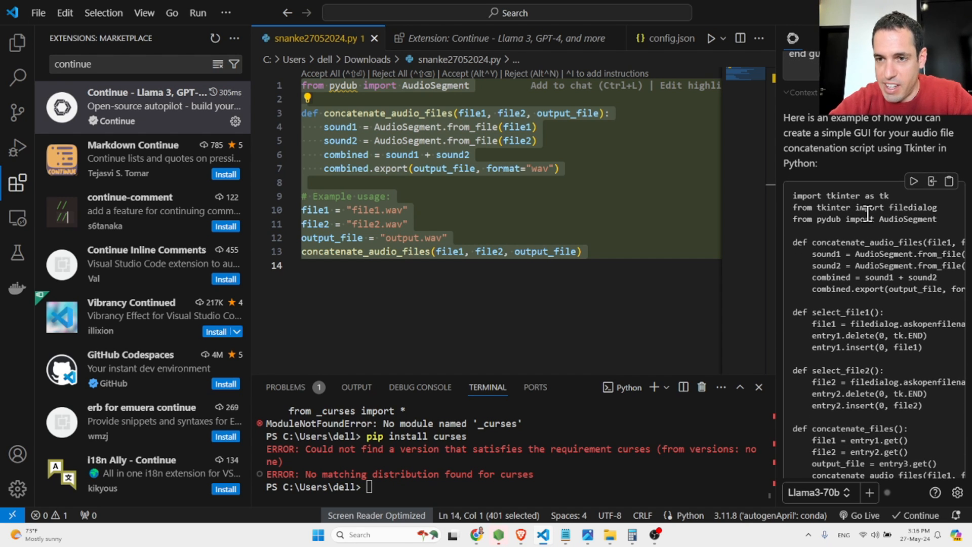
mouse_move(931, 181)
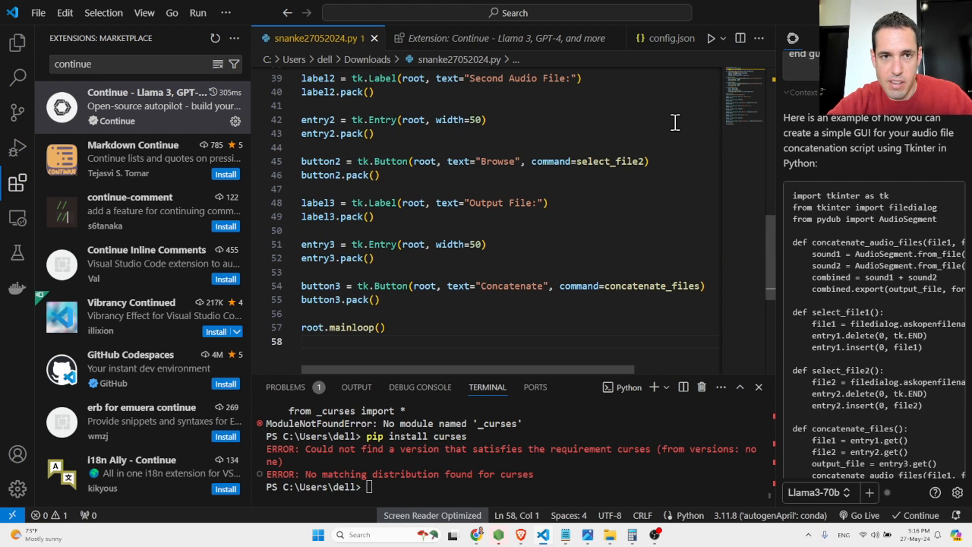
Run the audio GUI script, then install the missing module with 'pip install pydub'
click(711, 38)
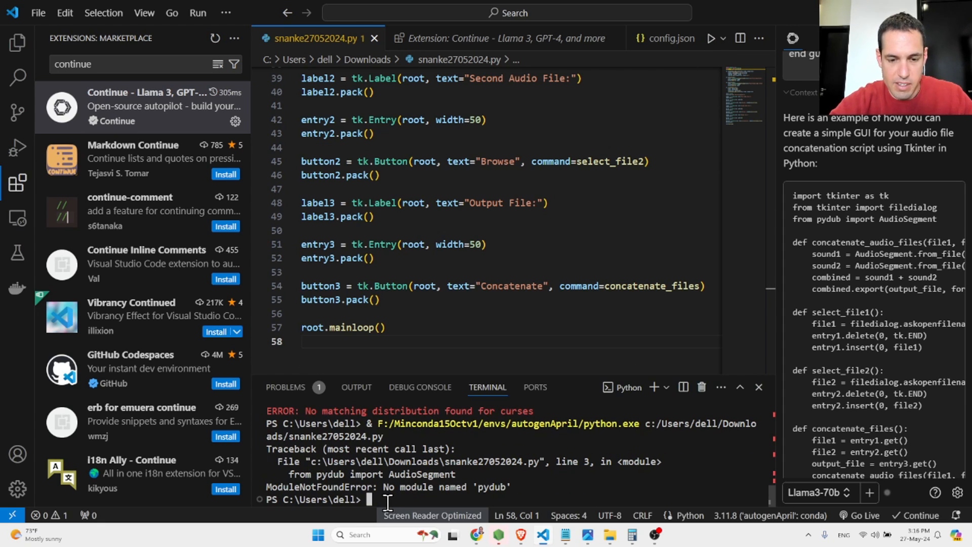
text(pip install pydub)
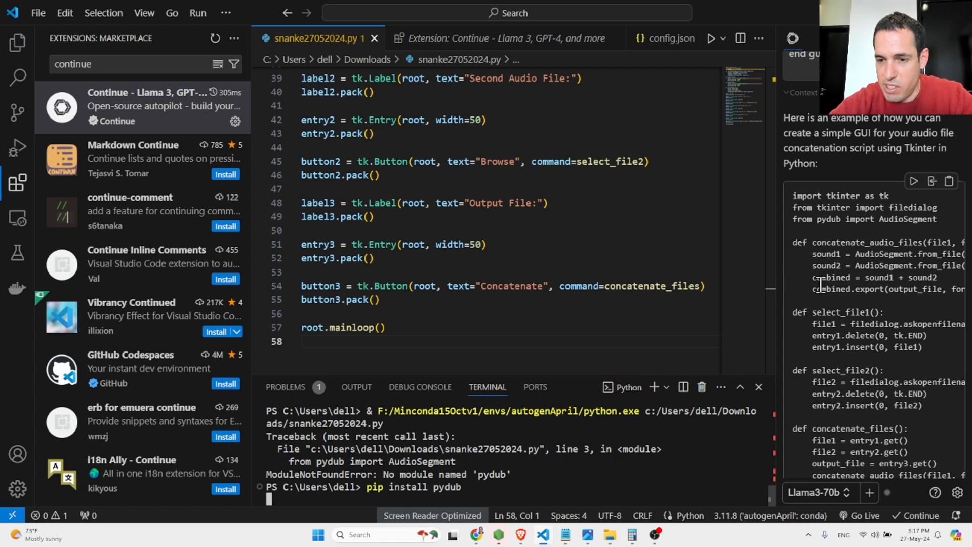
scroll(down, 3)
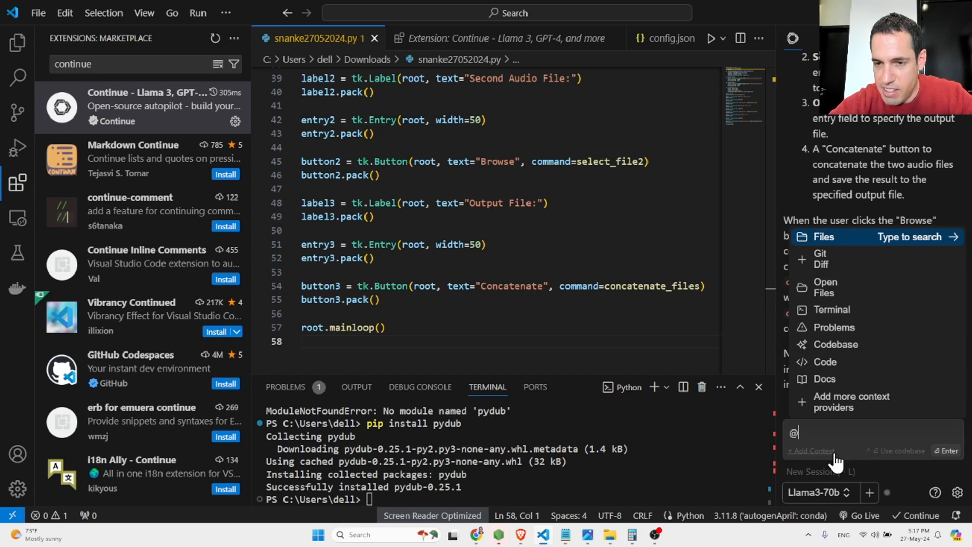
mouse_move(843, 246)
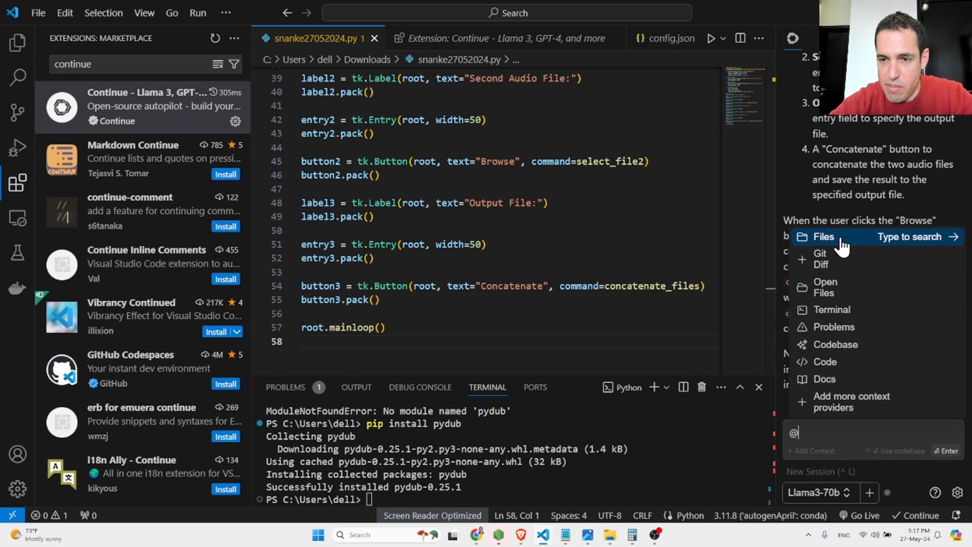
mouse_move(846, 351)
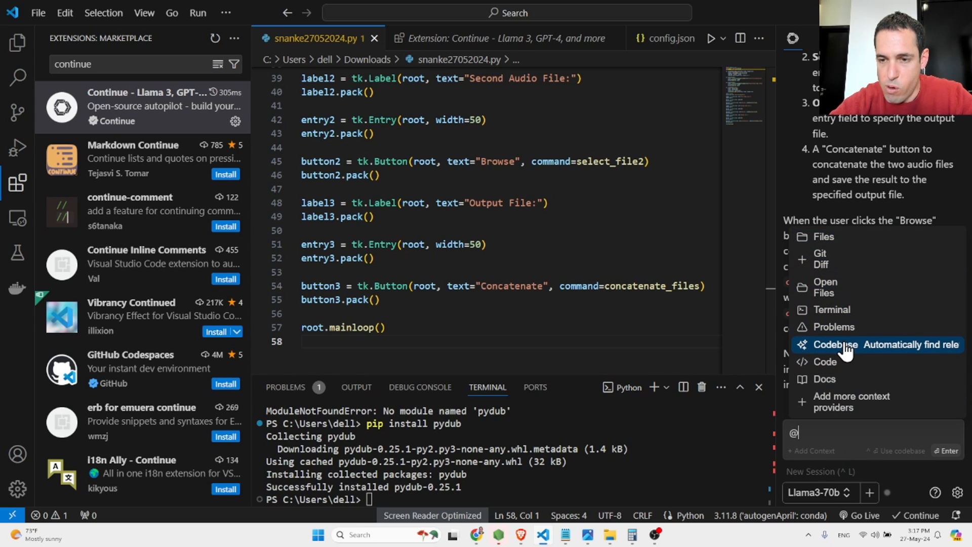
mouse_move(834, 390)
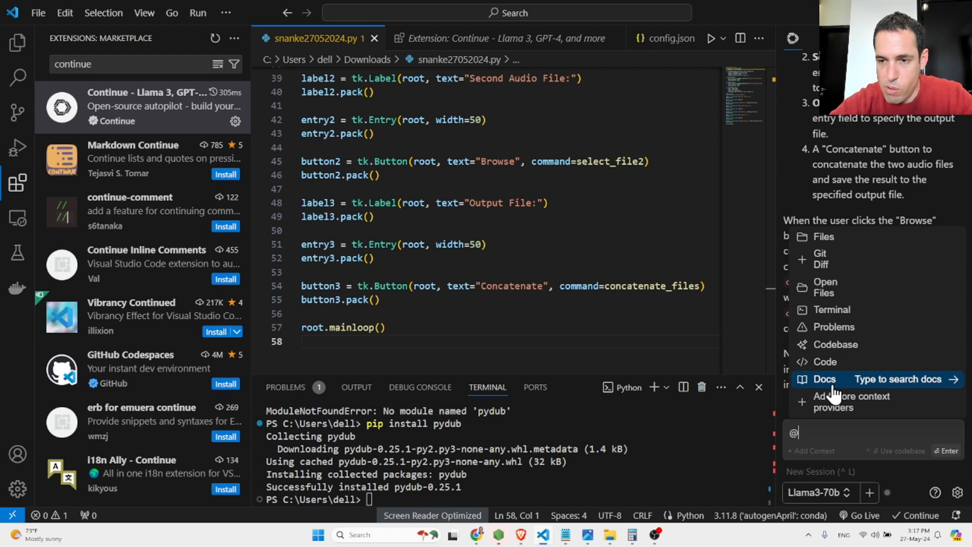
mouse_move(831, 310)
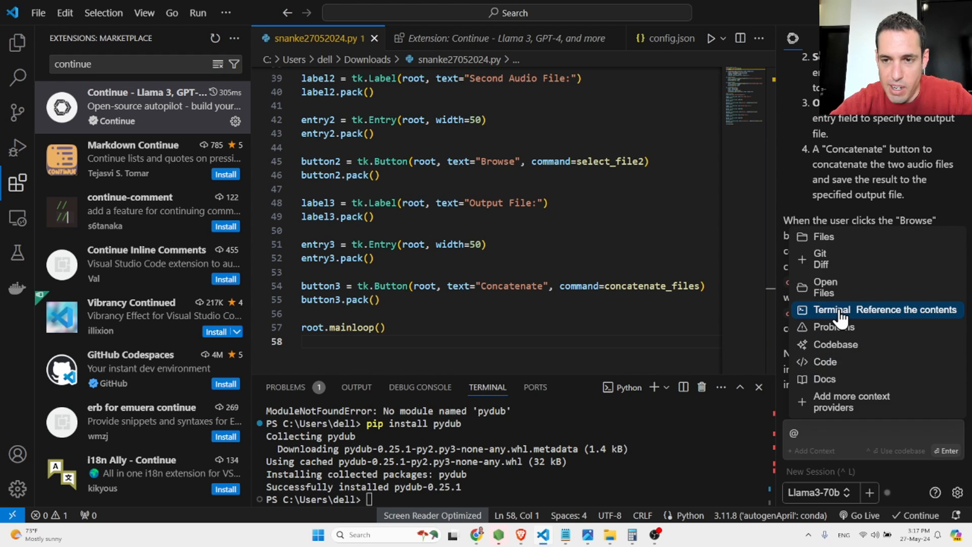
Ask Continue 'am i good to go?' with Terminal context and read its reply
click(832, 310)
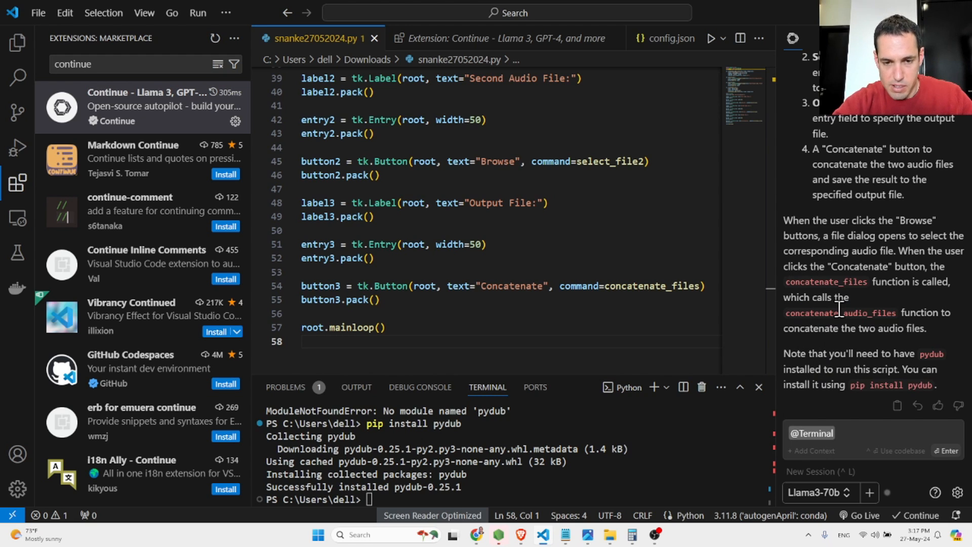
text(am i goo)
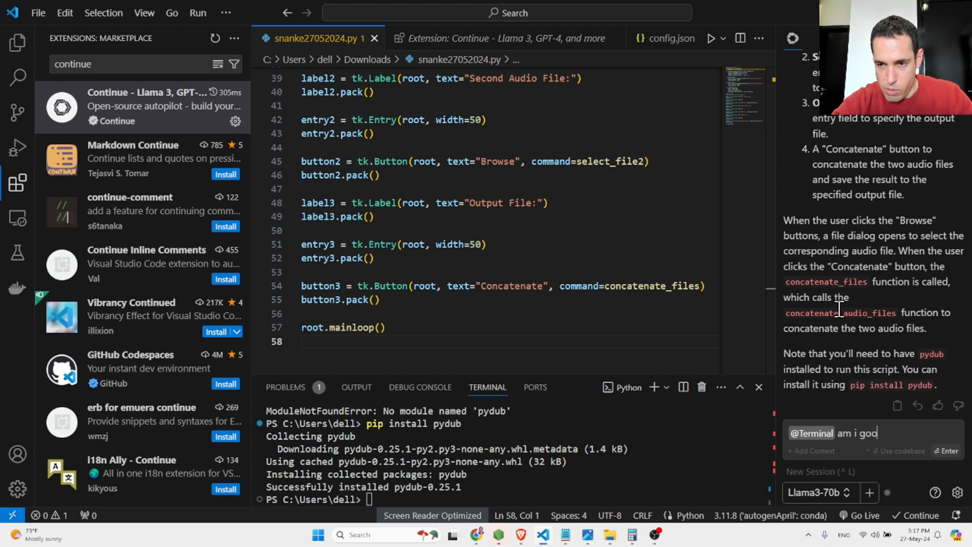
key(Return)
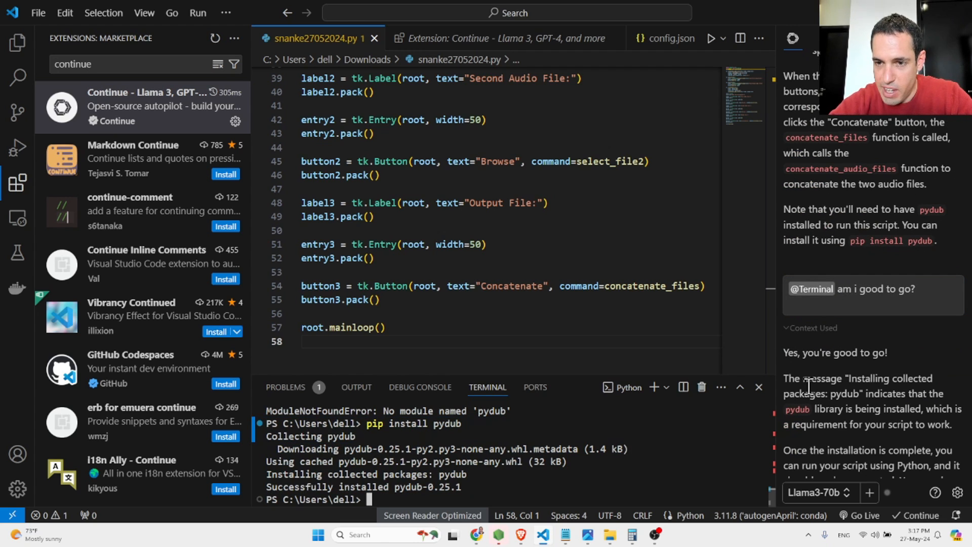
scroll(down, 3)
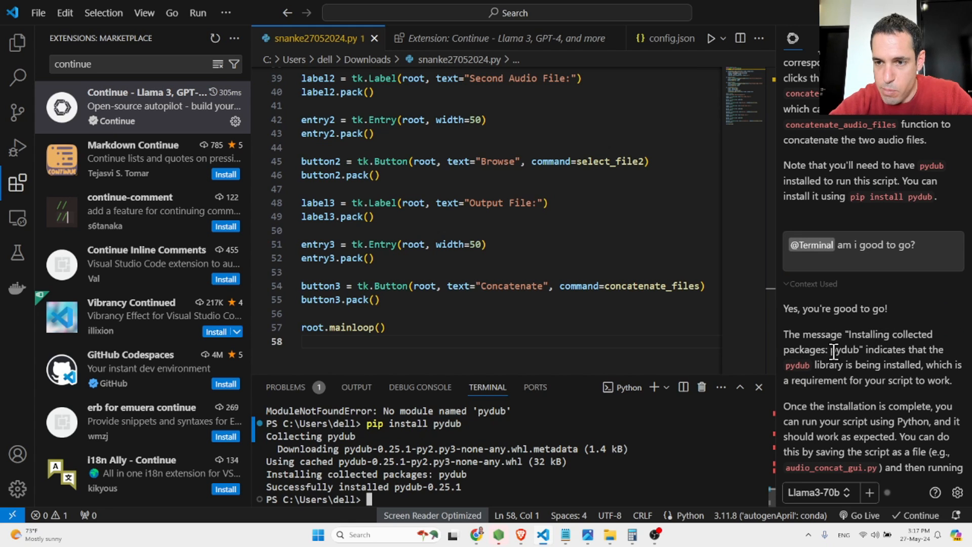
scroll(down, 3)
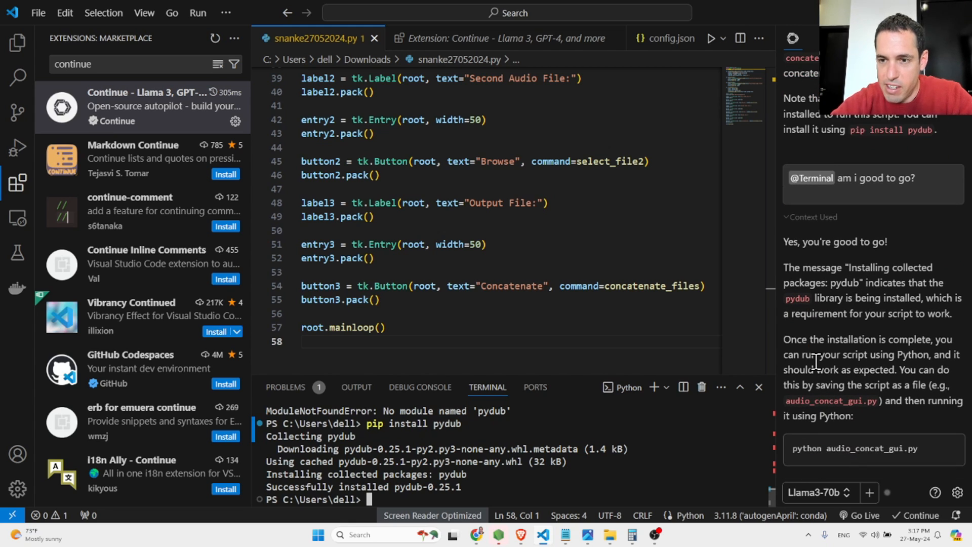
scroll(down, 3)
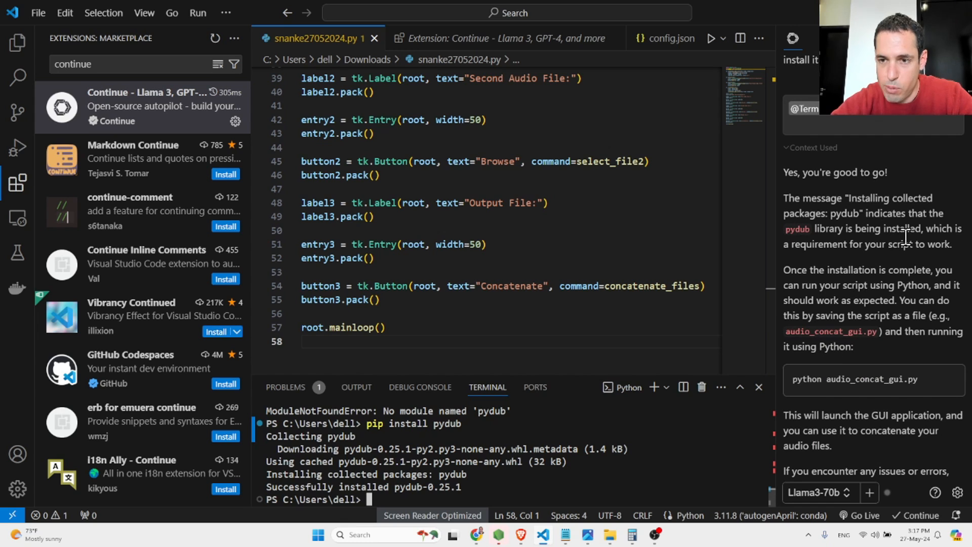
mouse_move(835, 276)
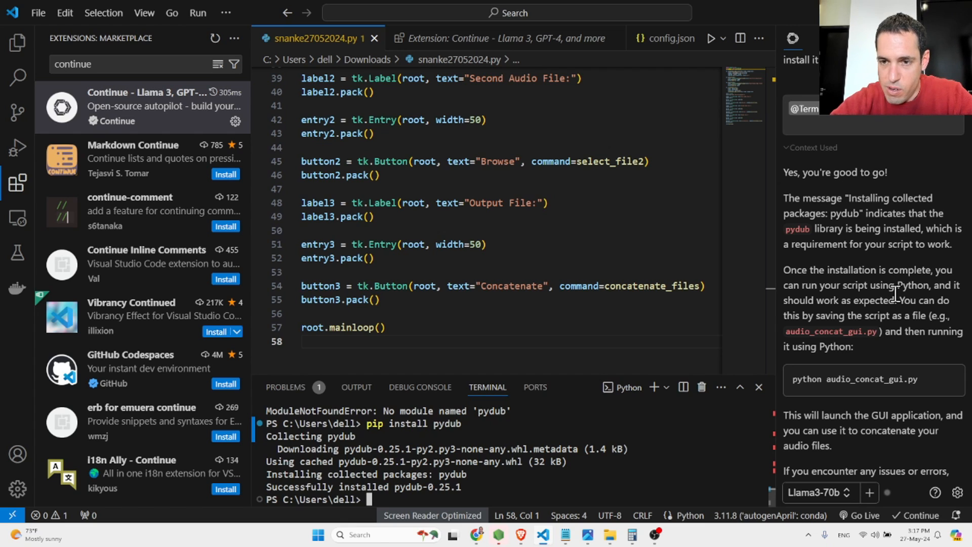
mouse_move(903, 315)
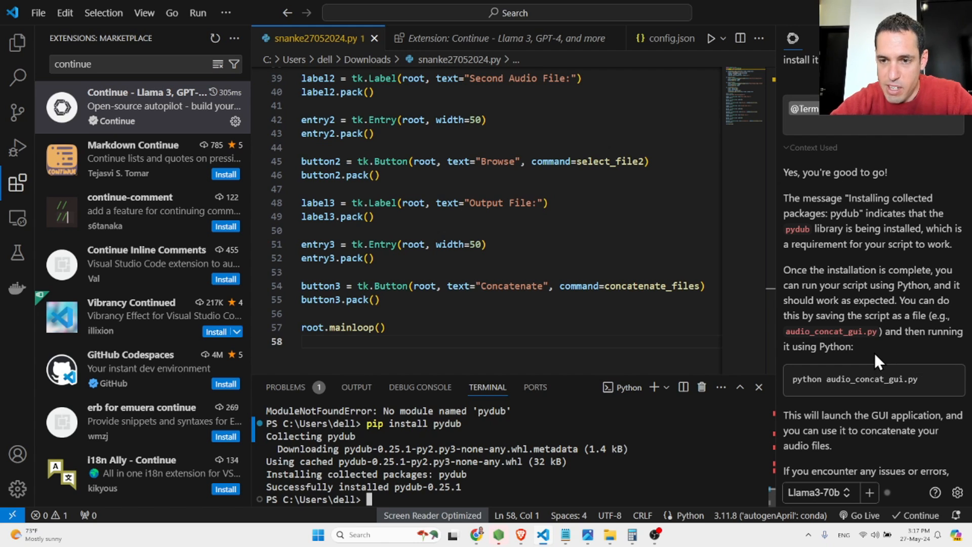
scroll(down, 3)
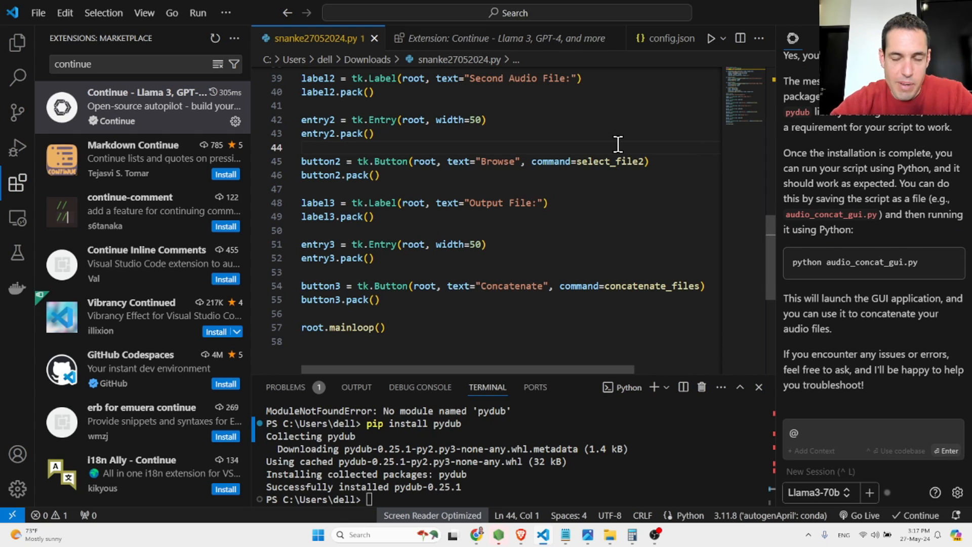
Replace the generated code with the select_file autocomplete and select the whole file
click(393, 327)
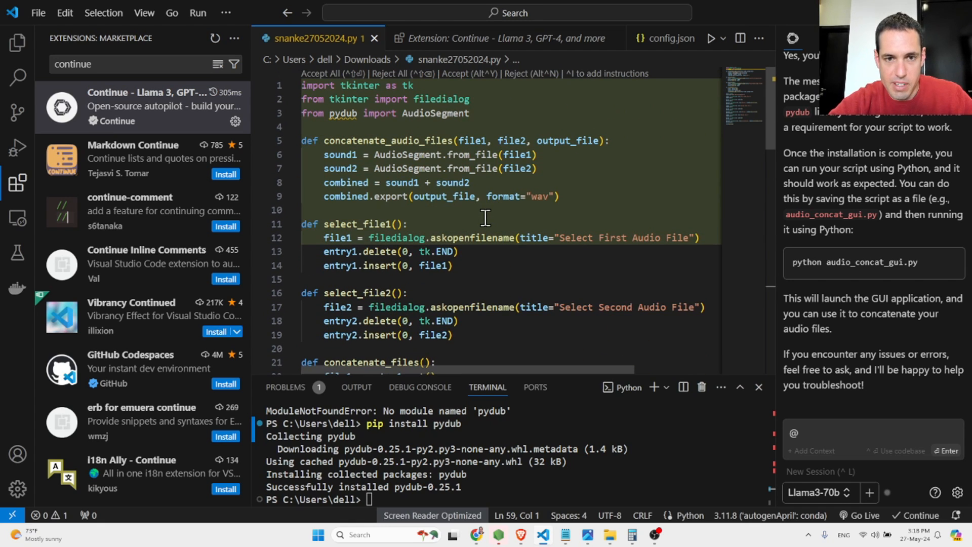
click(365, 99)
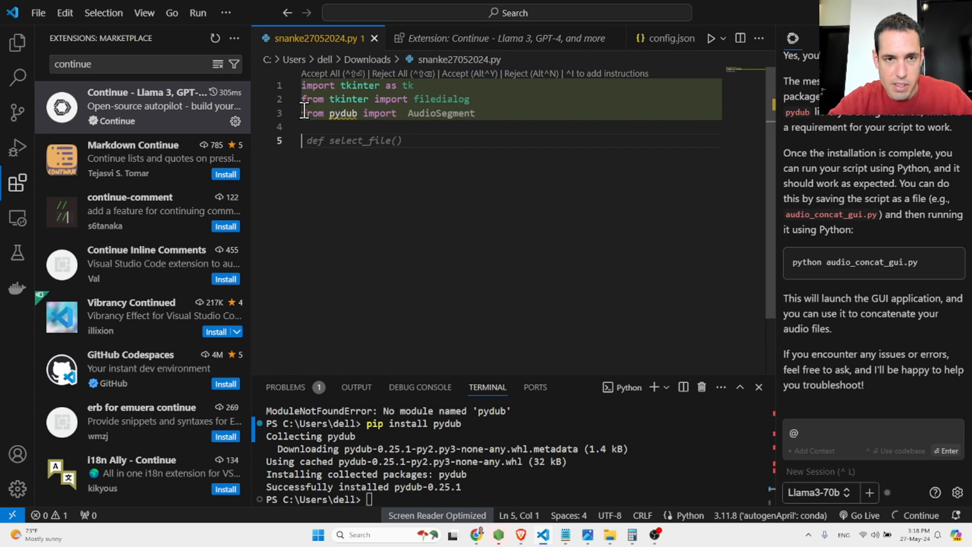
key(Enter)
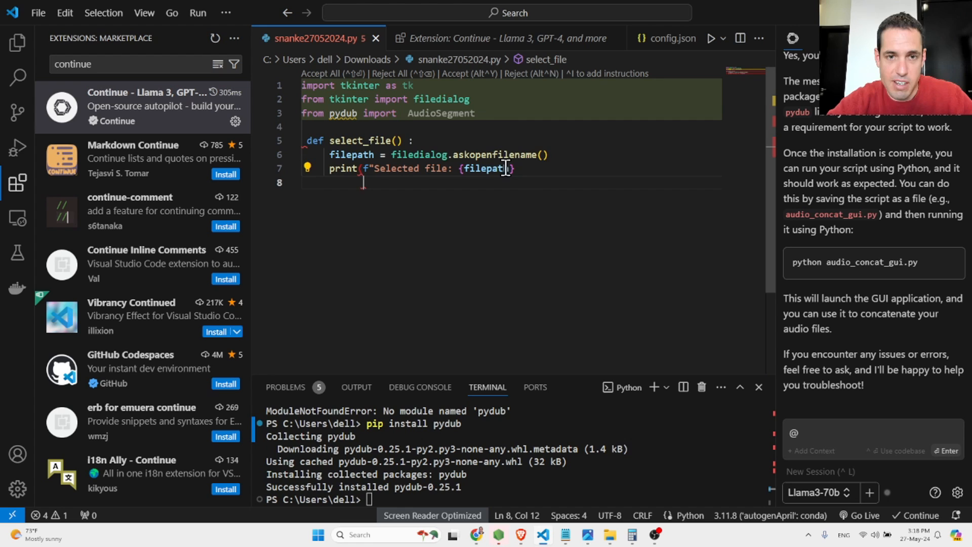
key(ctrl+a)
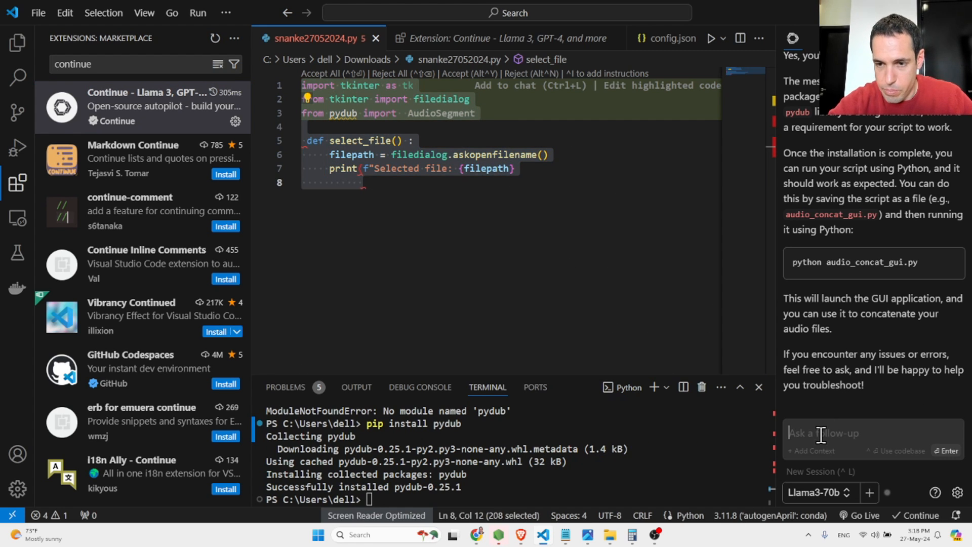
Reference snanke27052024.py in Continue chat and ask for help finishing this file
text(@)
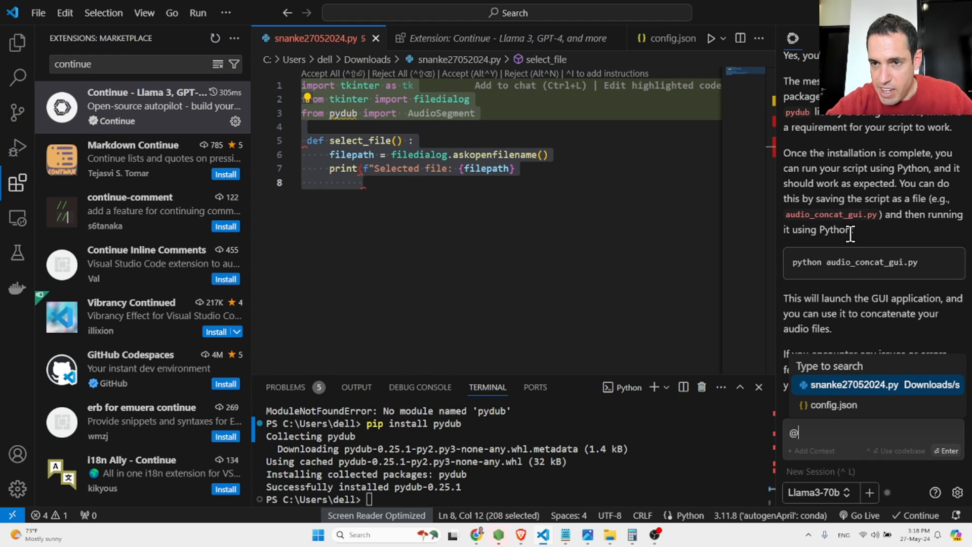
click(854, 385)
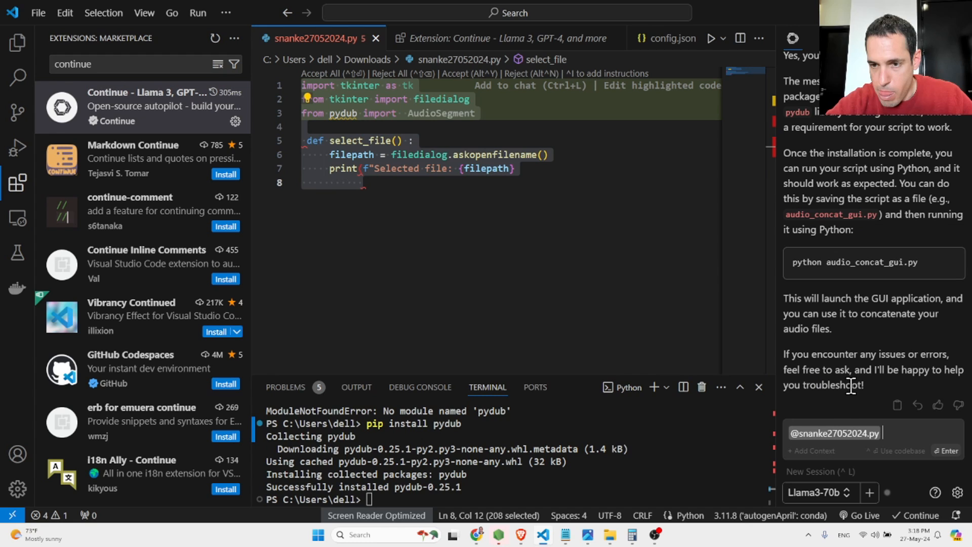
text(i)
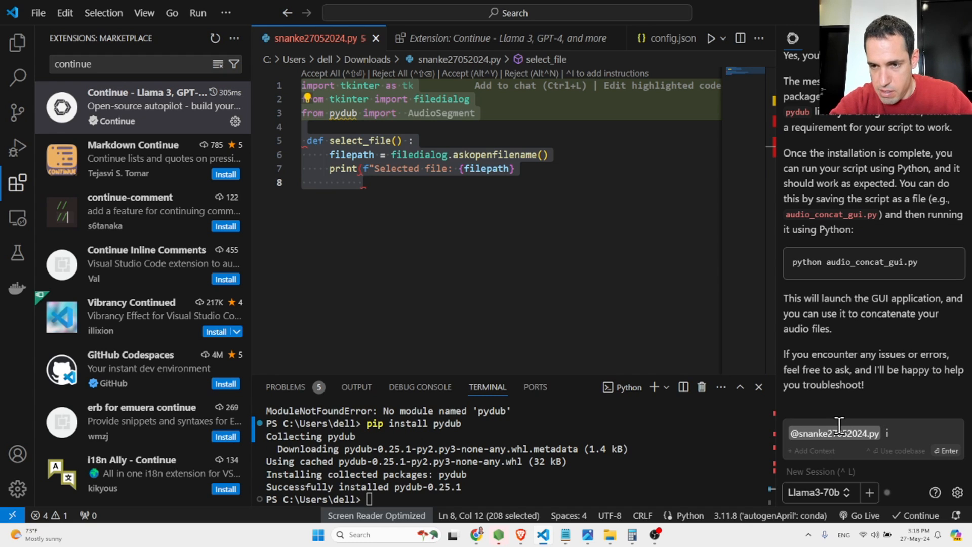
text(i need your help with fihshing)
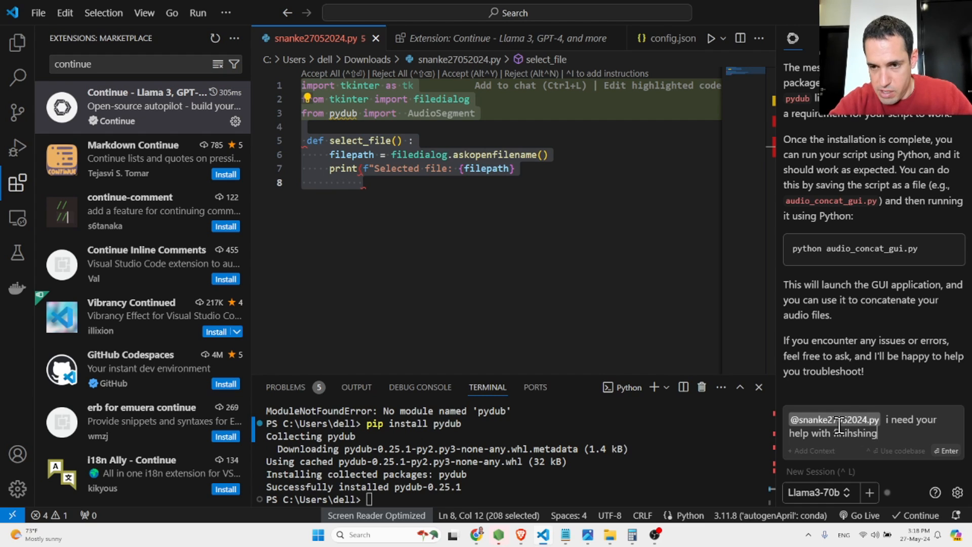
text(this file.)
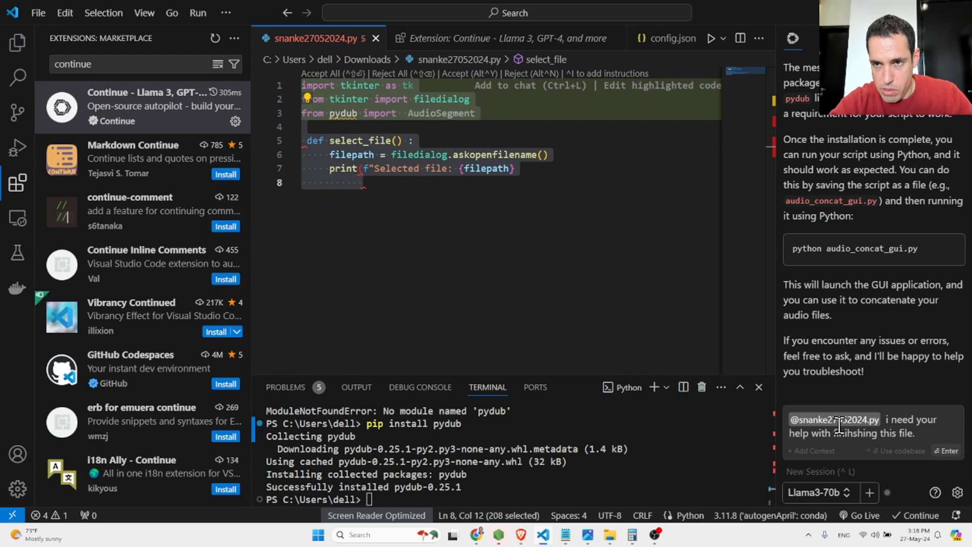
text(ba)
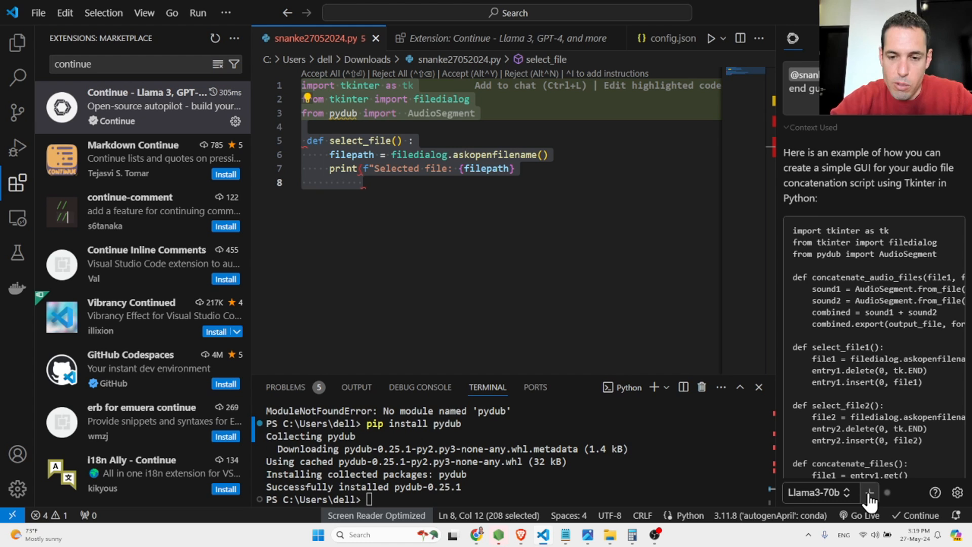
click(869, 491)
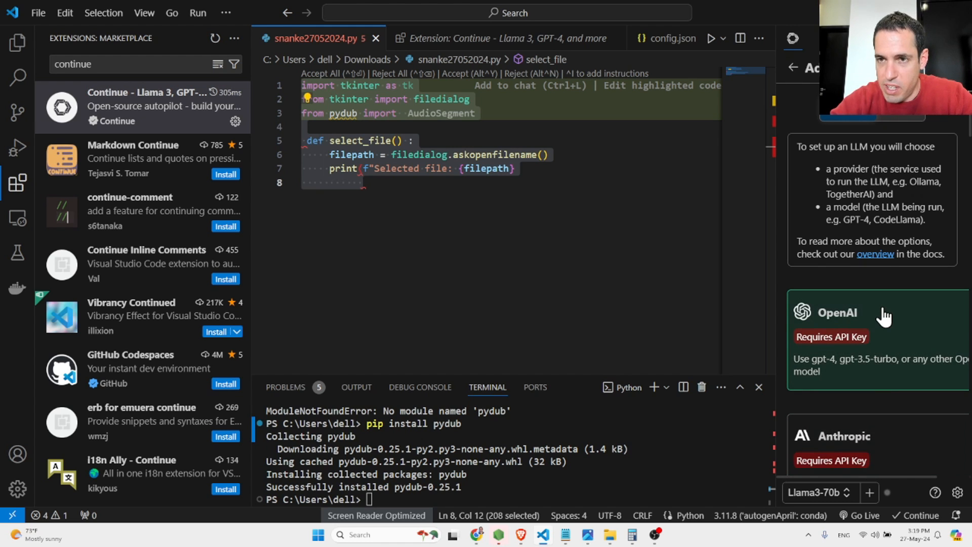
Add an Ollama model with the Autodetect preset under Advanced settings
scroll(down, 3)
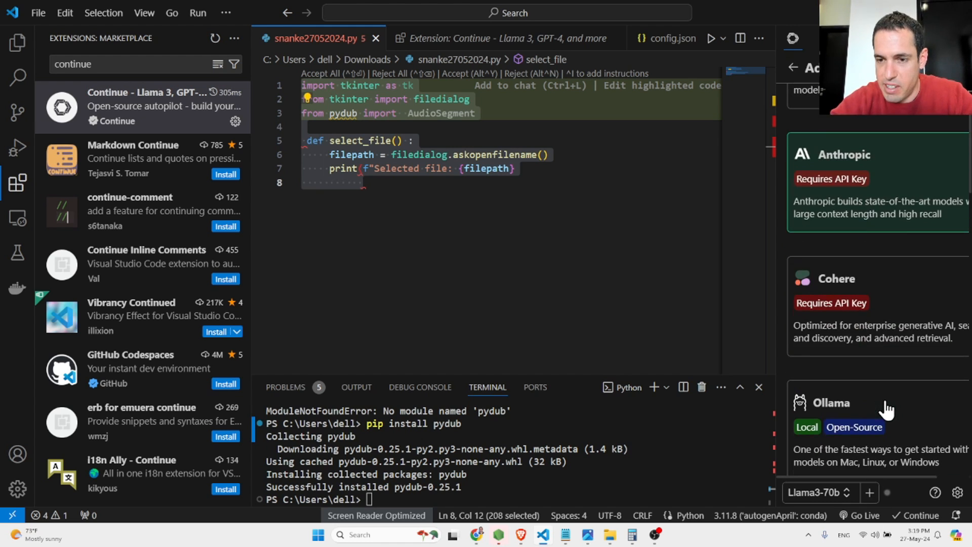
click(831, 403)
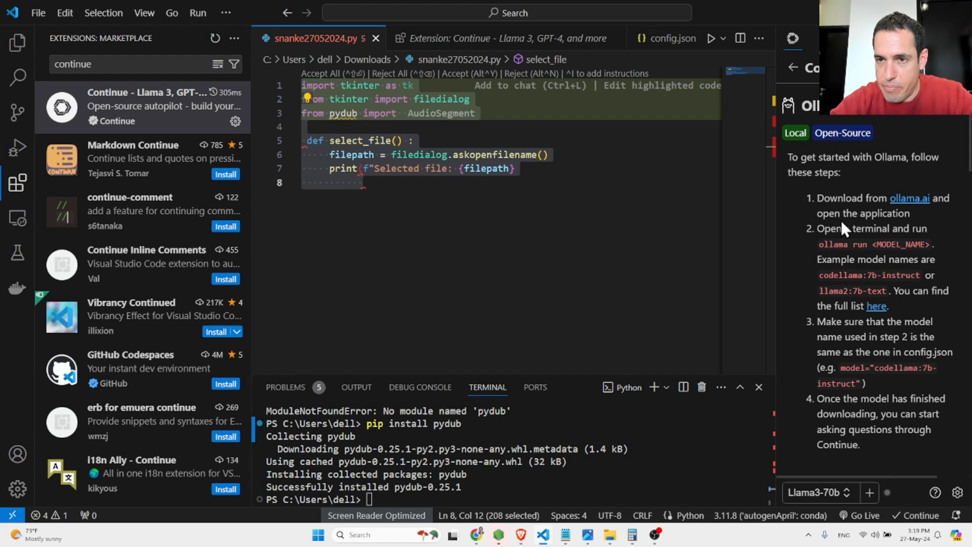
scroll(down, 3)
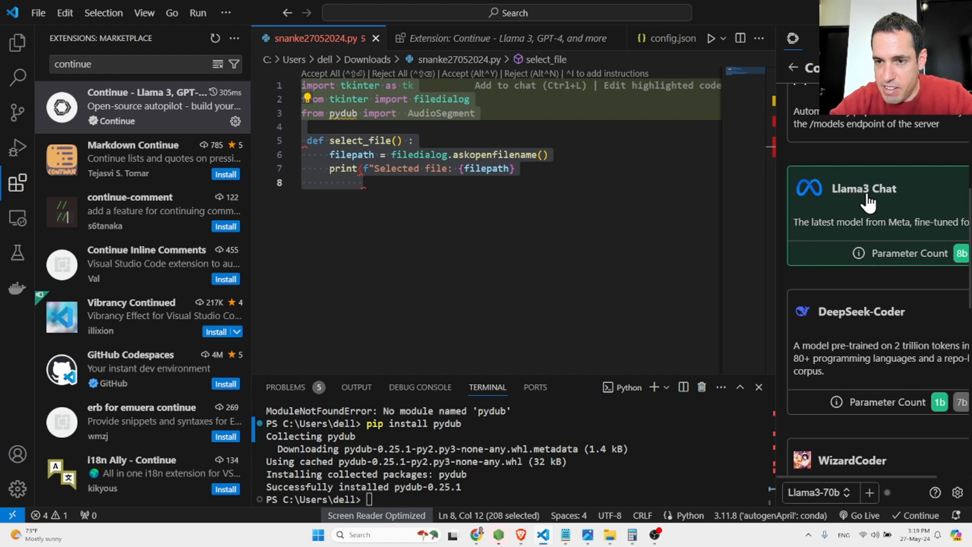
scroll(up, 3)
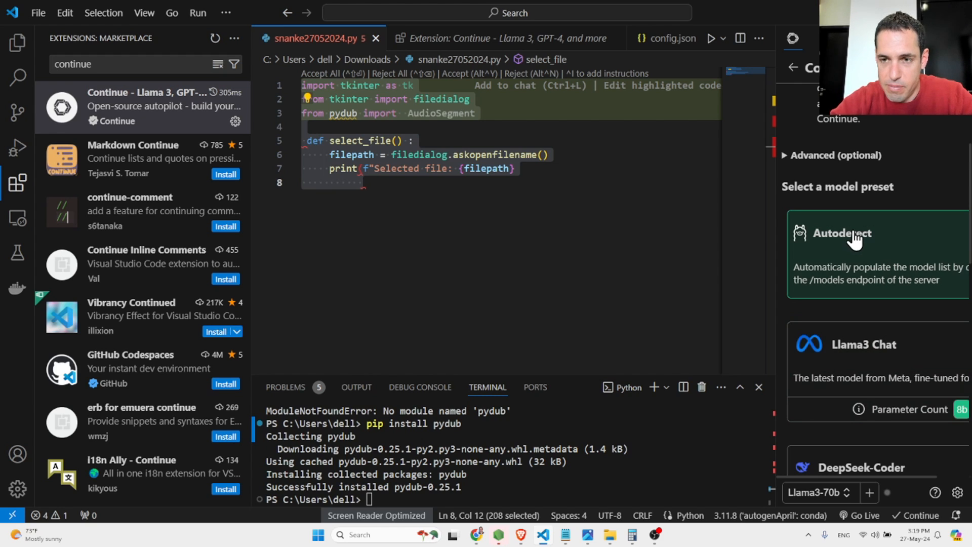
click(835, 155)
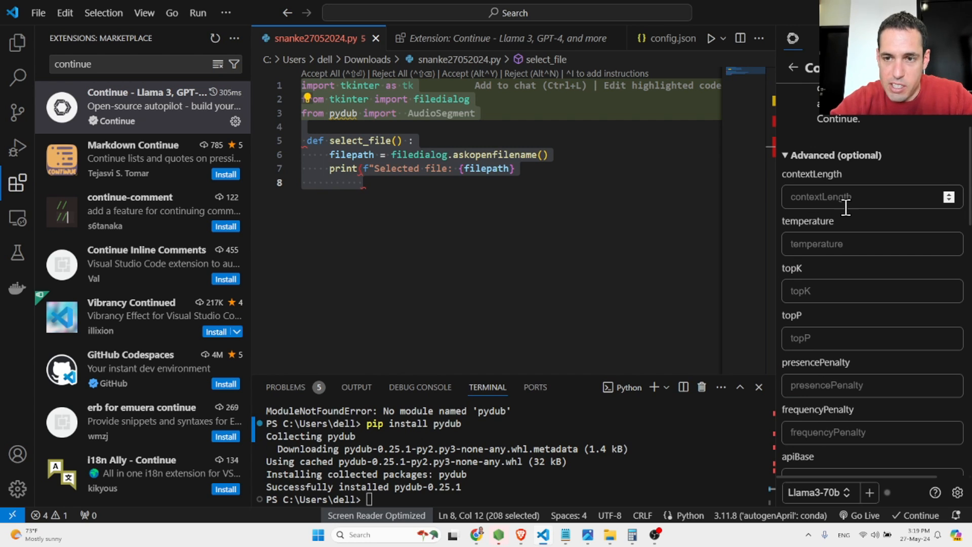
scroll(down, 3)
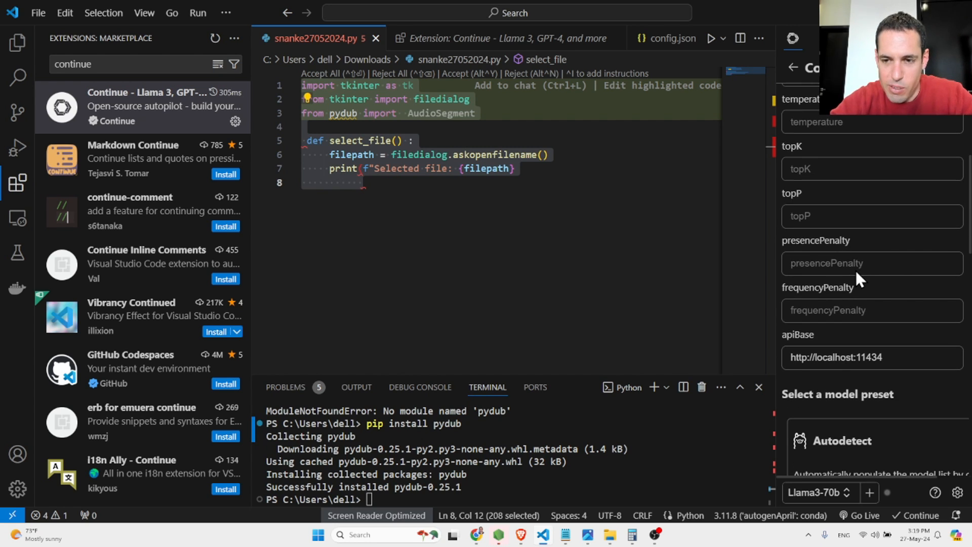
scroll(down, 3)
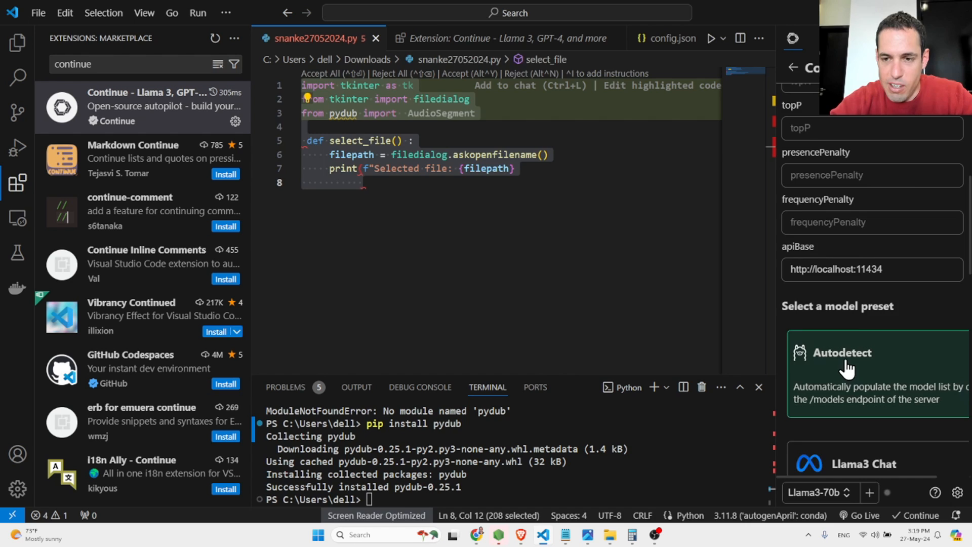
click(671, 38)
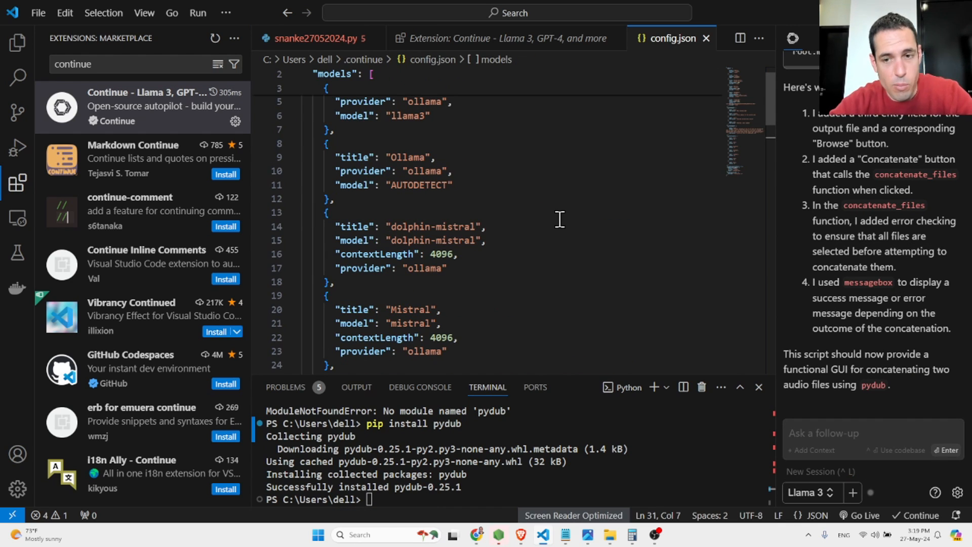
Select Ollama codeqwen:chat as the Continue chat model
click(810, 491)
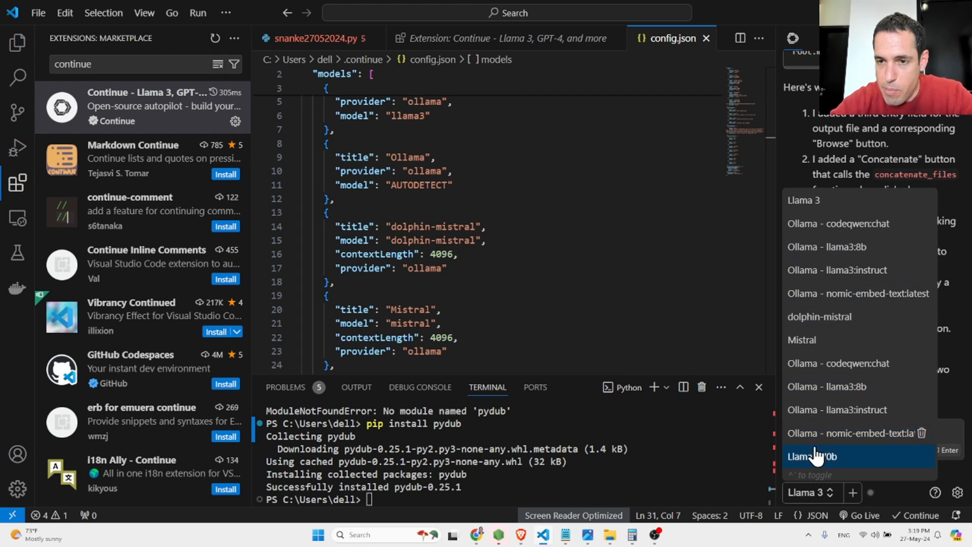
mouse_move(839, 223)
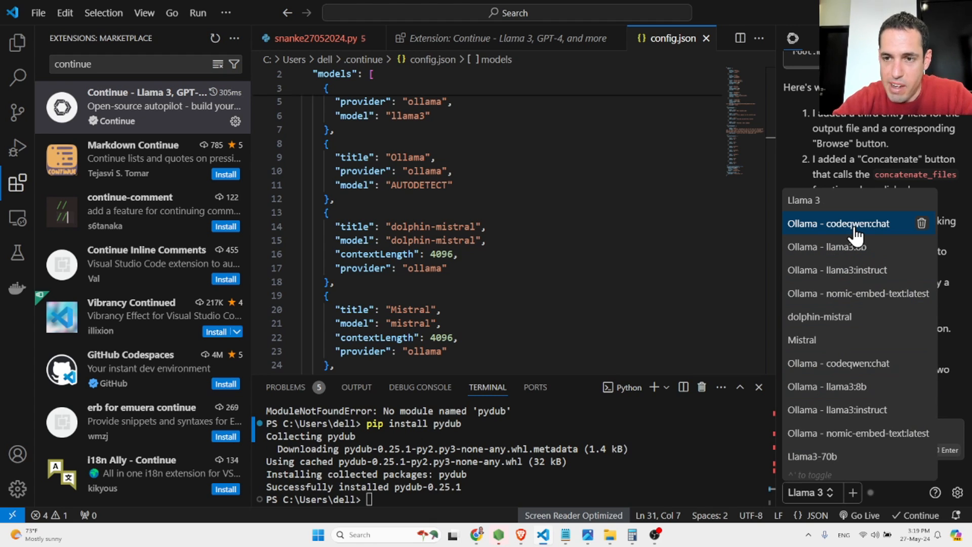
click(838, 223)
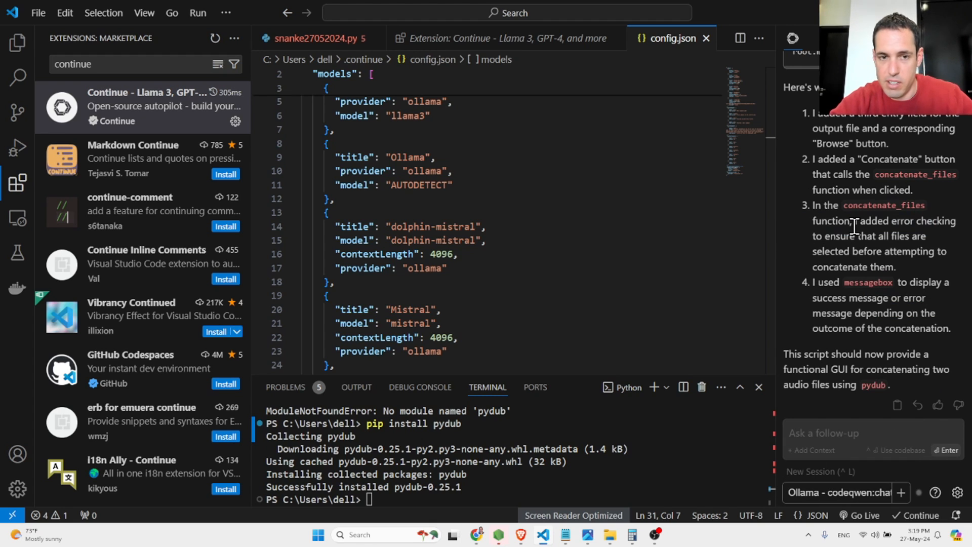
mouse_move(711, 180)
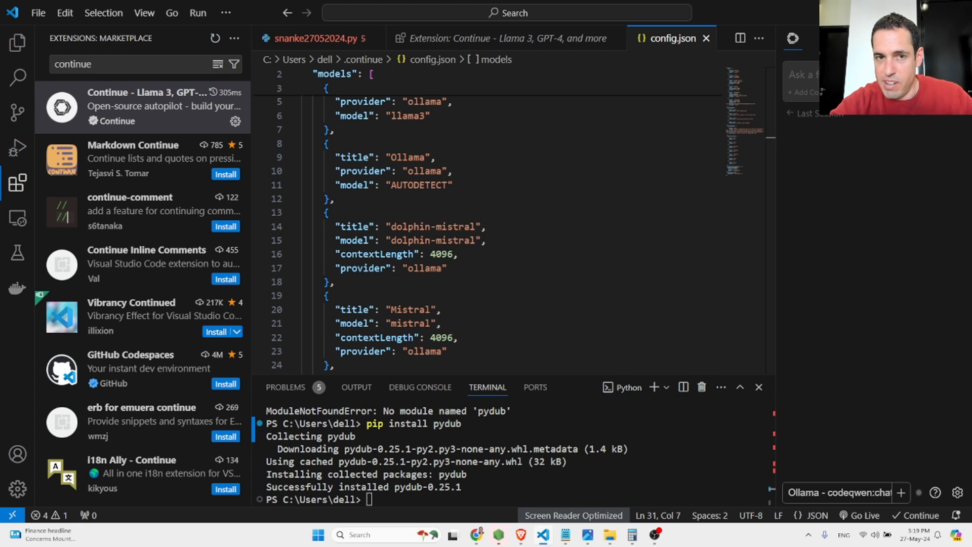
mouse_move(18, 42)
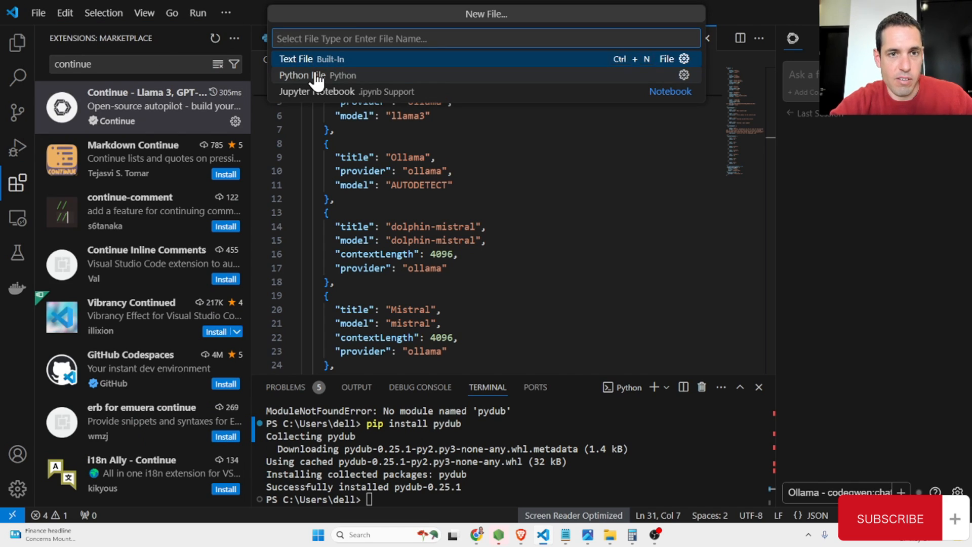
In a new Python file, prompt for code joining two user-selected audio files with a Tkinter GUI
click(296, 58)
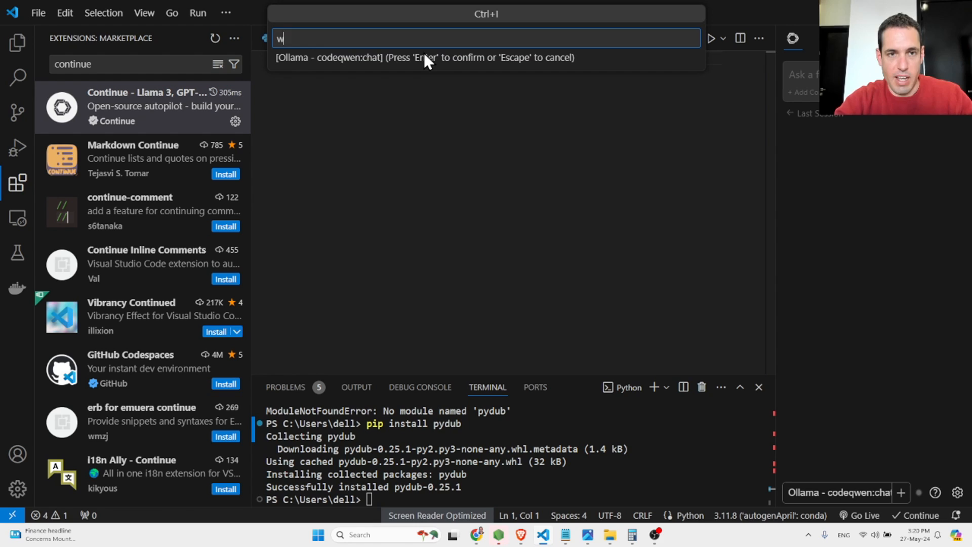
text(rite a pyt)
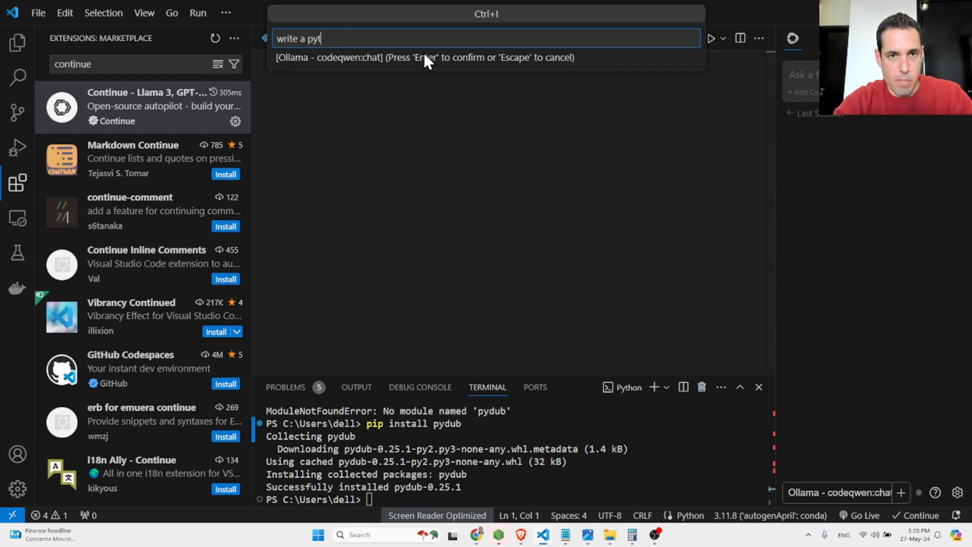
text(hon code)
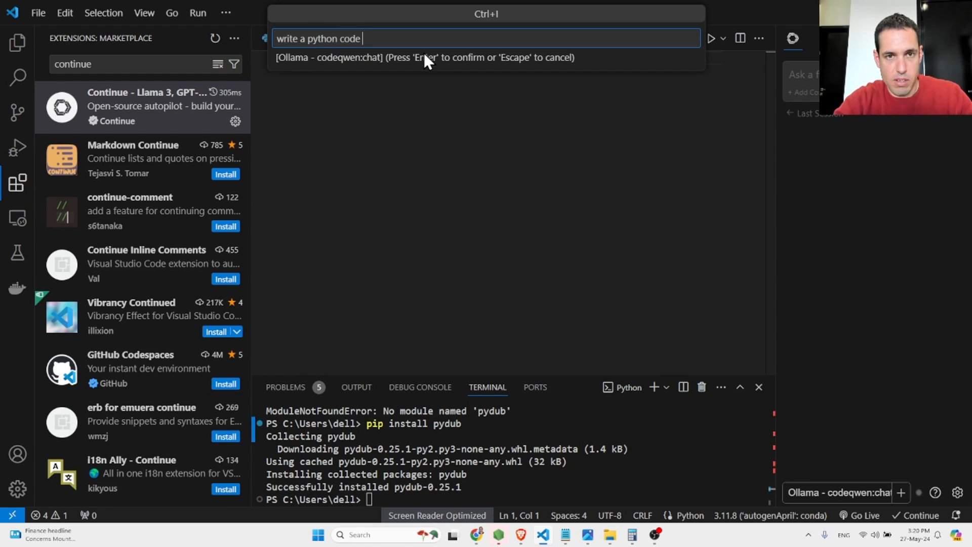
text(that connect two)
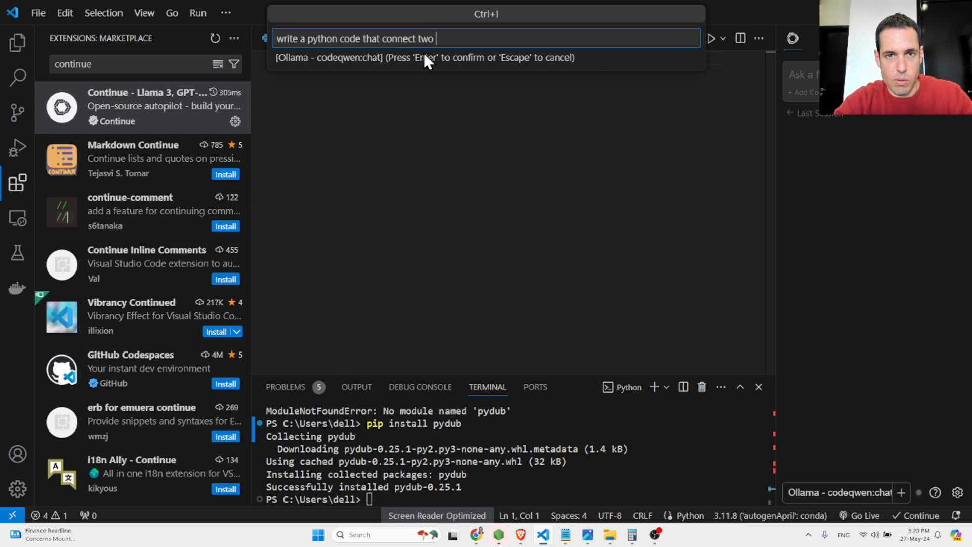
text(audio files)
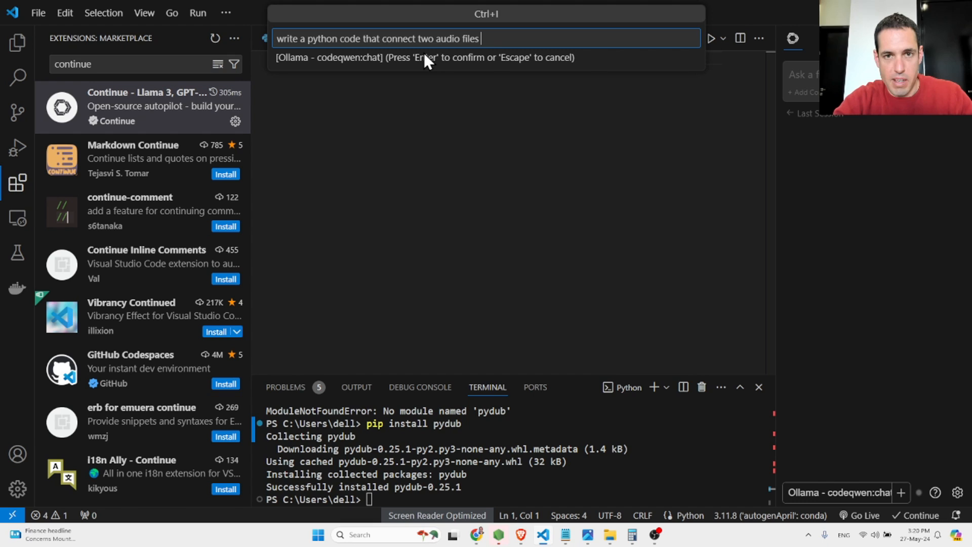
text(based on user selection)
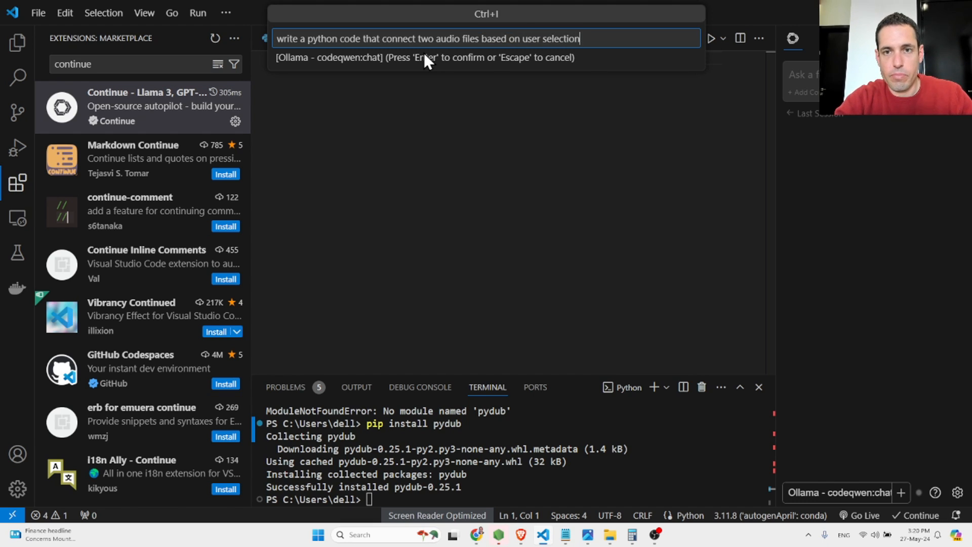
text(. i want tkin)
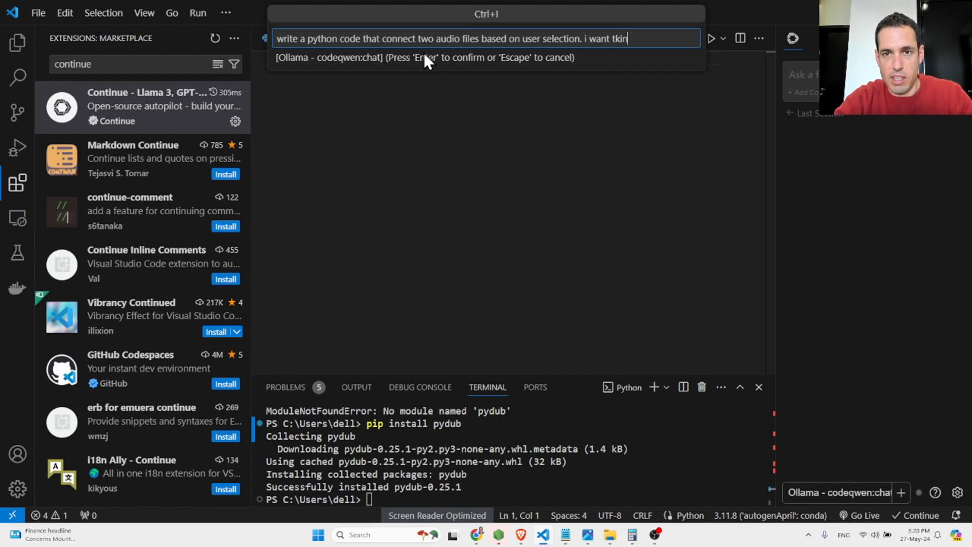
text(ter as gui)
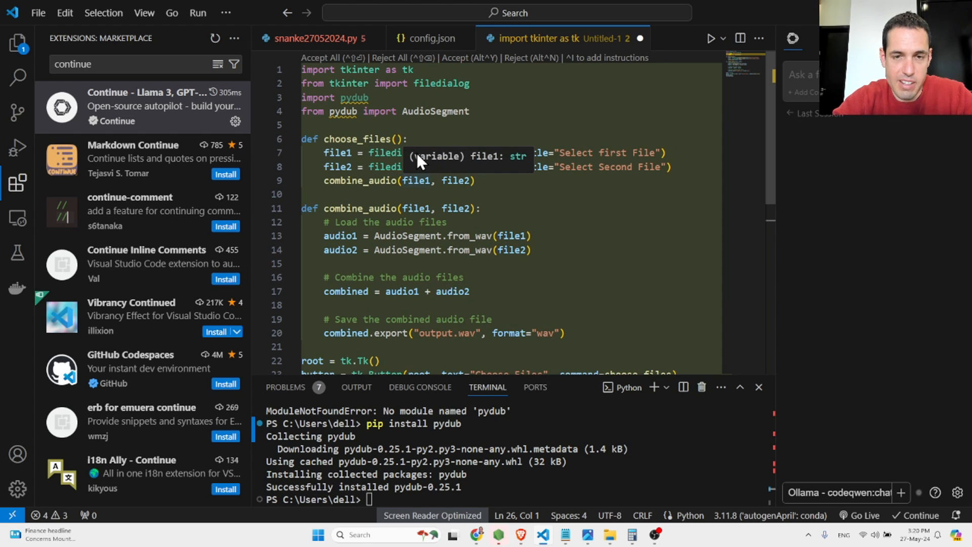
Review the generated audio-combining code, accept all of it, and reference open files in chat
scroll(down, 3)
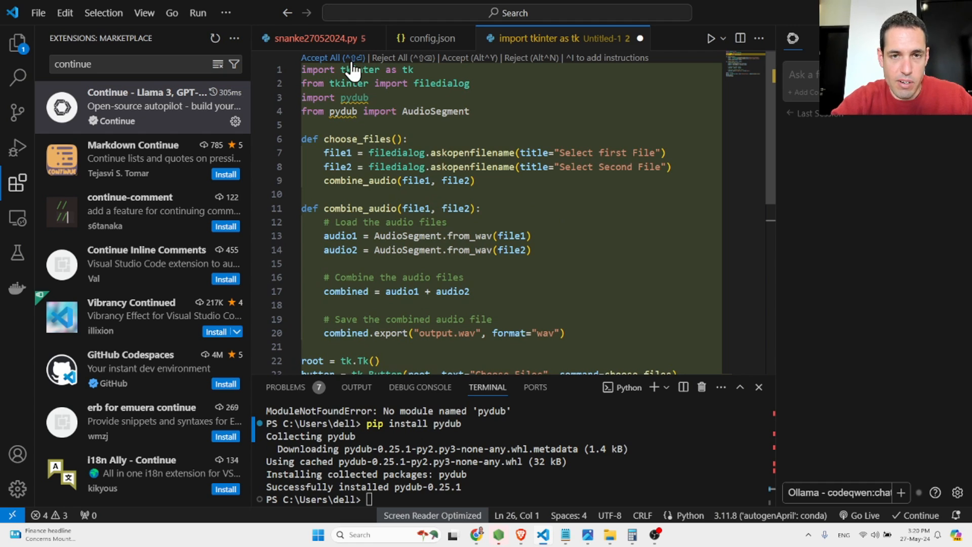
mouse_move(395, 67)
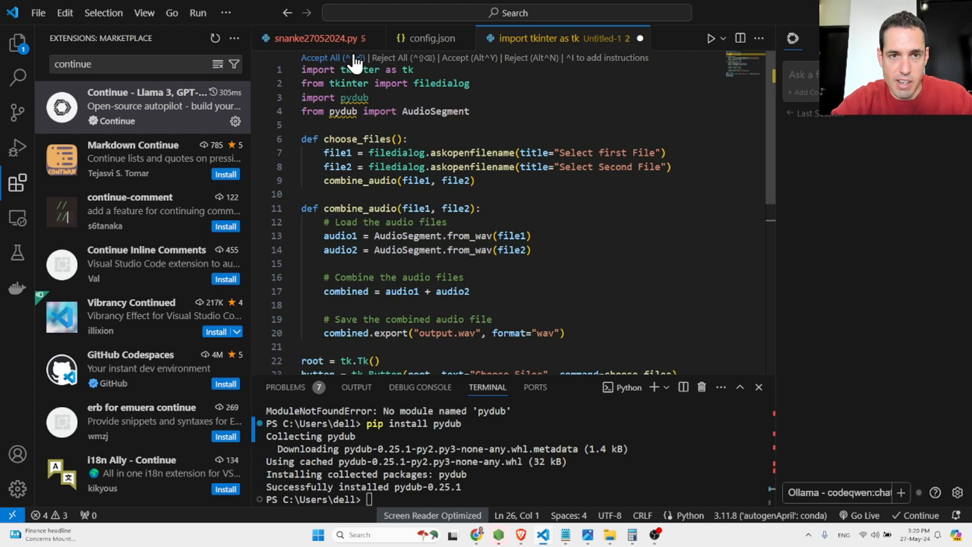
key(ctrl+a)
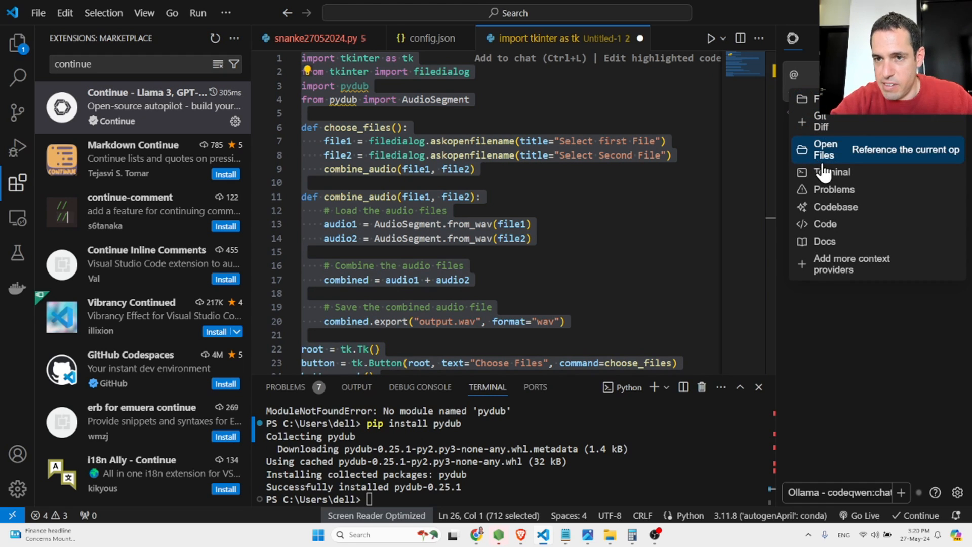
click(823, 150)
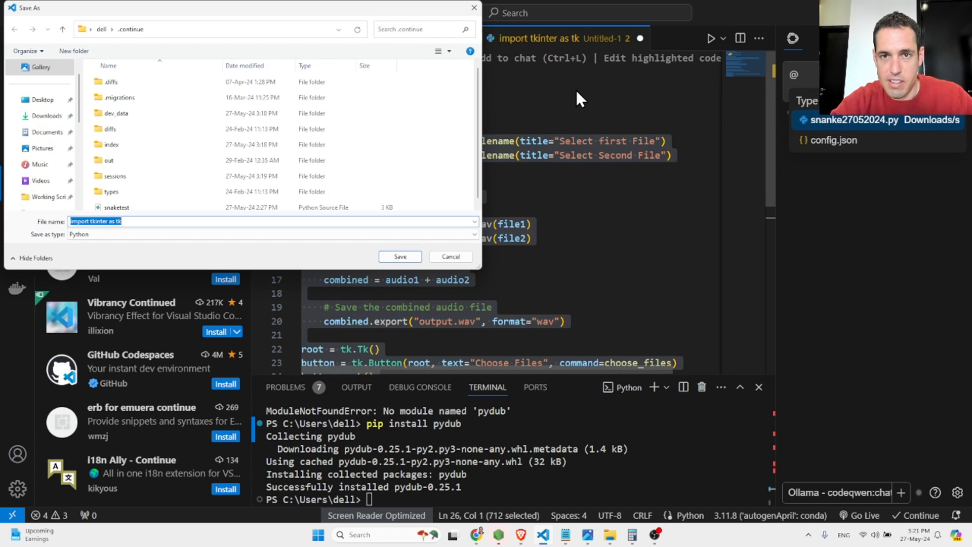
Save the script under the name Test2705
text(Test)
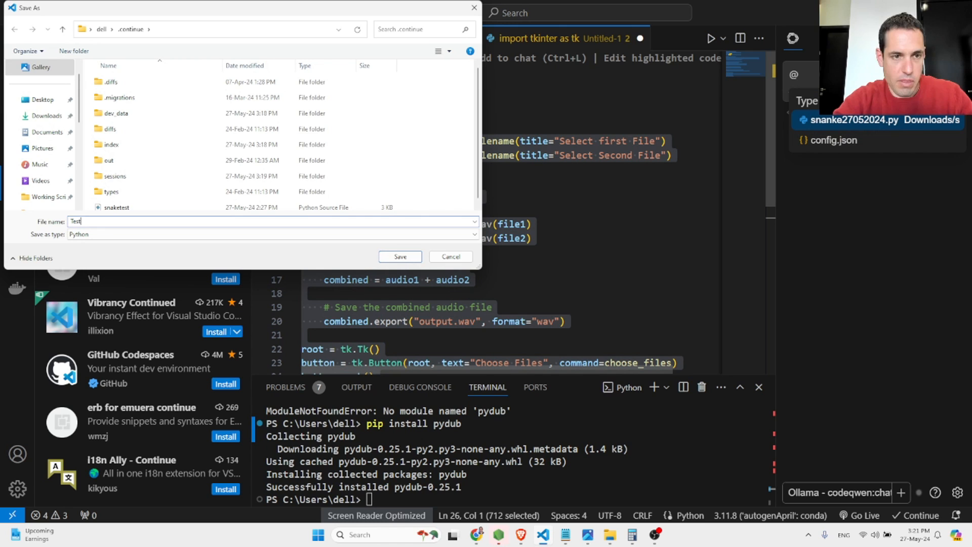
click(400, 256)
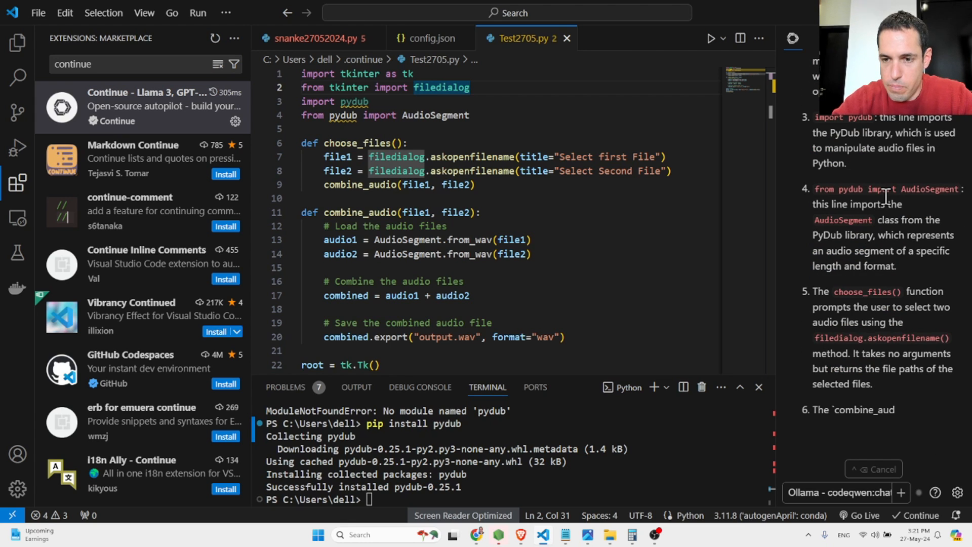
Scroll through Continue's line-by-line explanation of the Test2705.py script
scroll(down, 3)
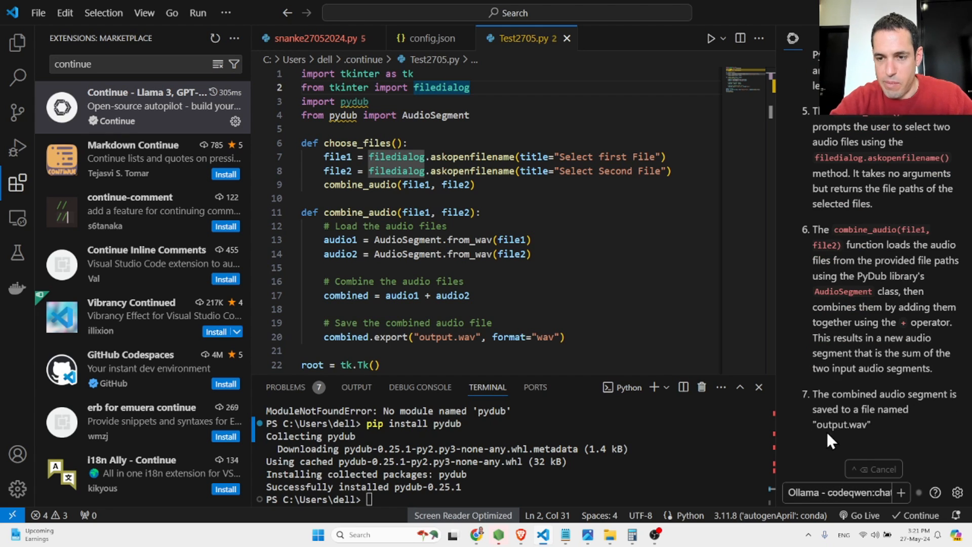
scroll(down, 3)
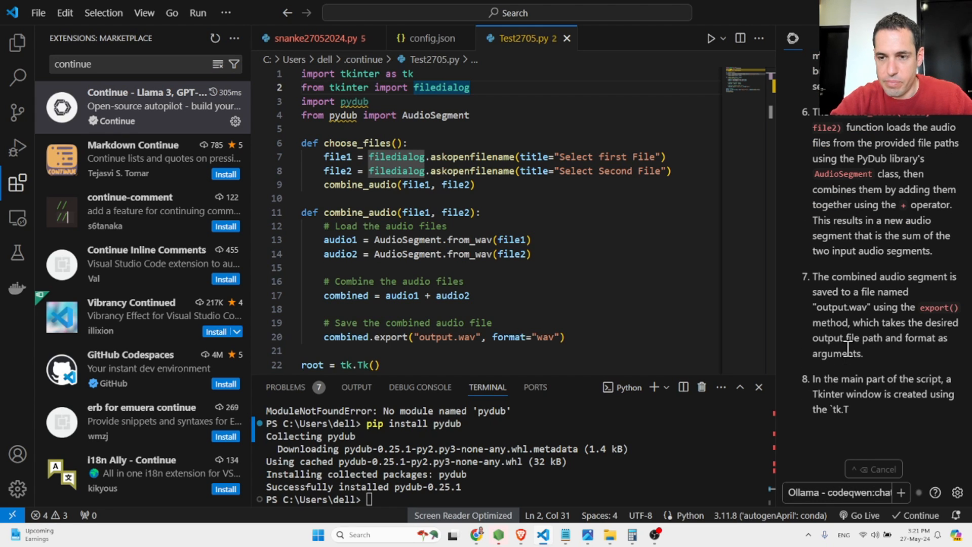
scroll(down, 3)
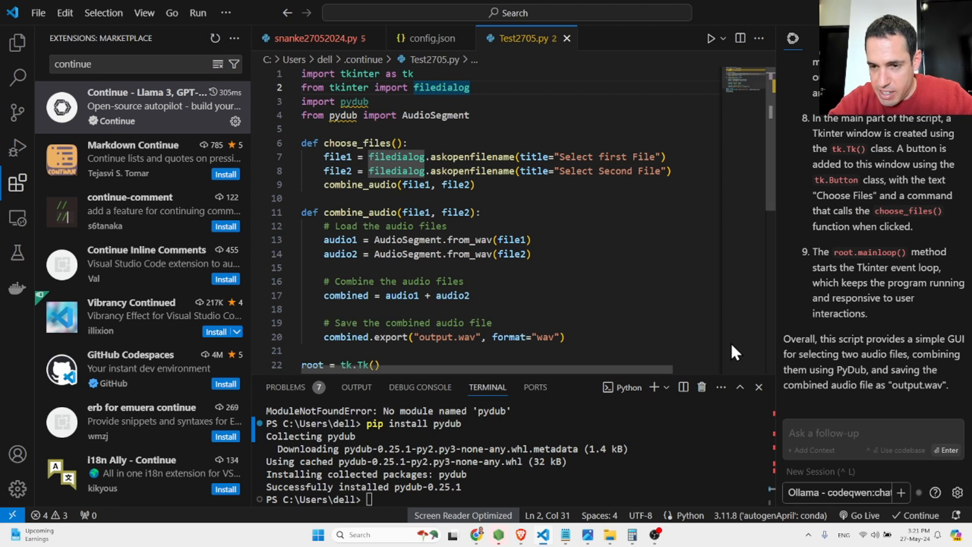
mouse_move(617, 272)
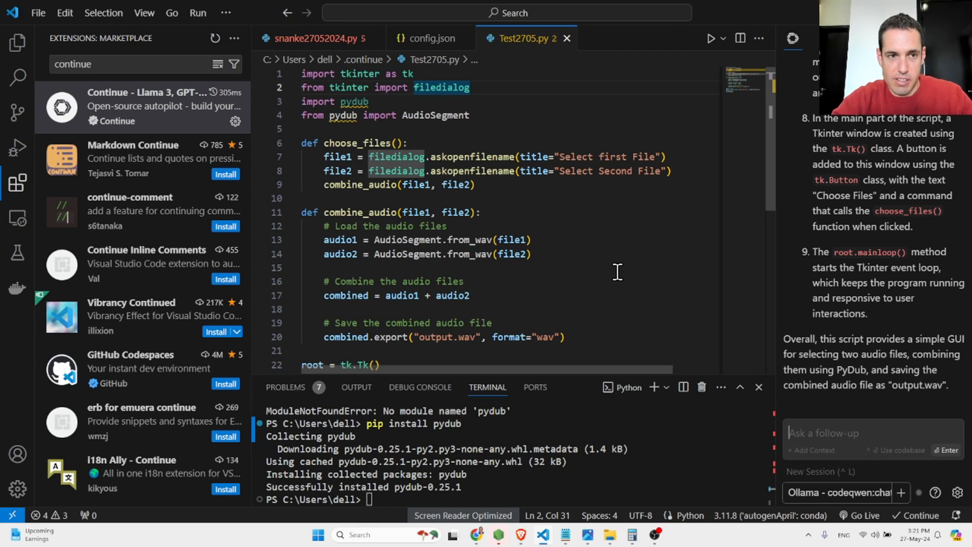
mouse_move(442, 157)
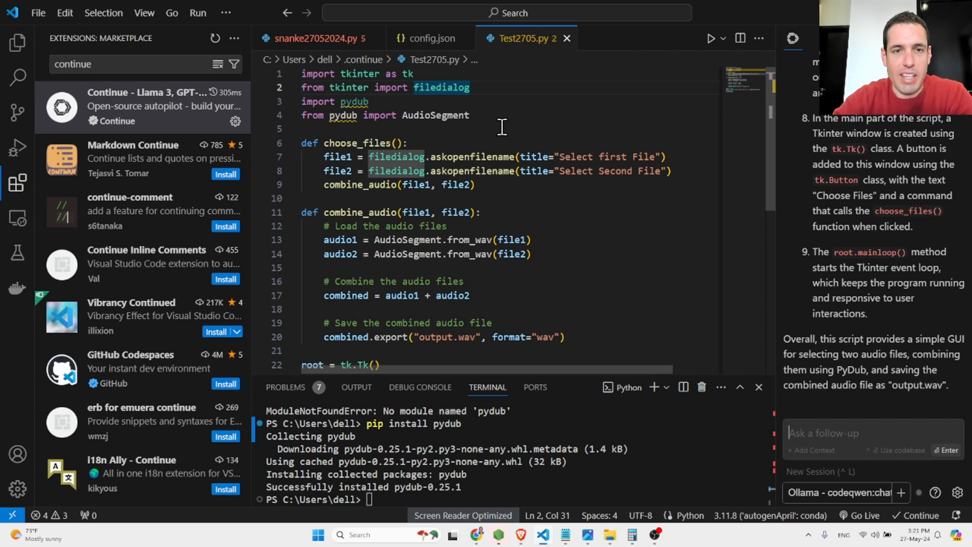
mouse_move(155, 118)
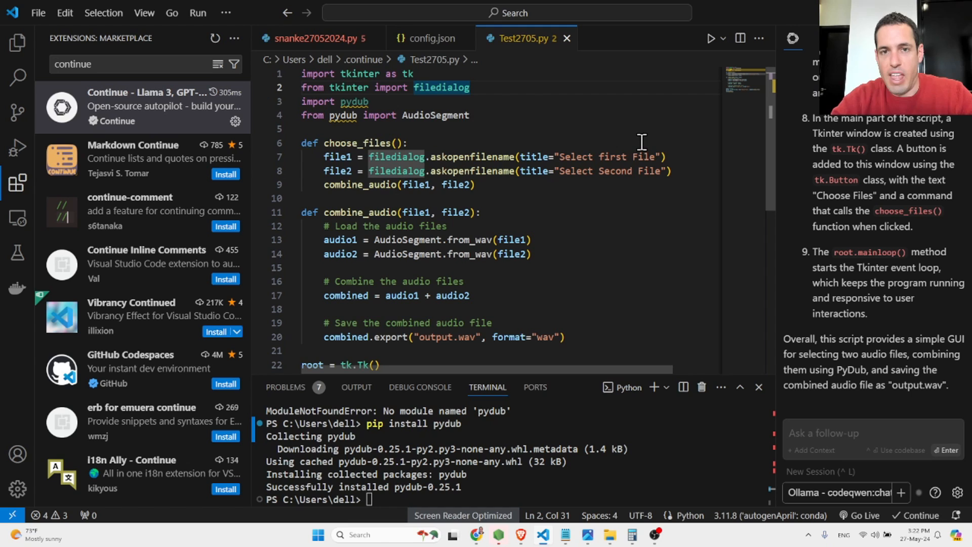
mouse_move(521, 108)
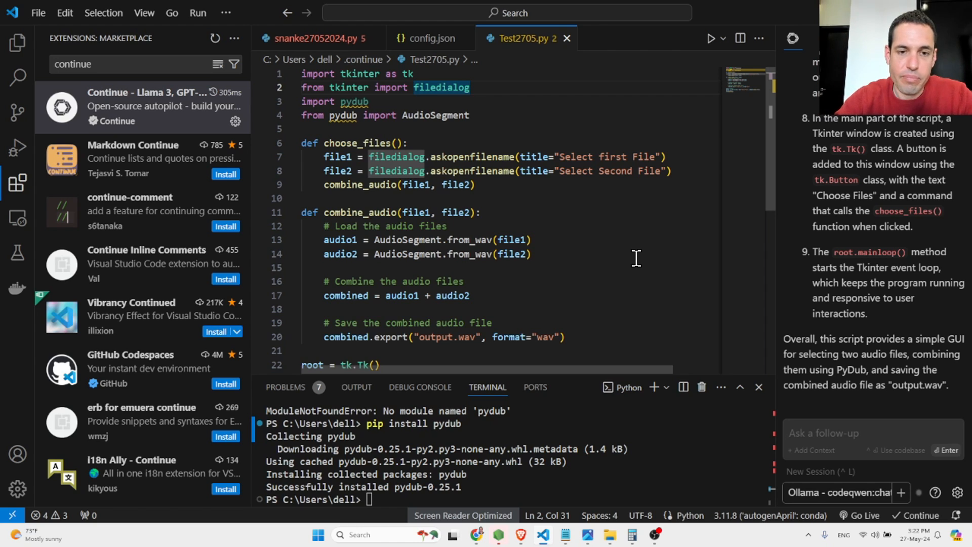
mouse_move(613, 227)
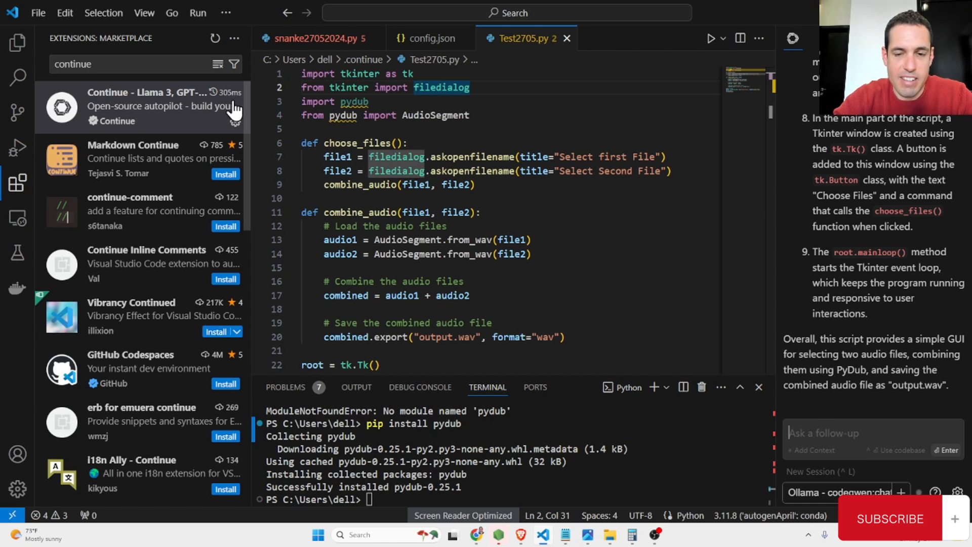
mouse_move(557, 211)
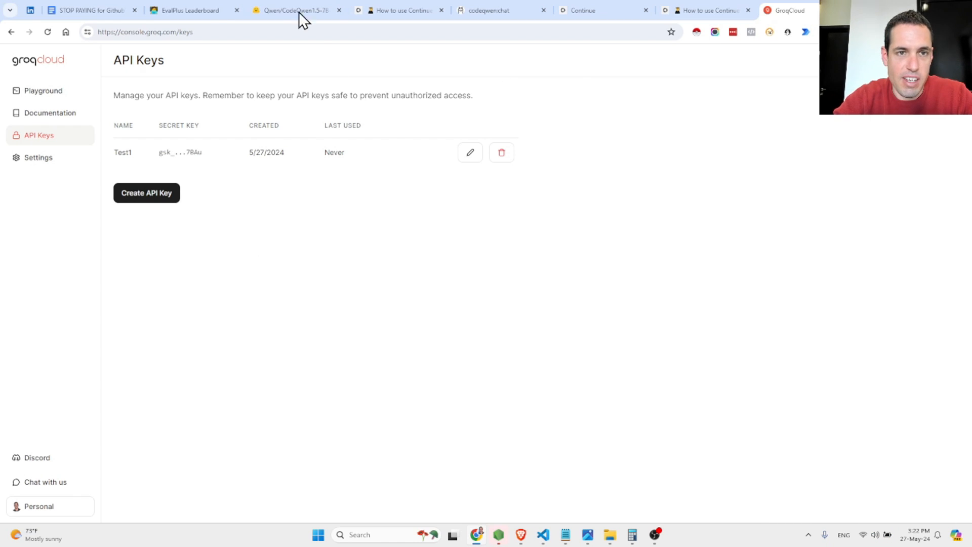
Switch to the Qwen/CodeQwen1.5-7B-Chat Hugging Face tab in Chrome
click(296, 11)
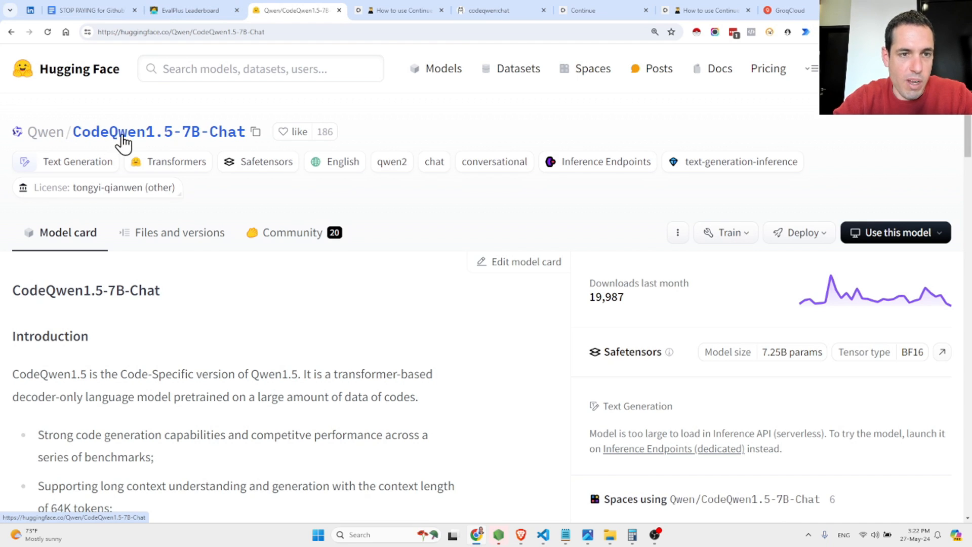
mouse_move(208, 140)
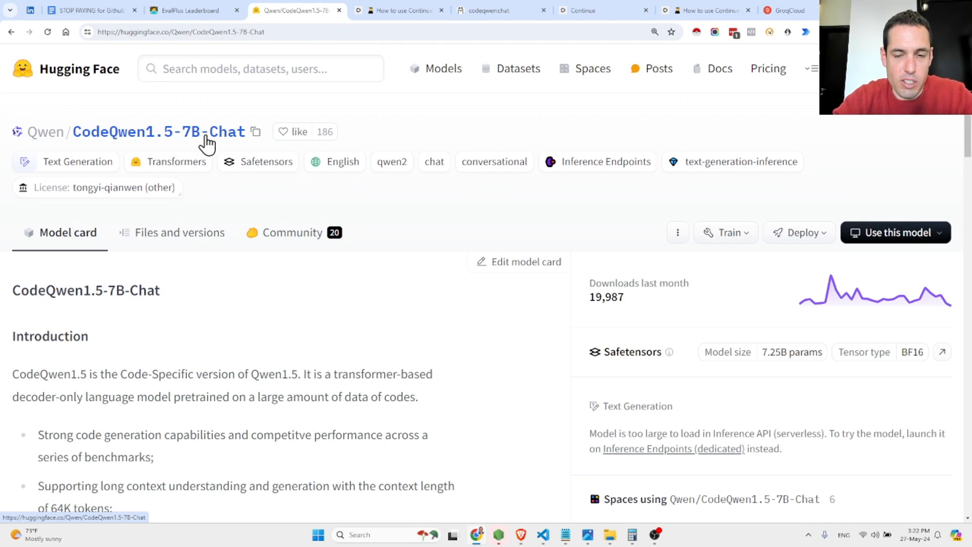
mouse_move(379, 254)
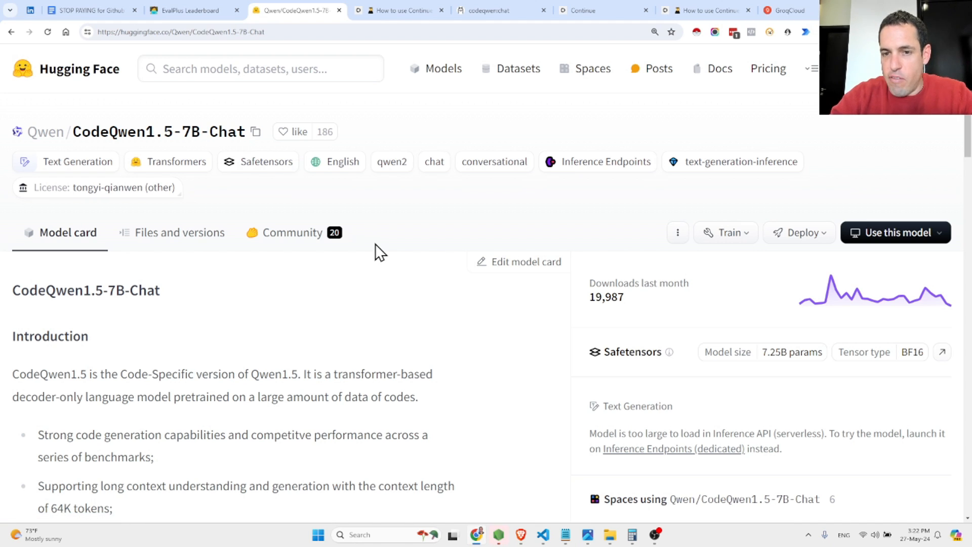